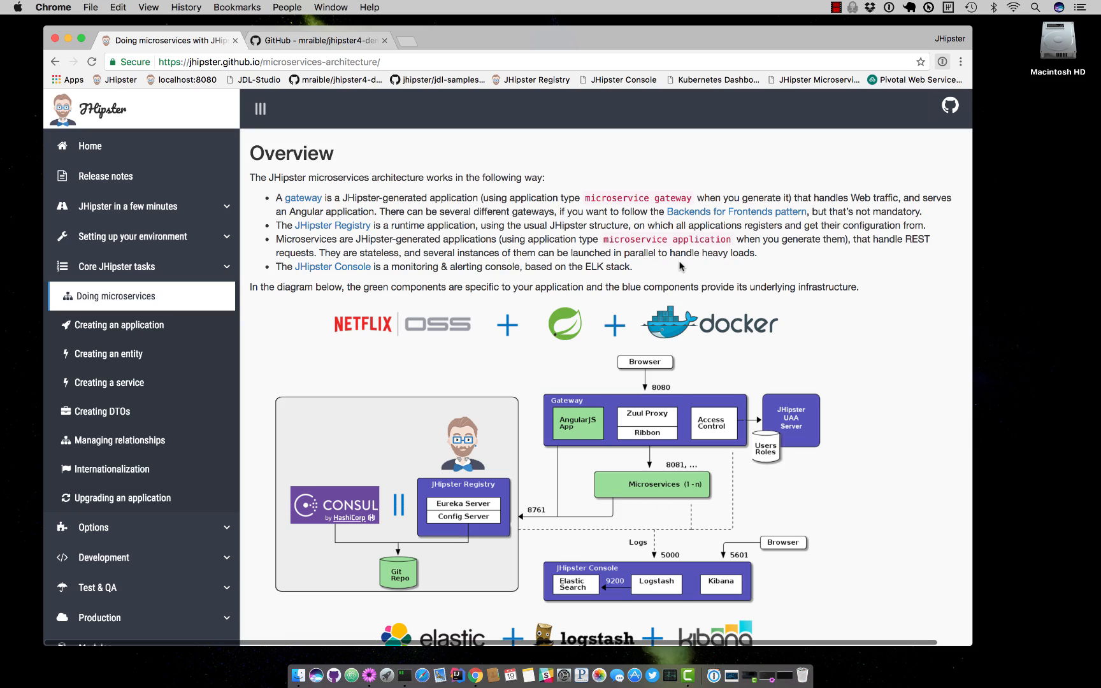
Scroll through JHipster's 'Doing microservices' architecture overview in Chrome
{"action": "scroll", "scroll_direction": "up", "scroll_amount": 3}
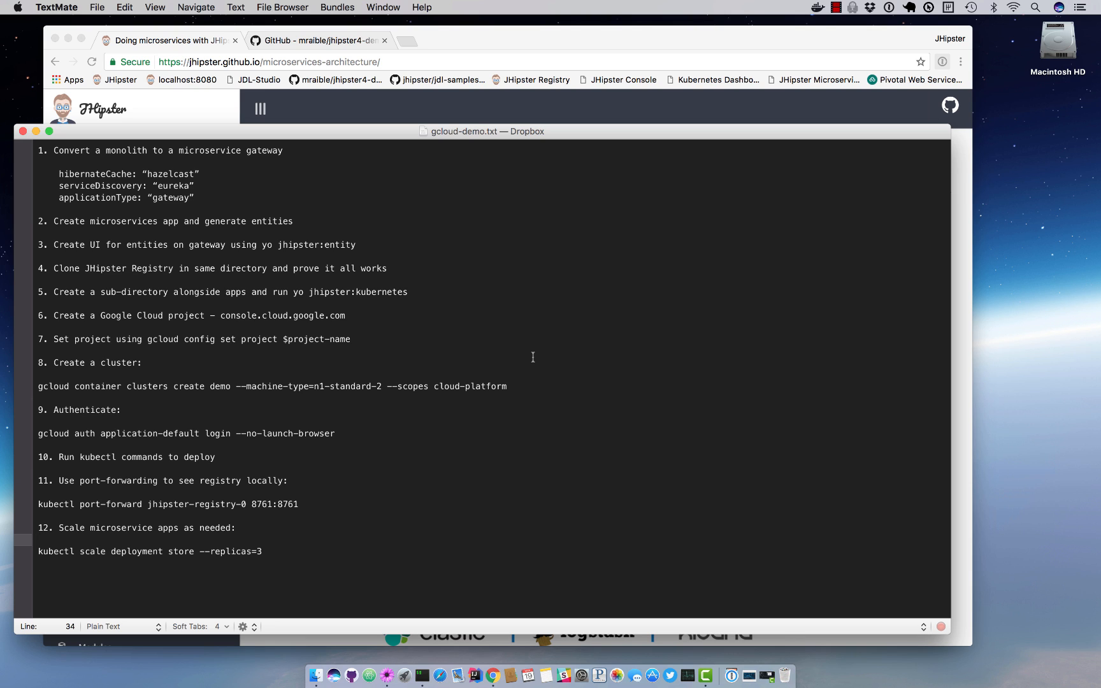
{"action": "left_click", "coordinate": [40, 539]}
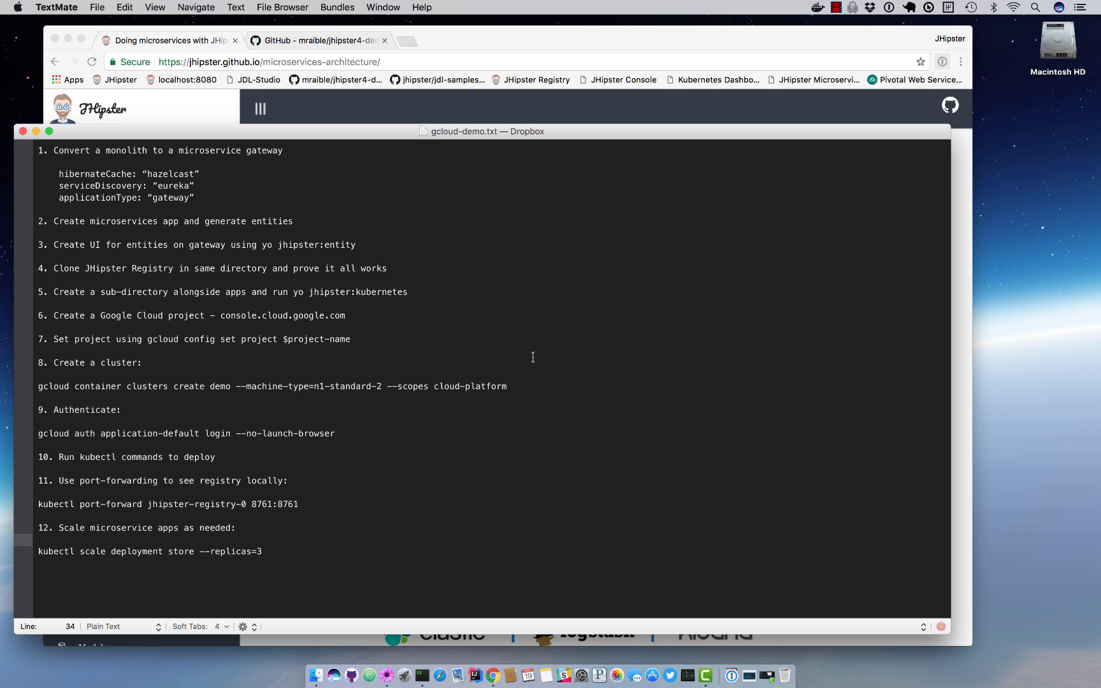
{"action": "left_click", "coordinate": [39, 539]}
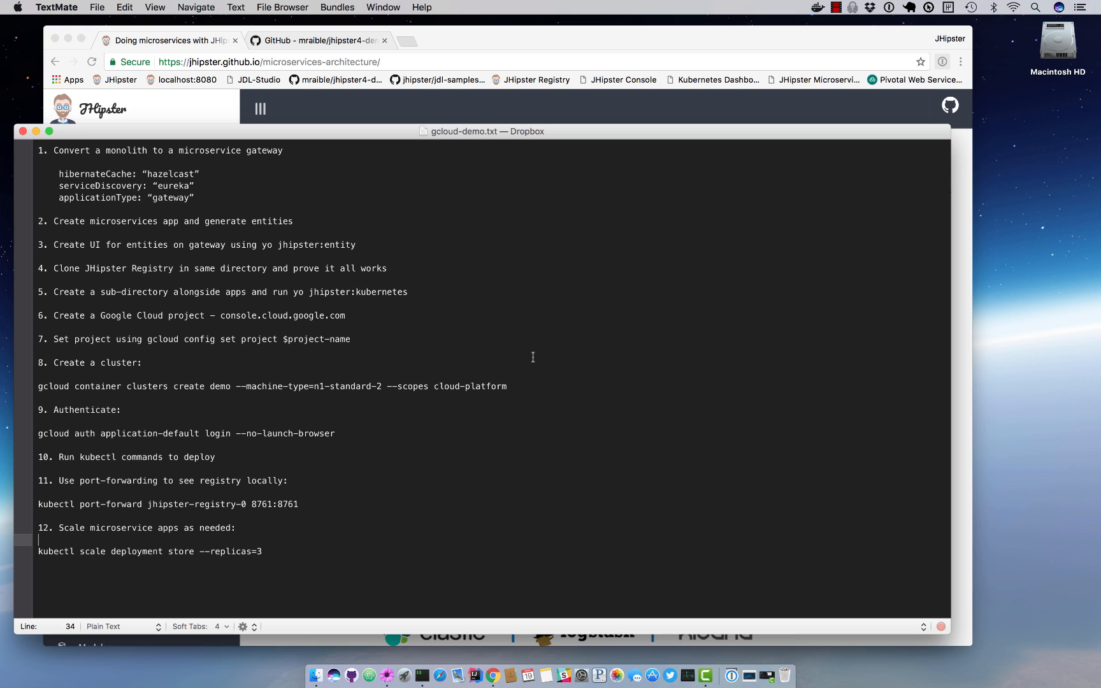
Create a microservices directory in the terminal
{"action": "left_click", "coordinate": [423, 676]}
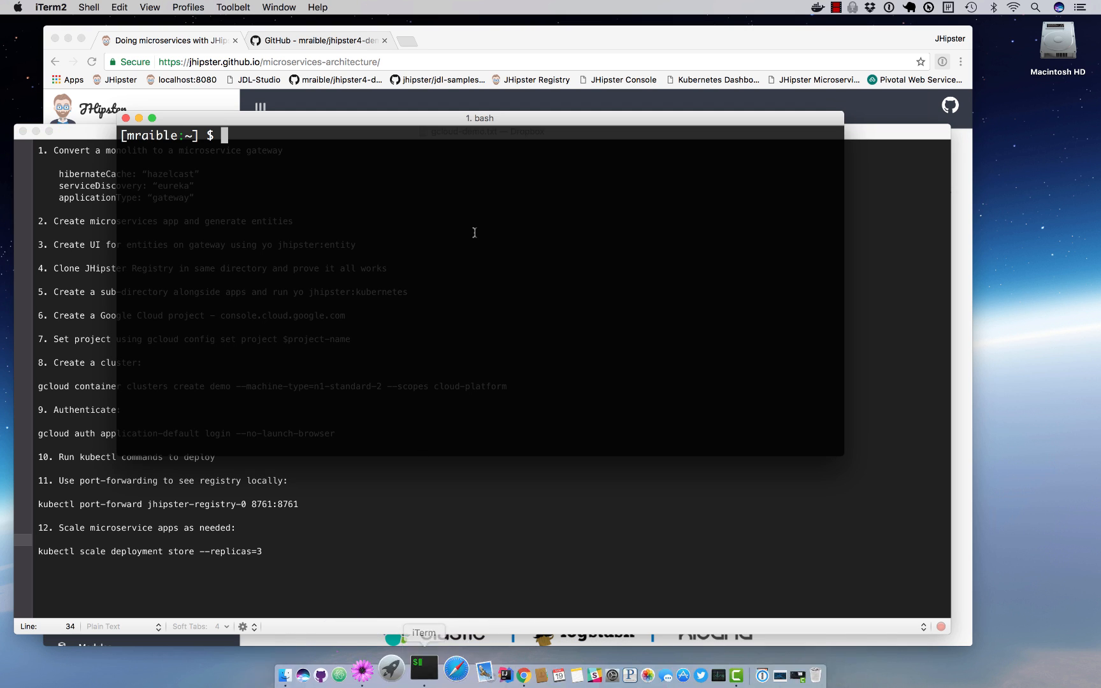
{"action": "type", "text": "cd"}
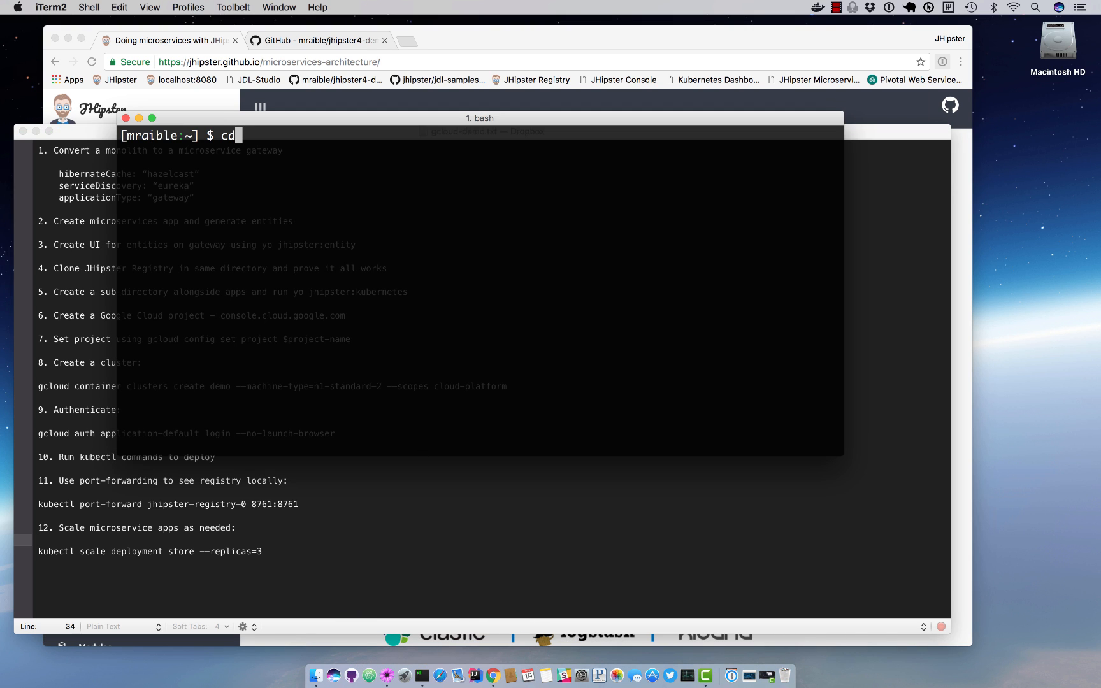
{"action": "type", "text": "mk"}
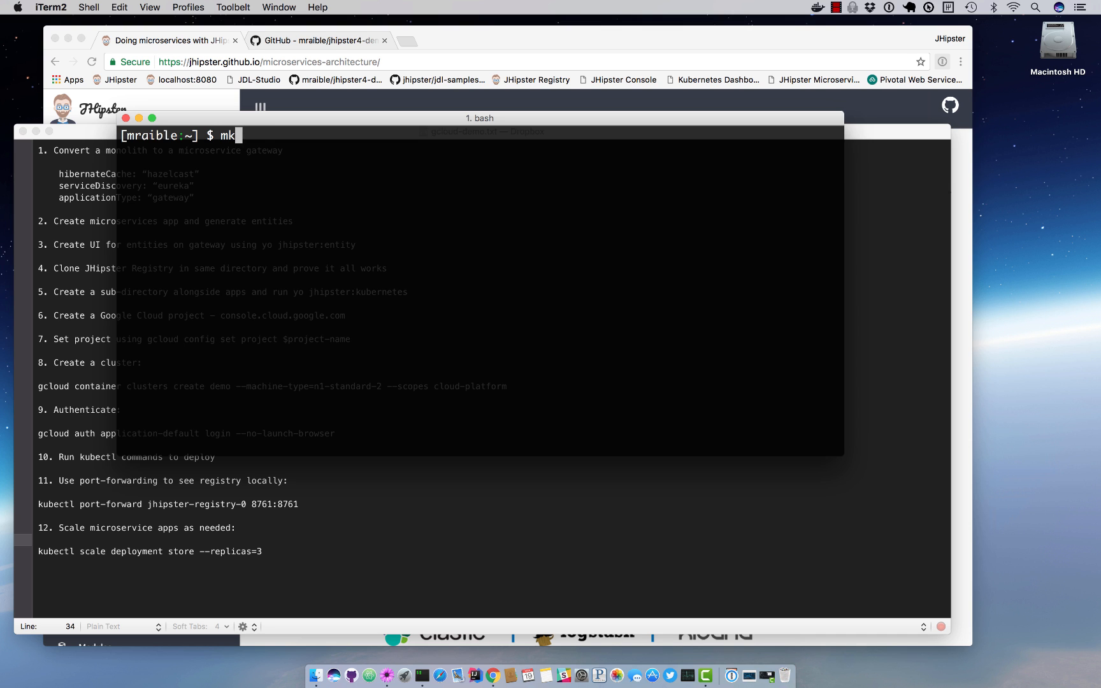
{"action": "type", "text": "dir microserv"}
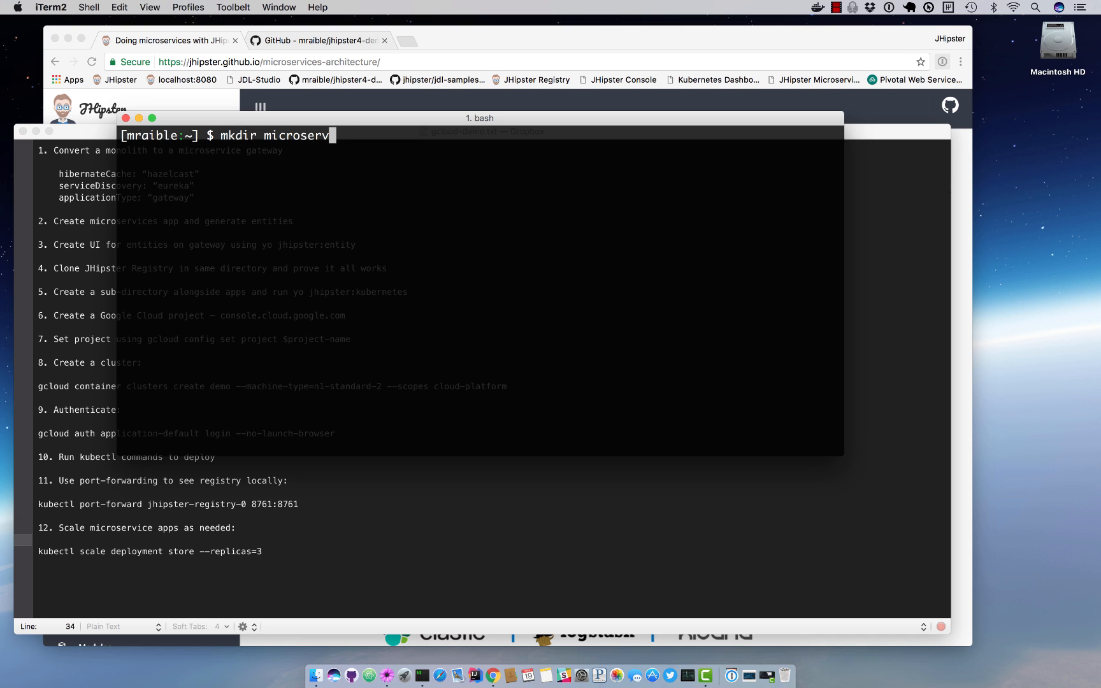
Enter microservices and clone mraible/jhipster4-demo into a blog folder
{"action": "left_click", "coordinate": [316, 41]}
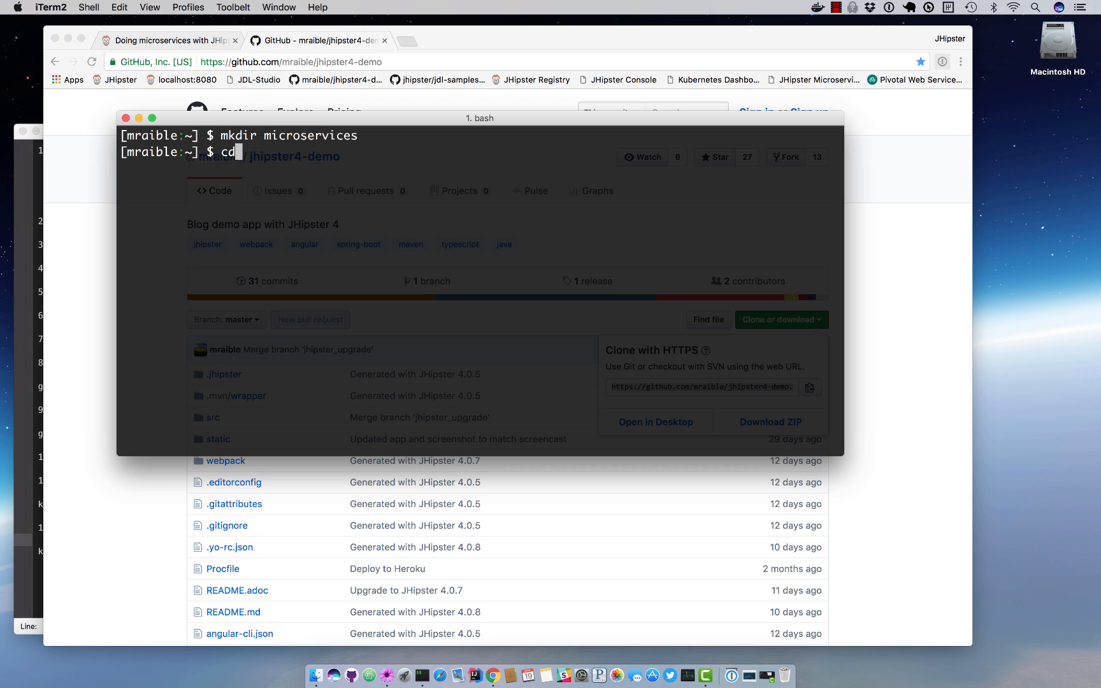
{"action": "type", "text": "microservices/"}
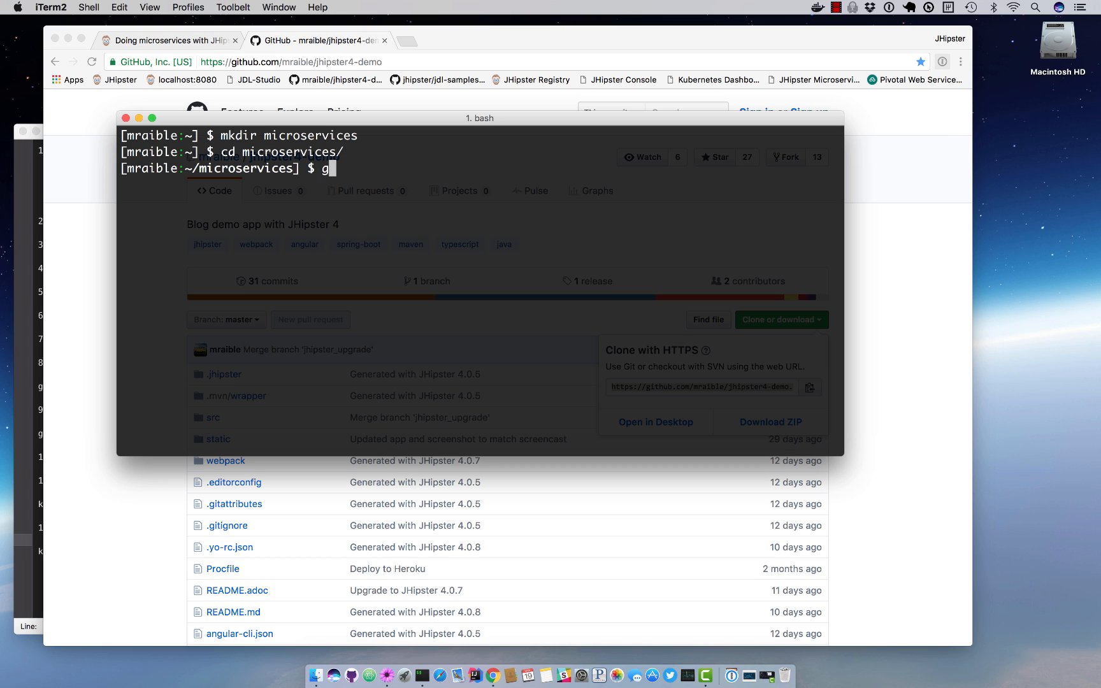
{"action": "type", "text": "it clone https://github.com/mraible/jhipster4-demo.git blog"}
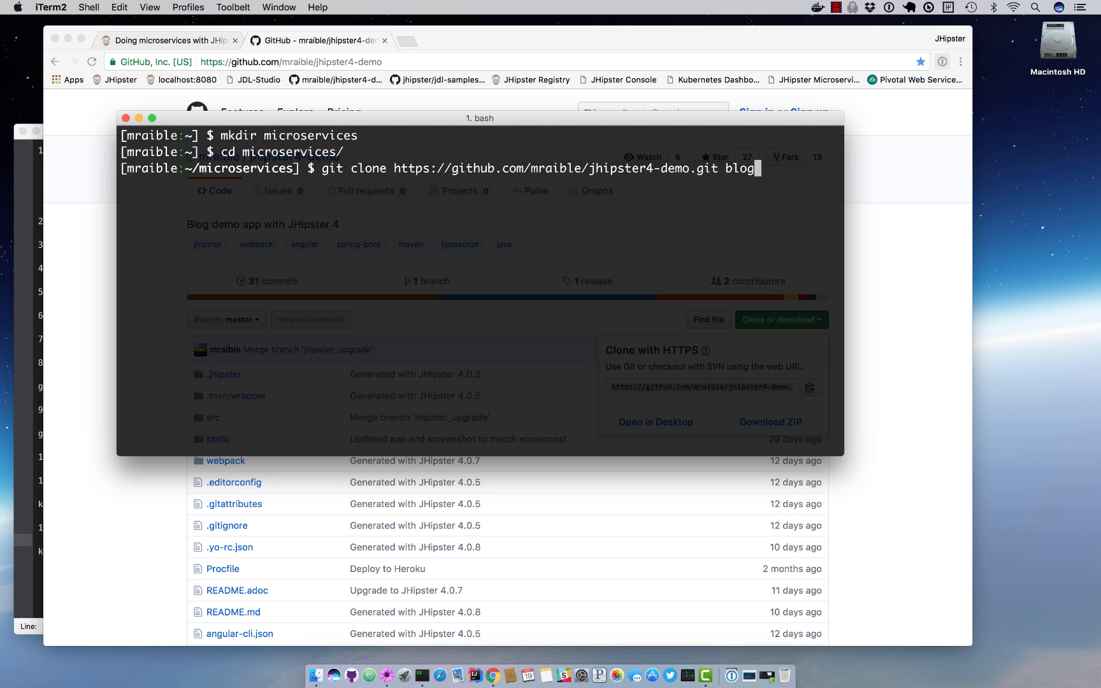
{"action": "key", "text": "Return"}
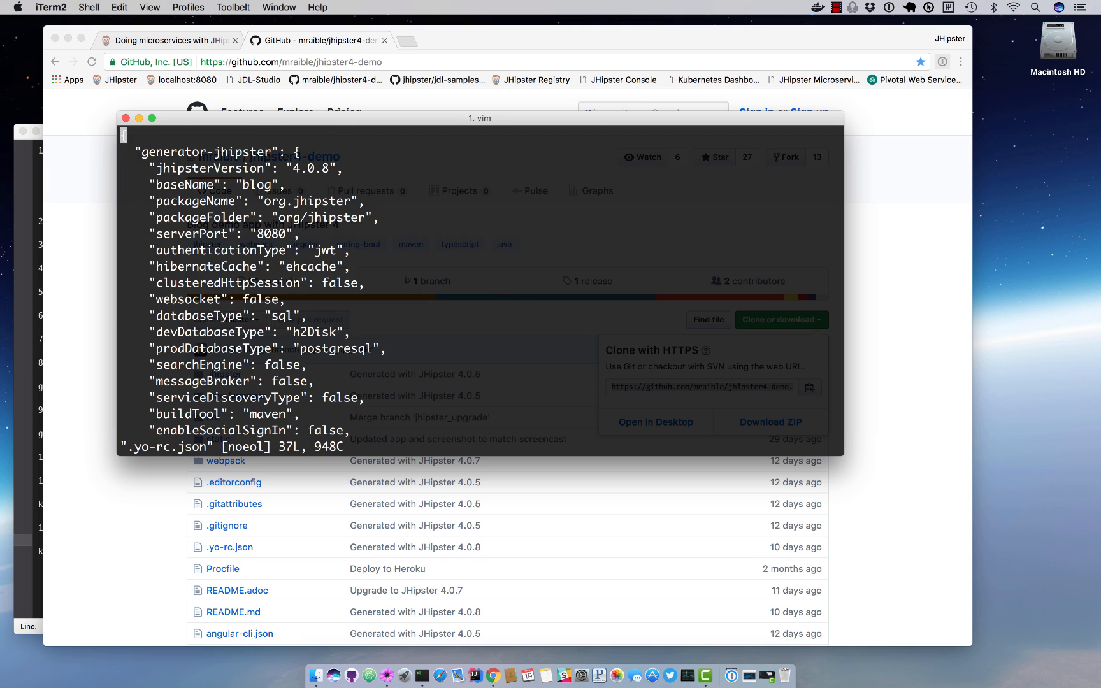
In .yo-rc.json set hibernateCache hazelcast, serviceDiscoveryType eureka, applicationType gateway, then save
{"action": "type", "text": "/ehca"}
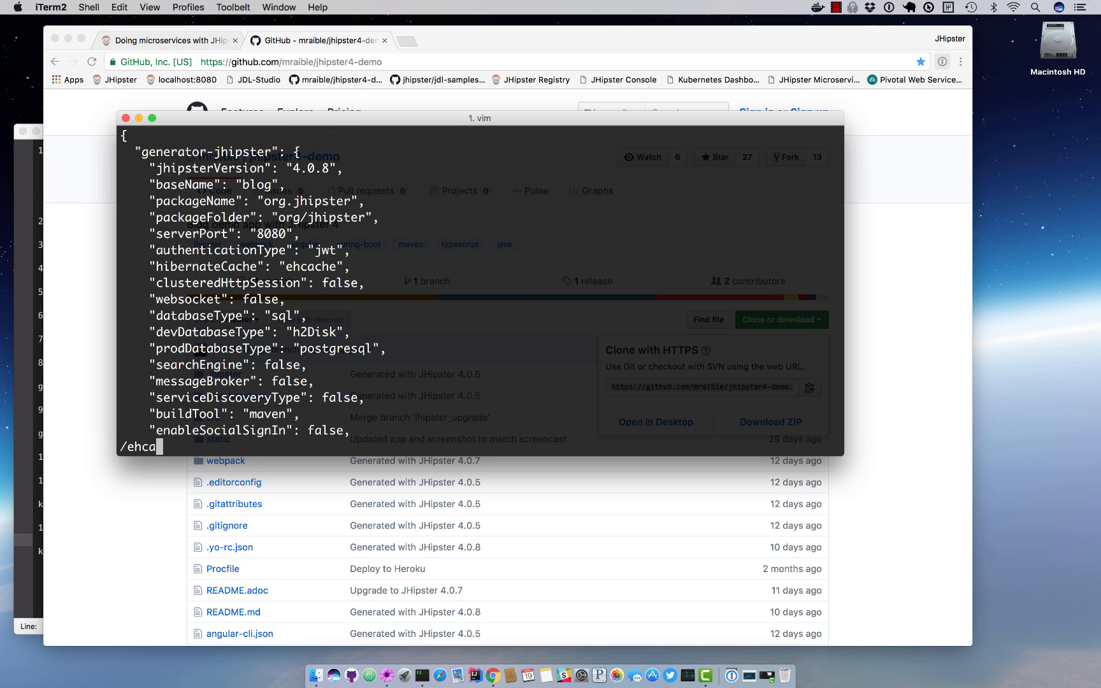
{"action": "type", "text": "che"}
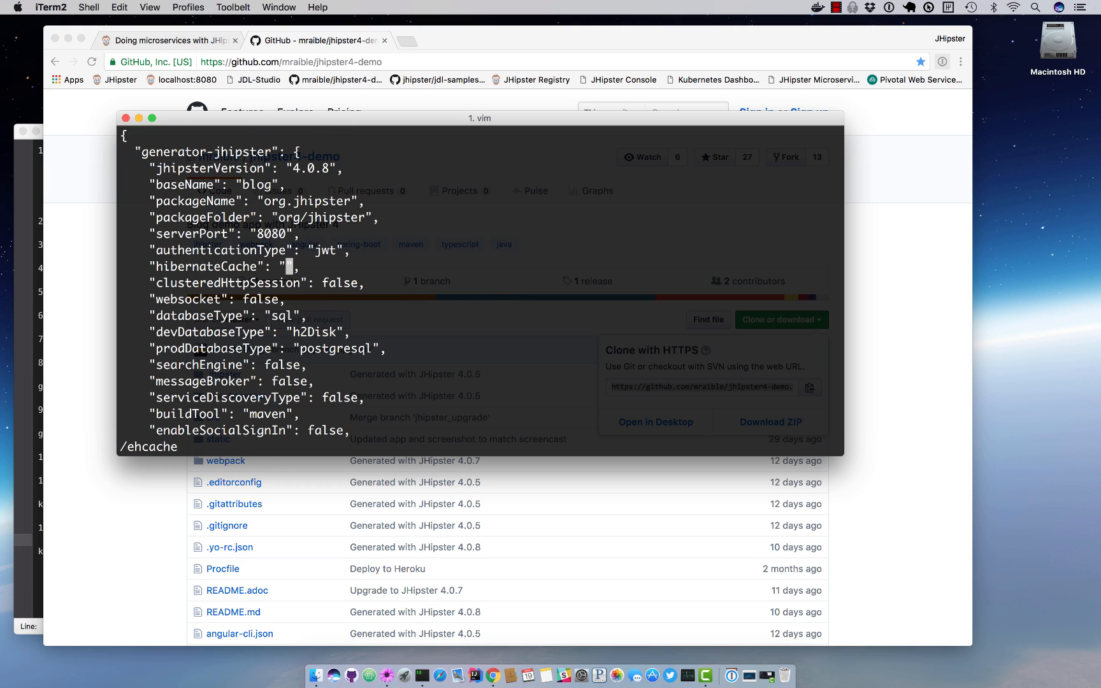
{"action": "type", "text": "hazelcast"}
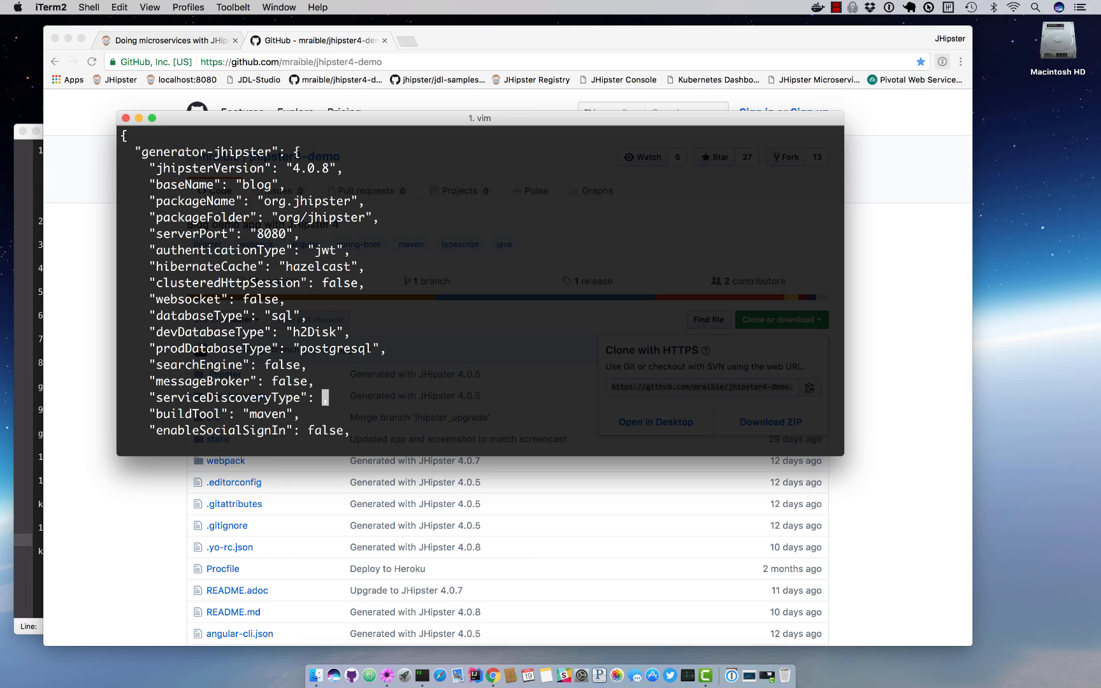
{"action": "type", "text": "\"eureka\""}
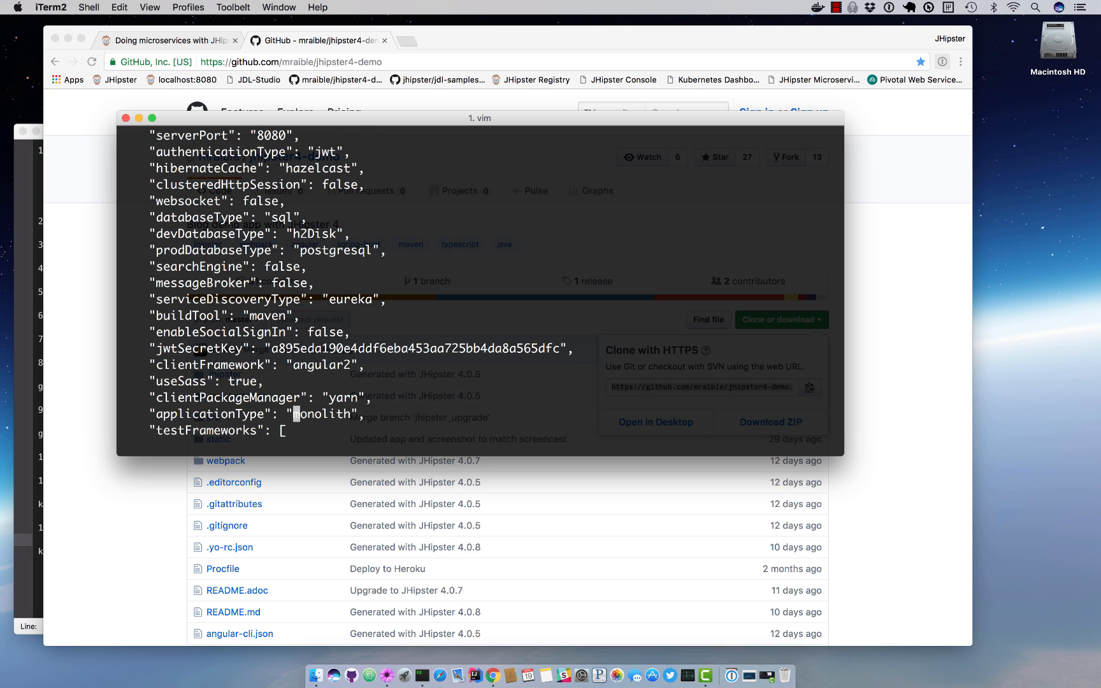
{"action": "type", "text": "gateway"}
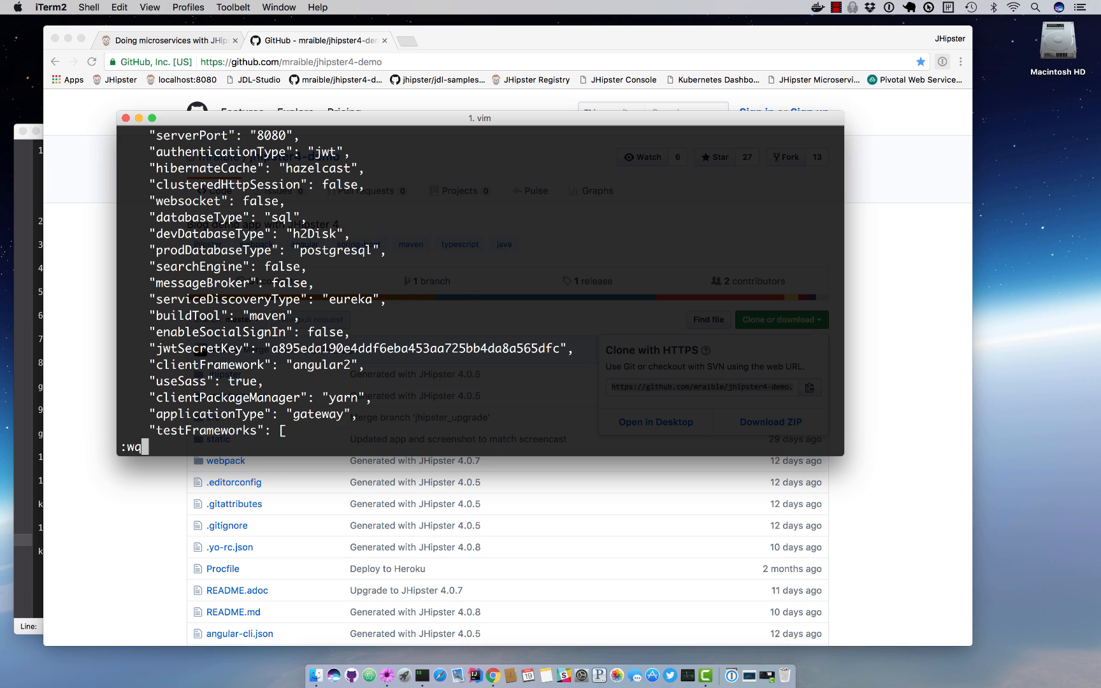
{"action": "key", "text": "Return"}
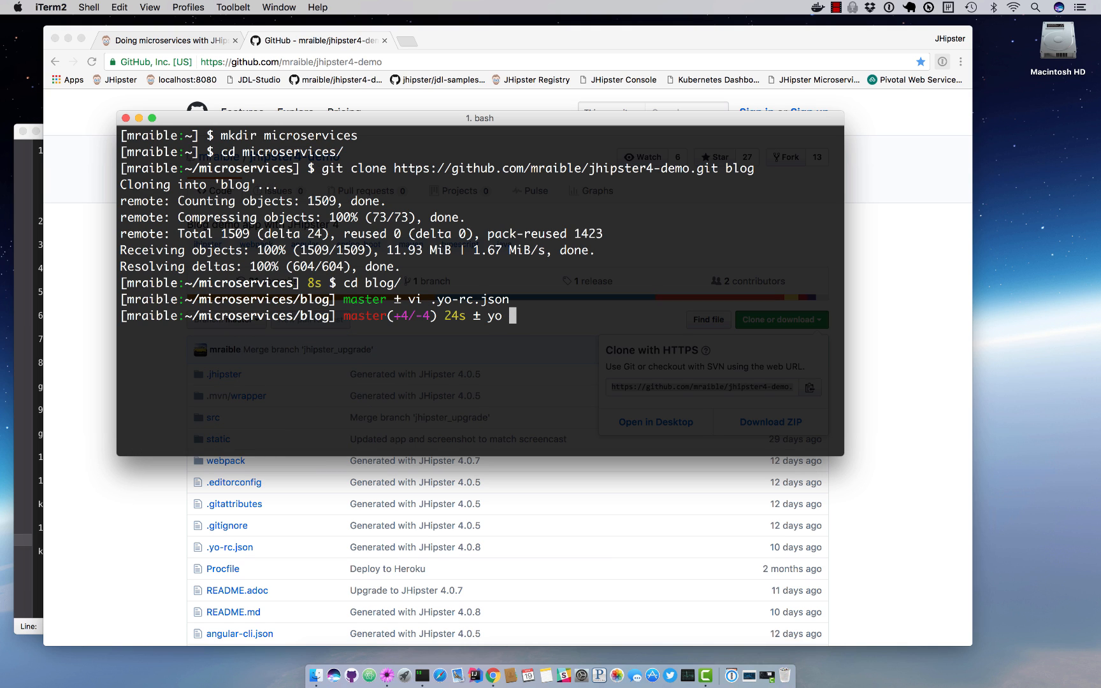
Run yo jhipster --with-entities overwriting all files, then open pom.xml in IDEA
{"action": "type", "text": "jhipster"}
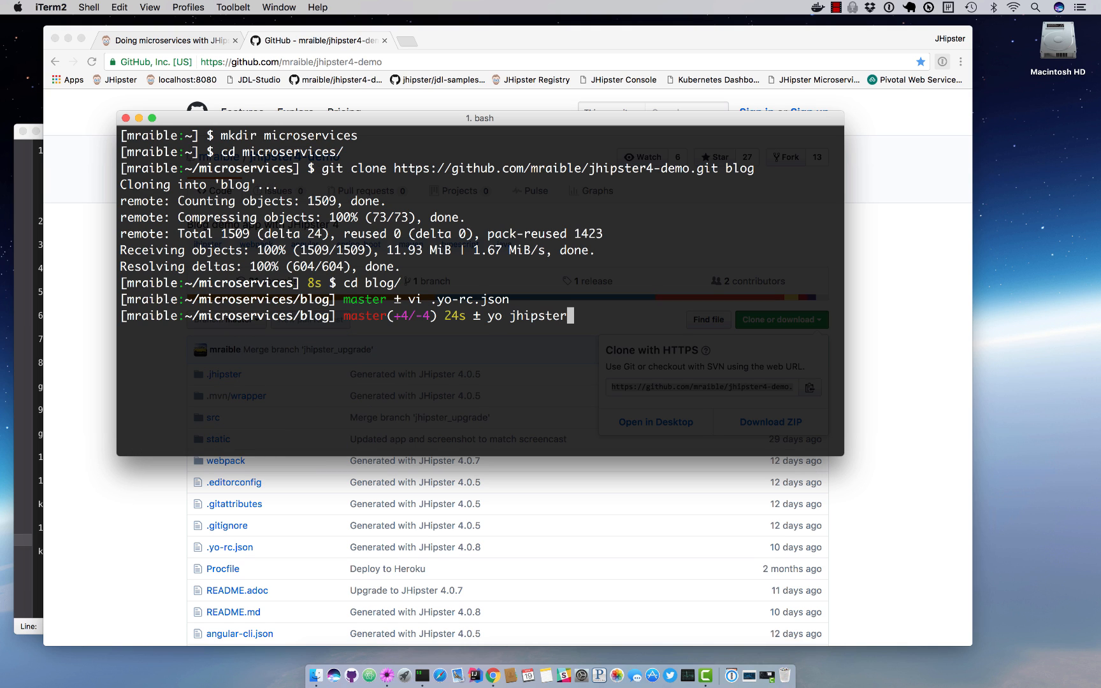
{"action": "type", "text": "--with-en"}
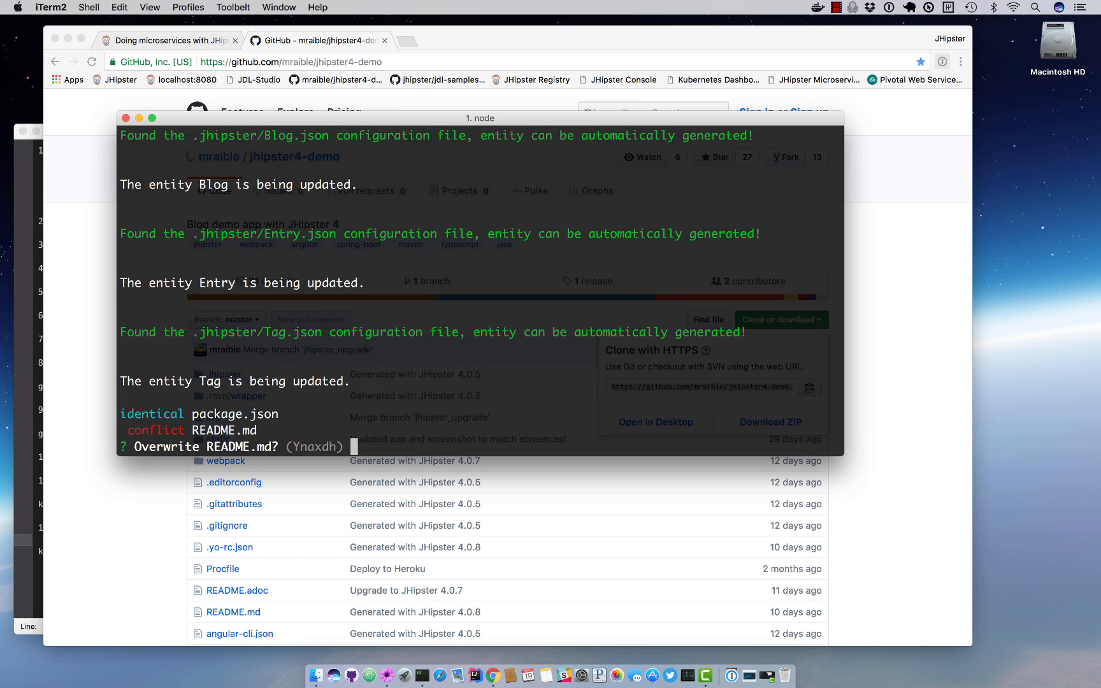
{"action": "type", "text": "a"}
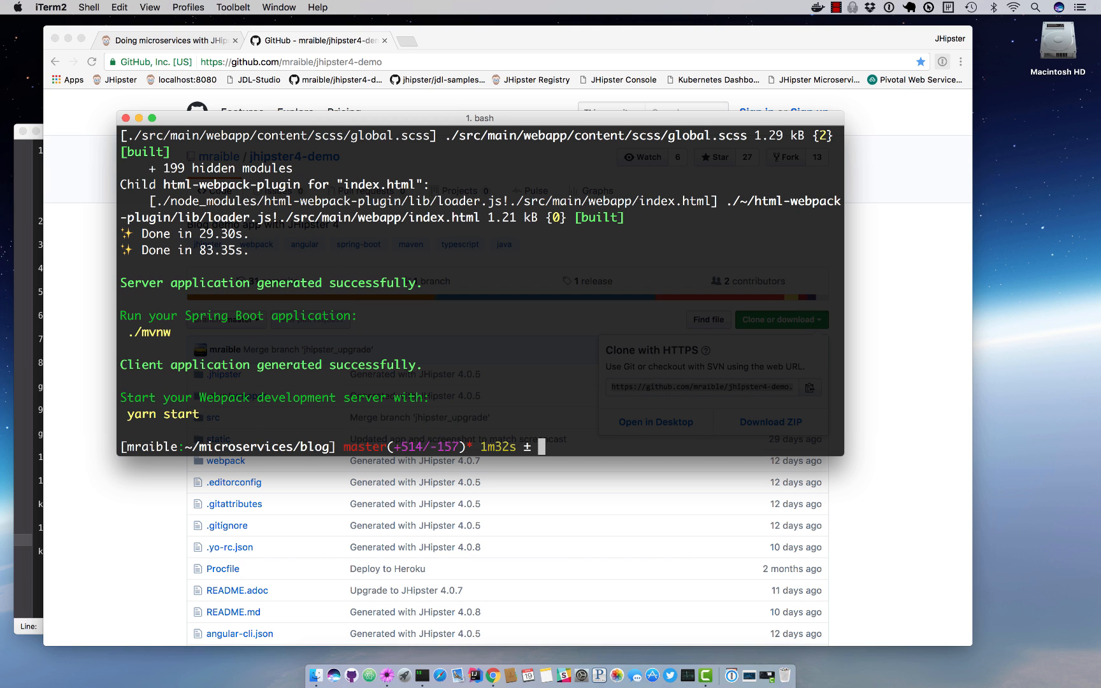
{"action": "type", "text": "idea"}
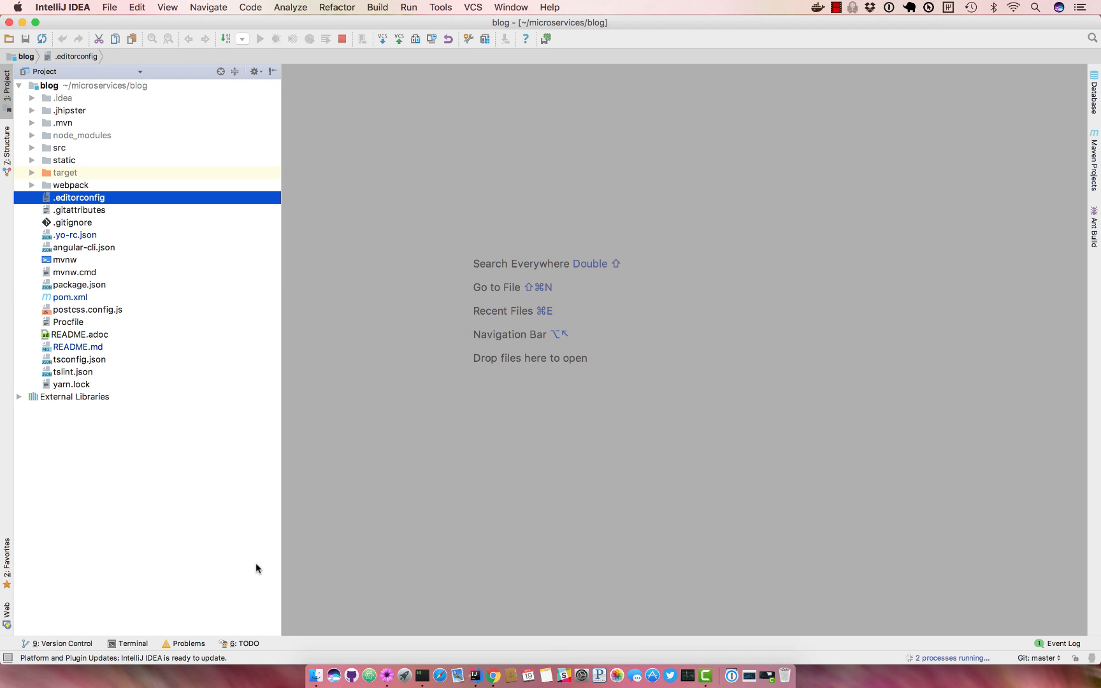
Revert BlogResource.java and BlogResourceIntTest.java from Local Changes
{"action": "left_click", "coordinate": [62, 643]}
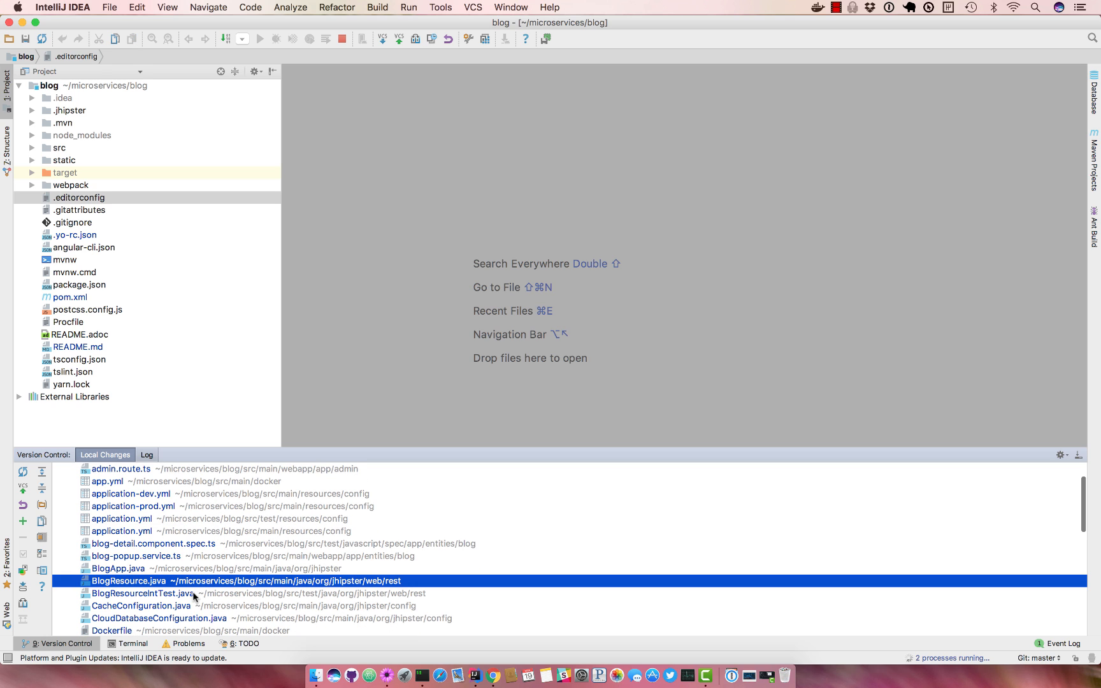
{"action": "right_click", "coordinate": [129, 580]}
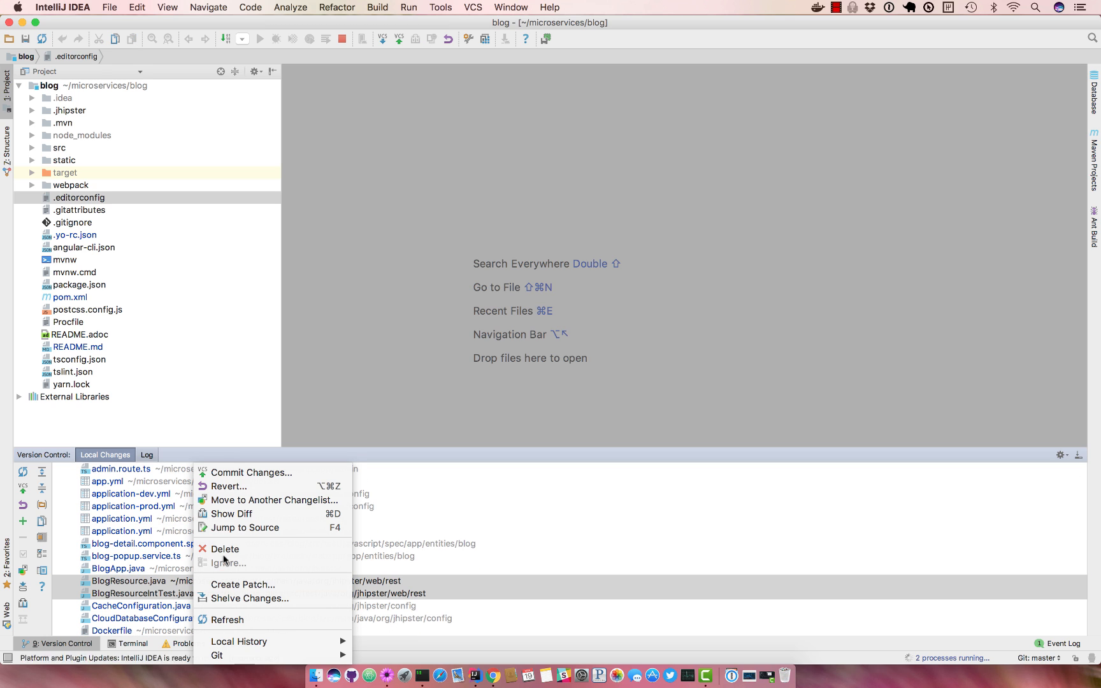
{"action": "left_click", "coordinate": [229, 486]}
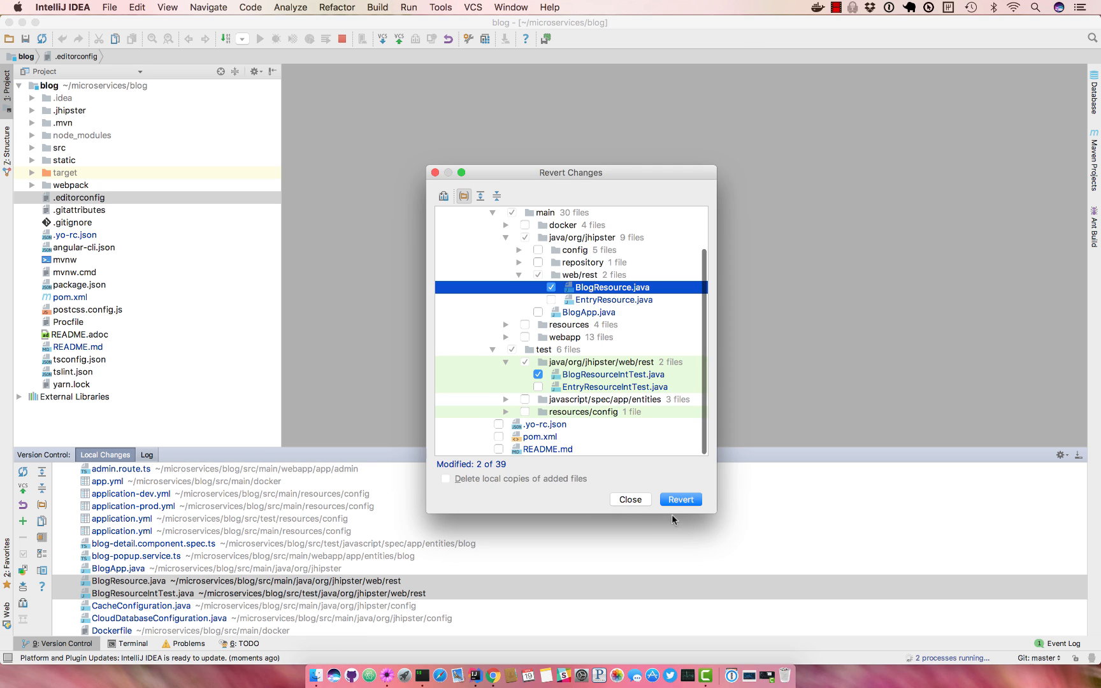
{"action": "left_click", "coordinate": [680, 499]}
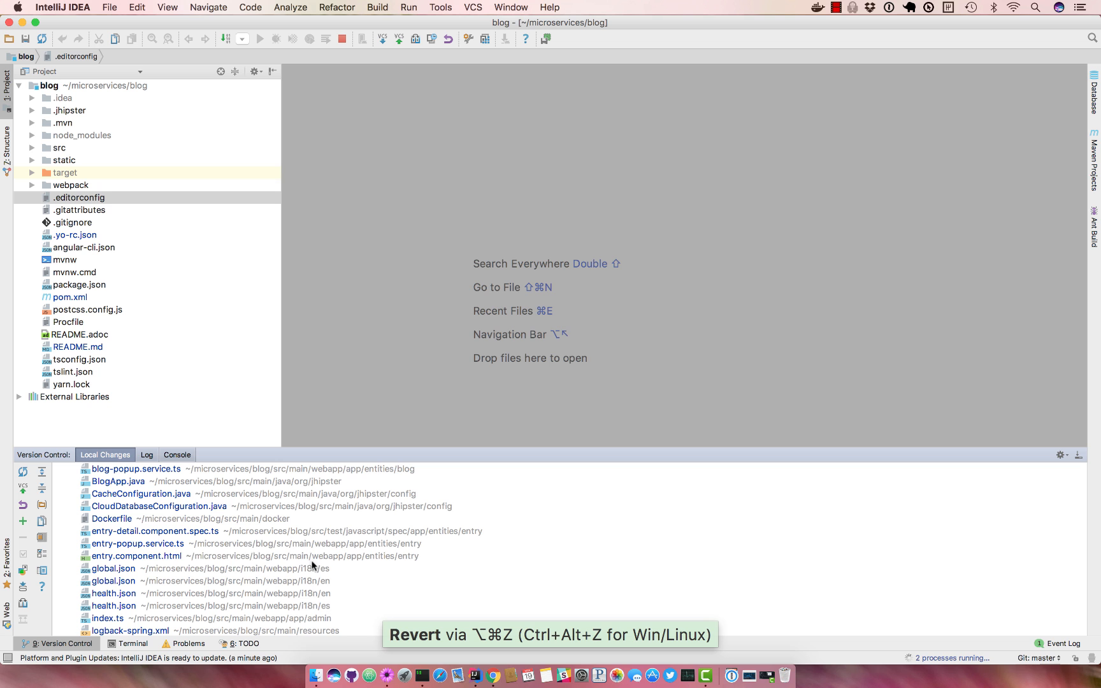
Show the diff for entry.component.html
{"action": "right_click", "coordinate": [137, 556]}
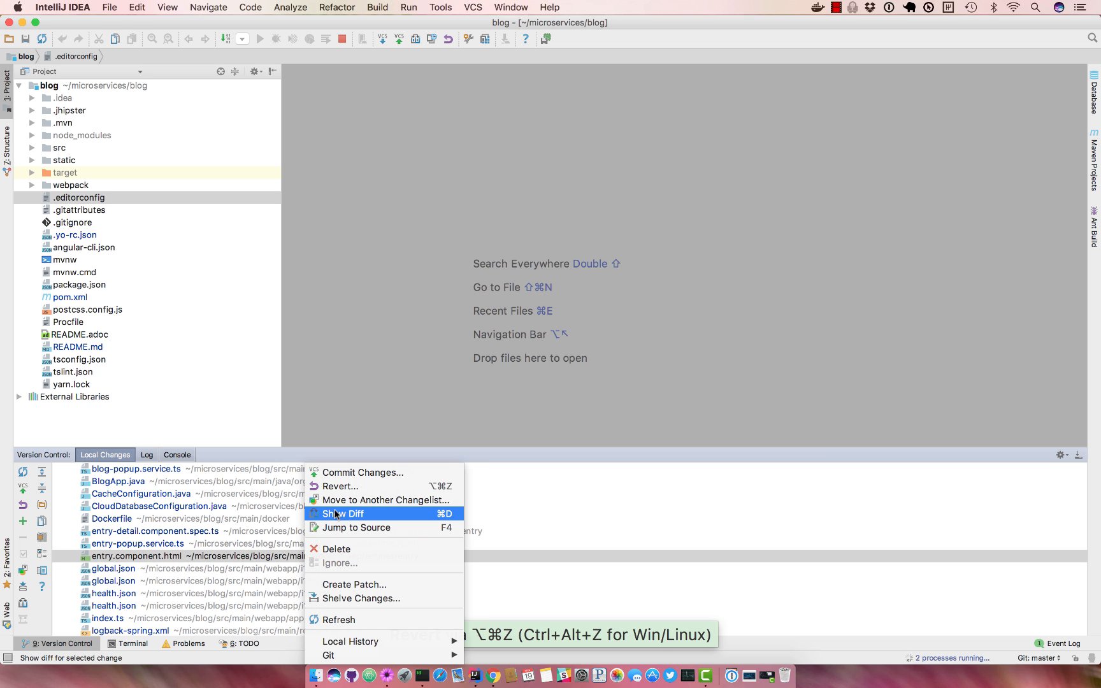
{"action": "left_click", "coordinate": [343, 513]}
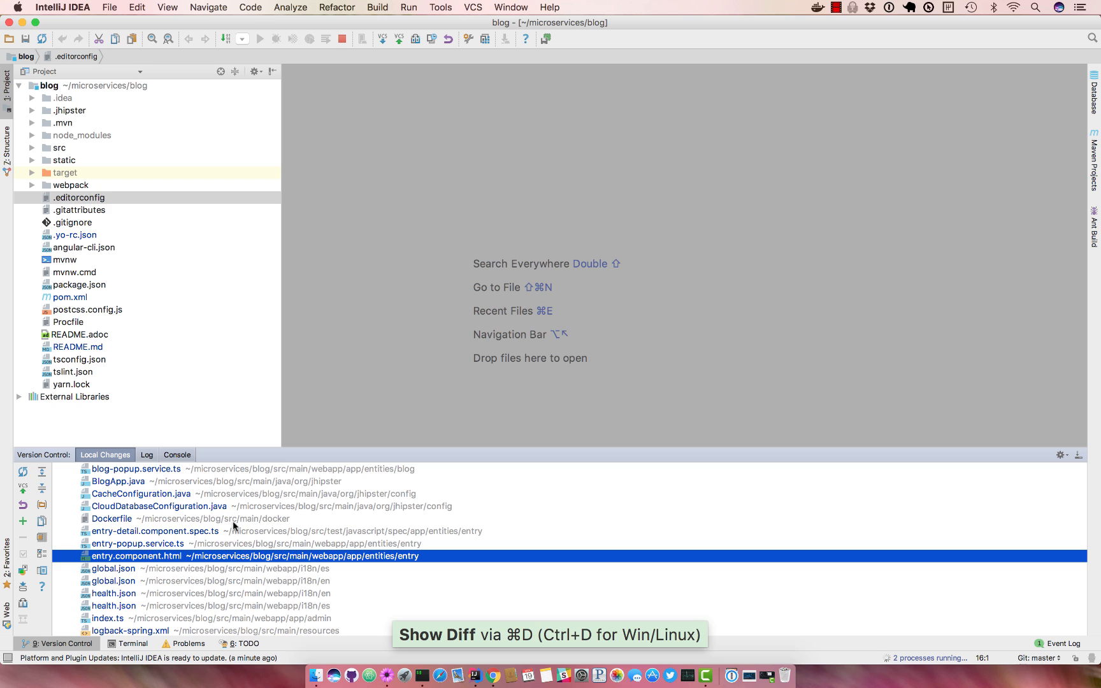
{"action": "right_click", "coordinate": [136, 555]}
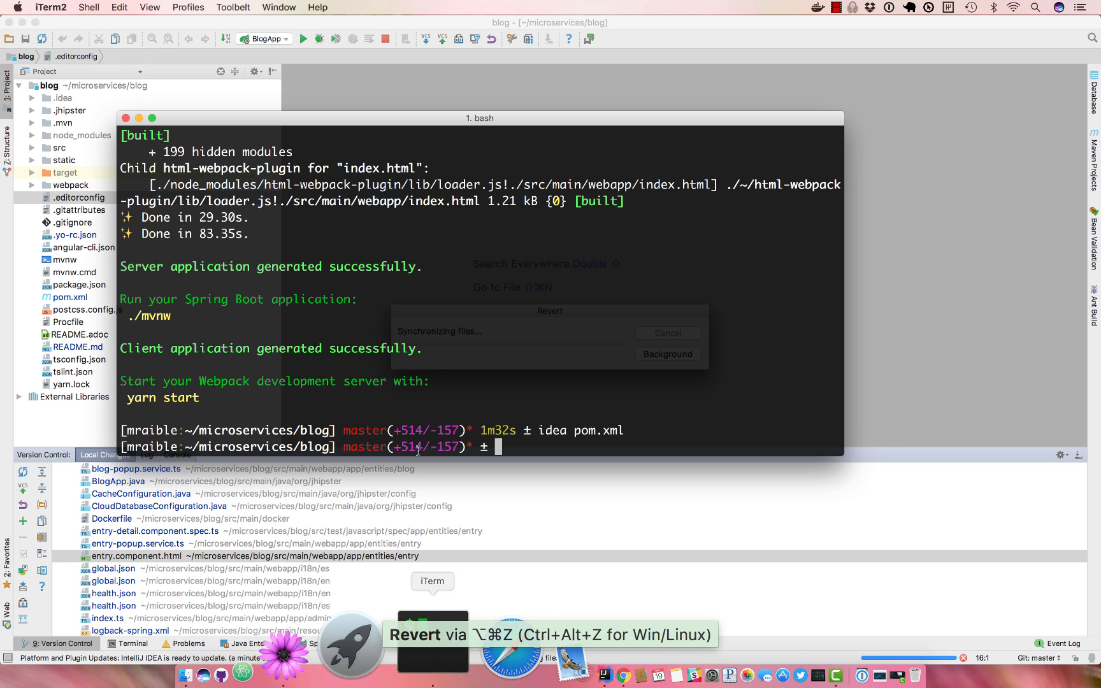
Make a ../store directory, move into it, and run yo jhipster
{"action": "type", "text": "mk"}
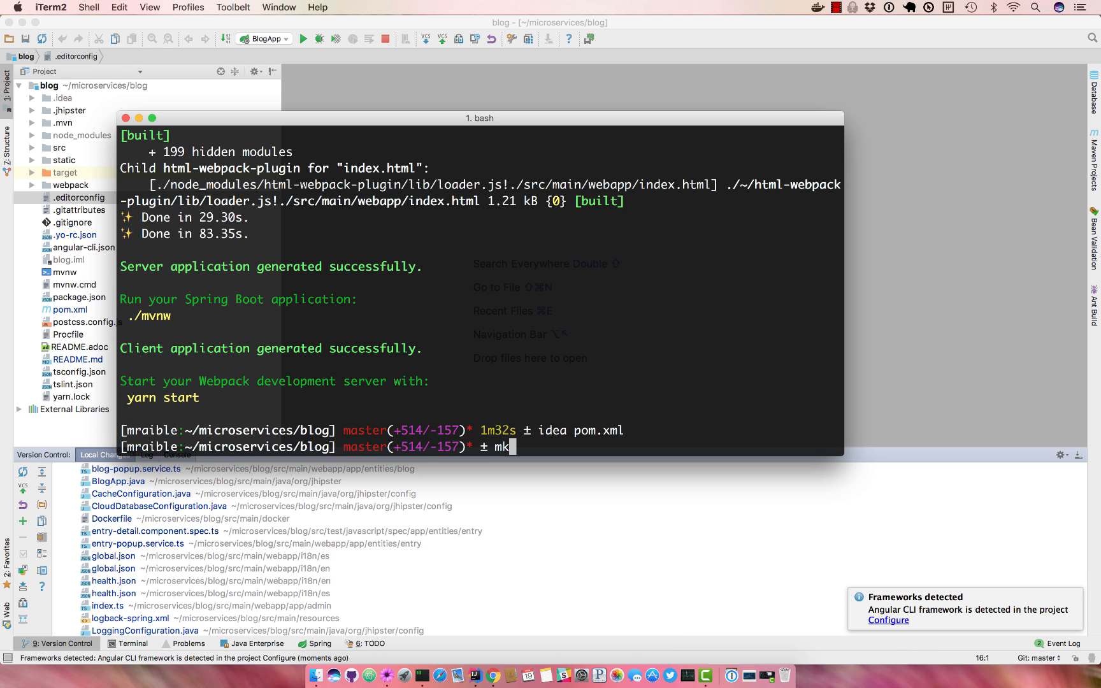
{"action": "type", "text": "dir ../store"}
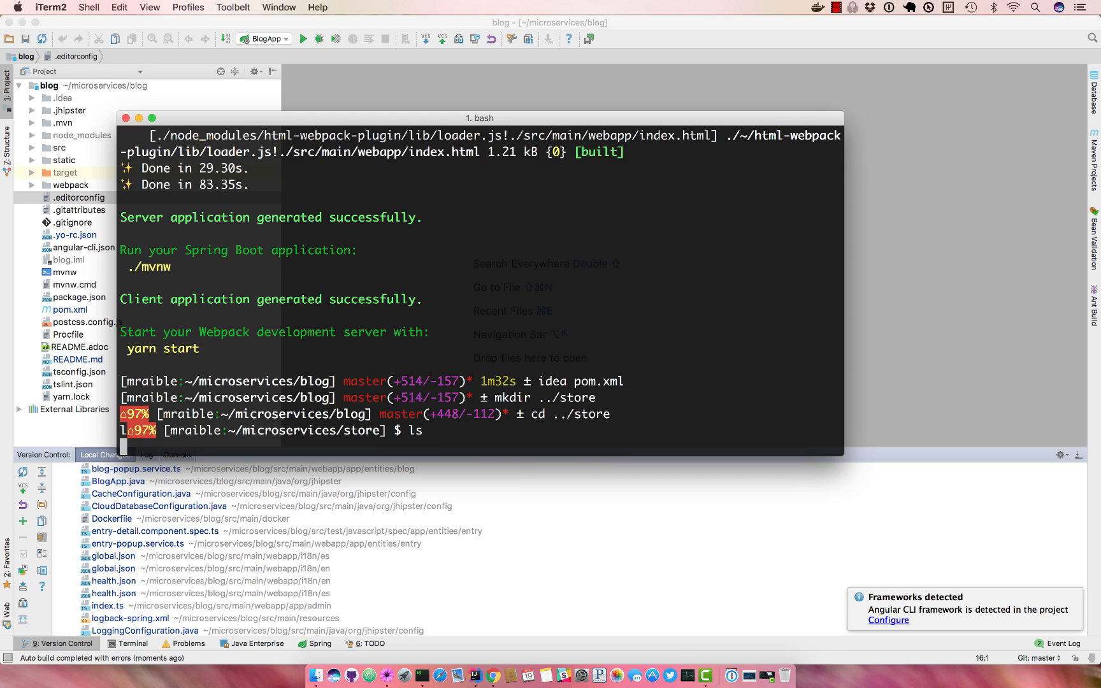
{"action": "type", "text": "yo jhipster"}
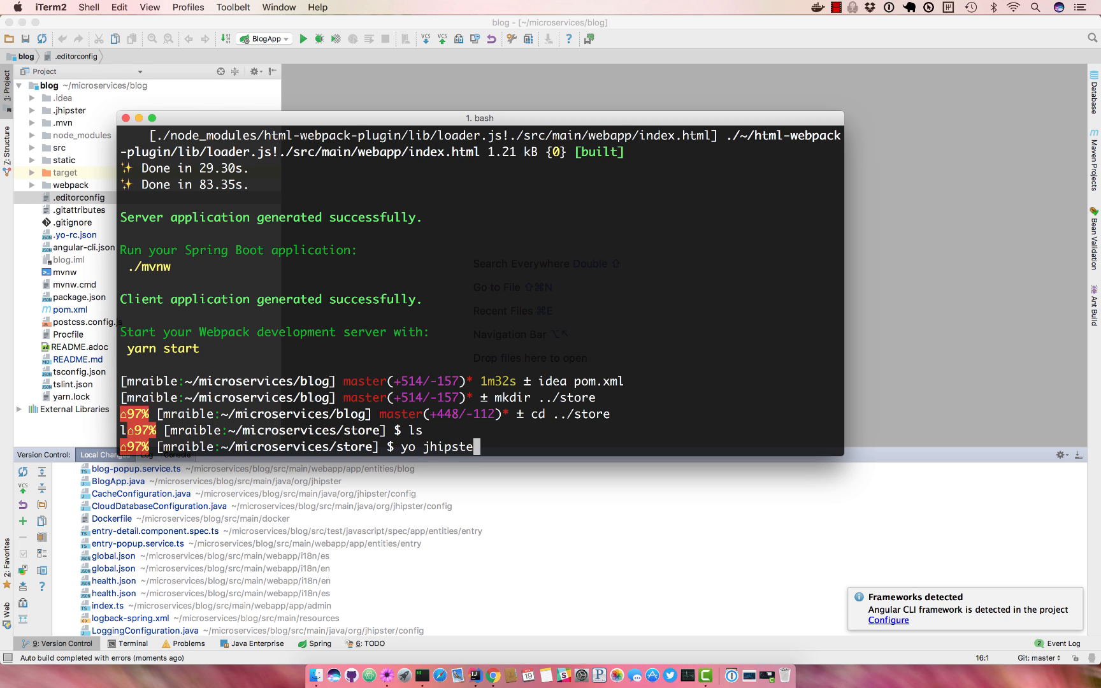
{"action": "key", "text": "Return"}
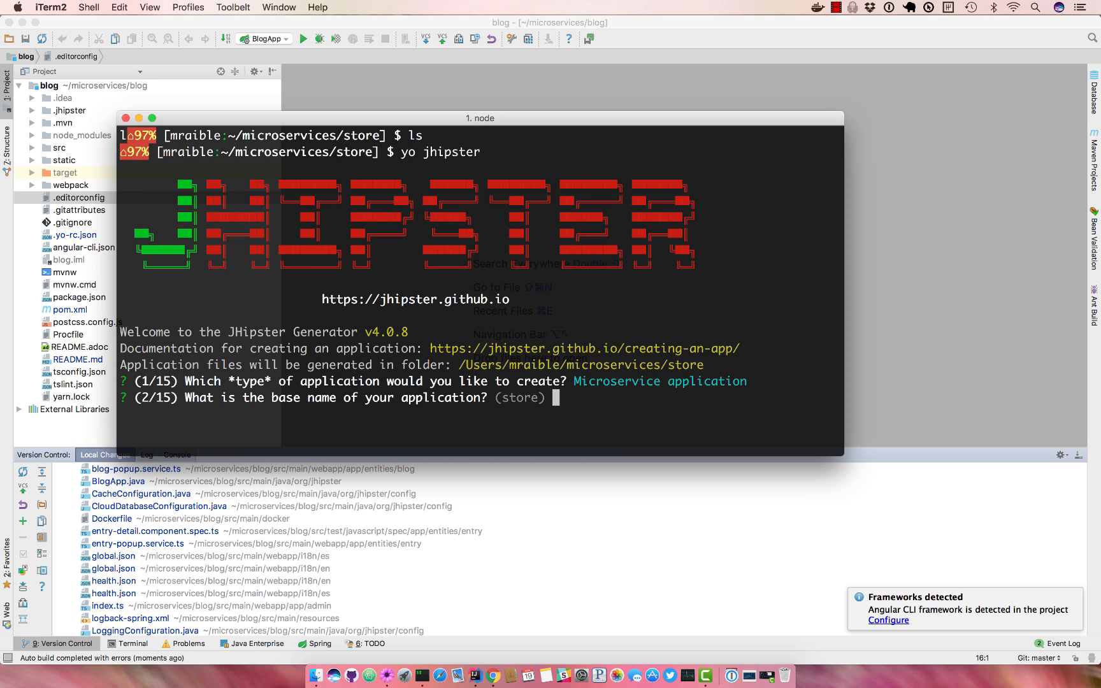
Answer prompts: name store, no marketplace, JWT, JHipster Registry, Maven, English
{"action": "key", "text": "Return"}
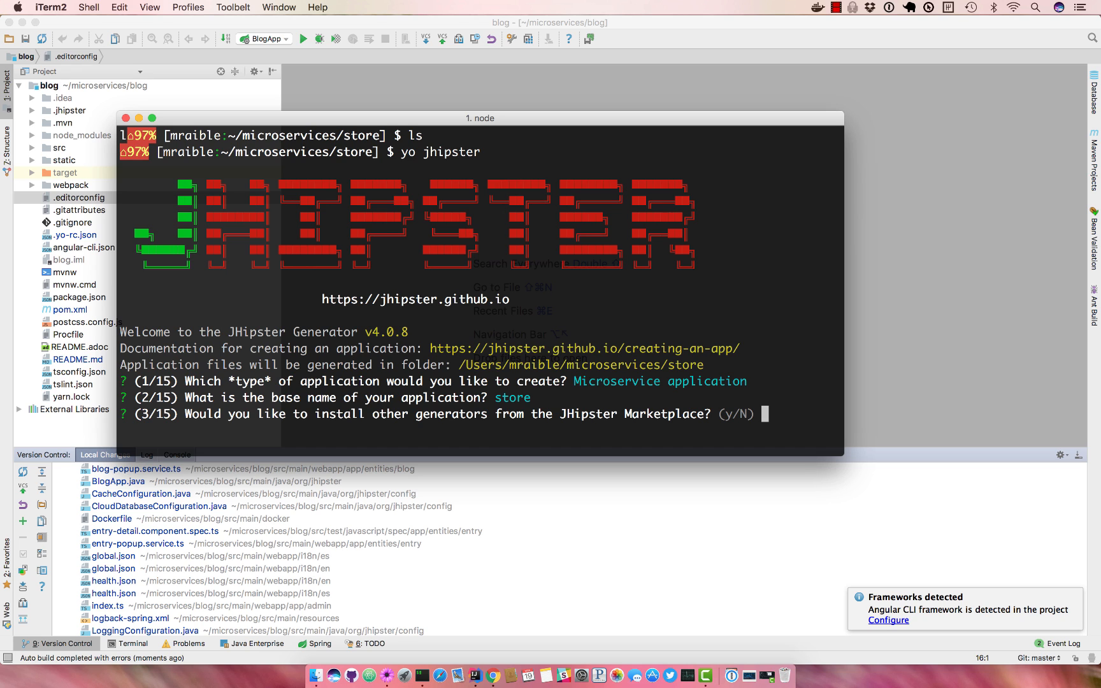
{"action": "key", "text": "Return"}
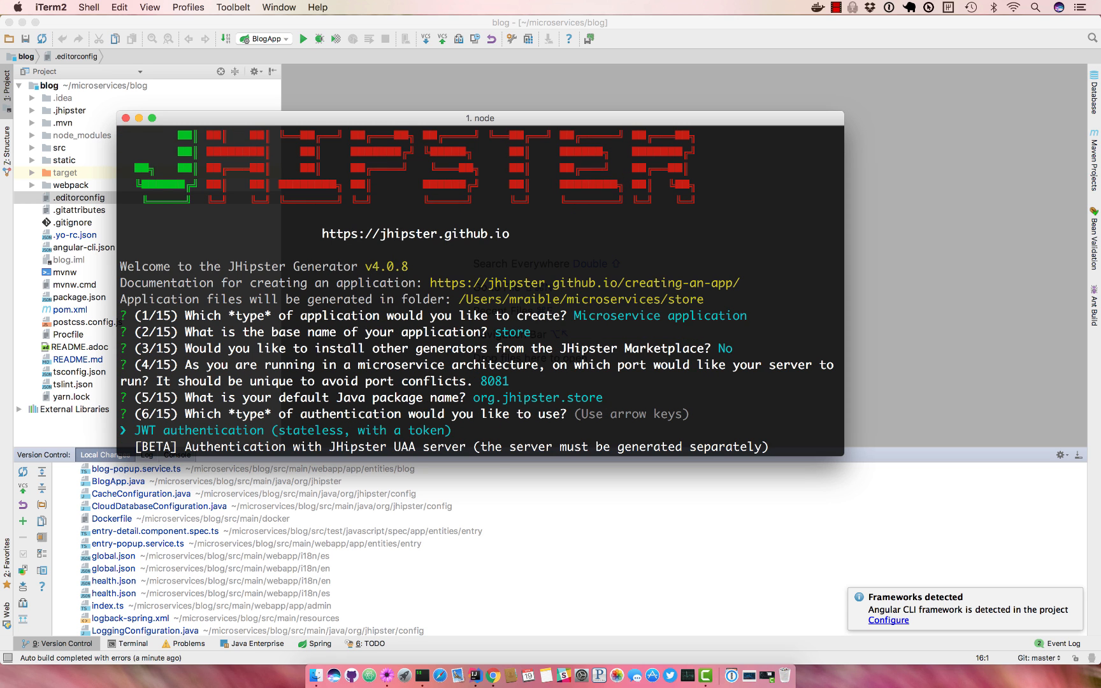
{"action": "key", "text": "Return"}
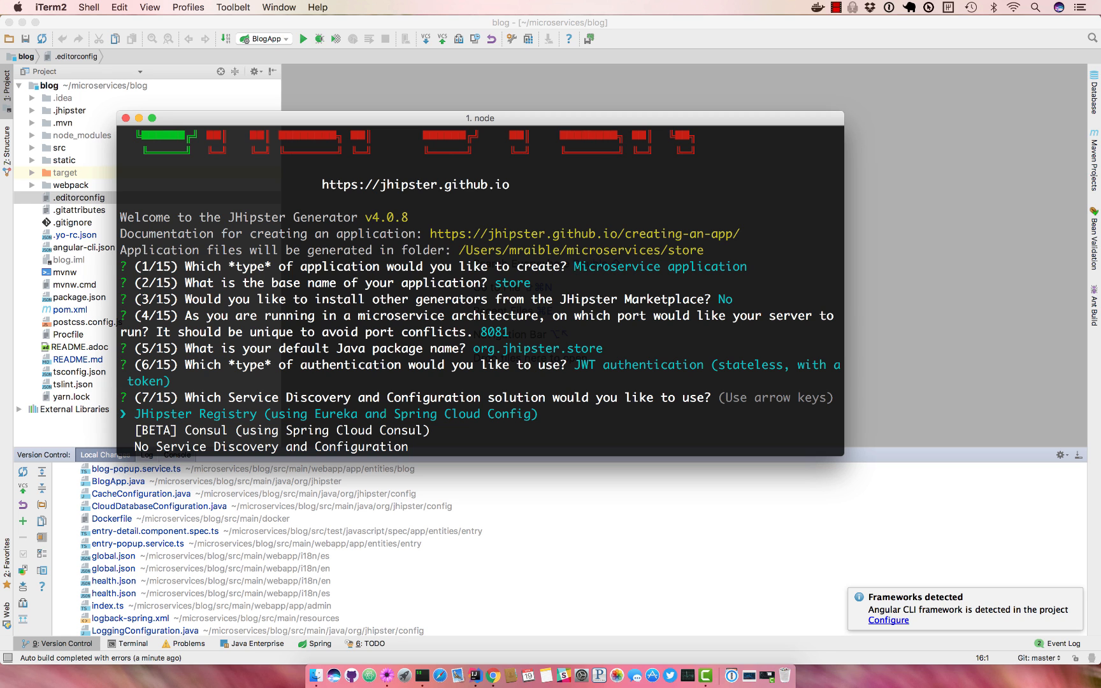
{"action": "key", "text": "Return"}
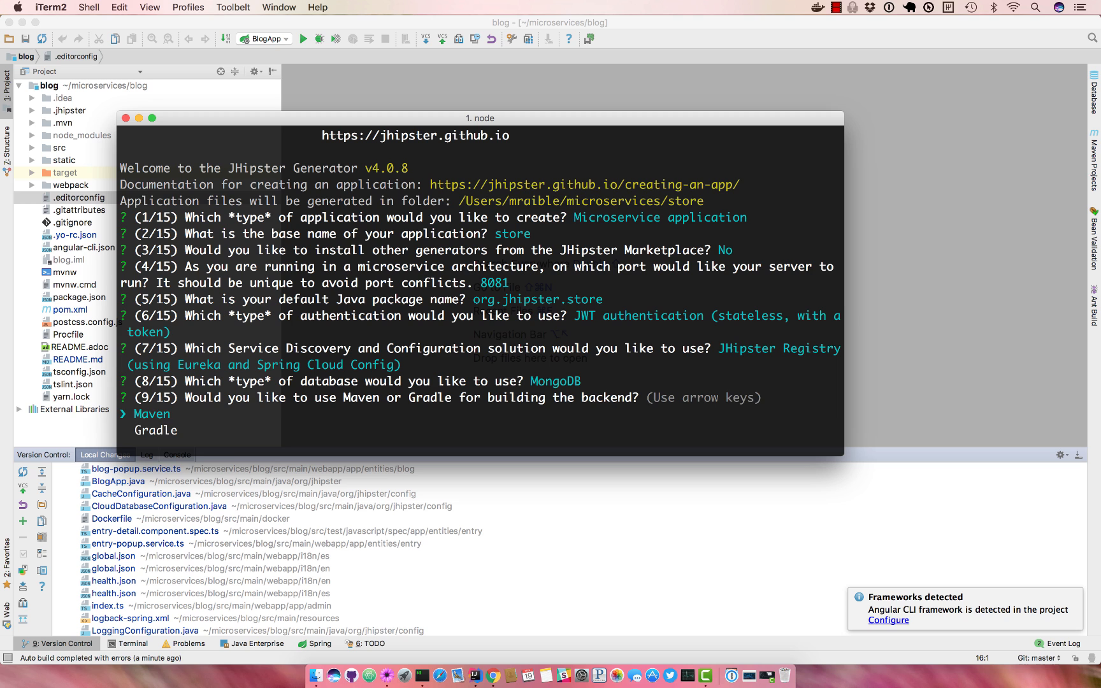
{"action": "key", "text": "Return"}
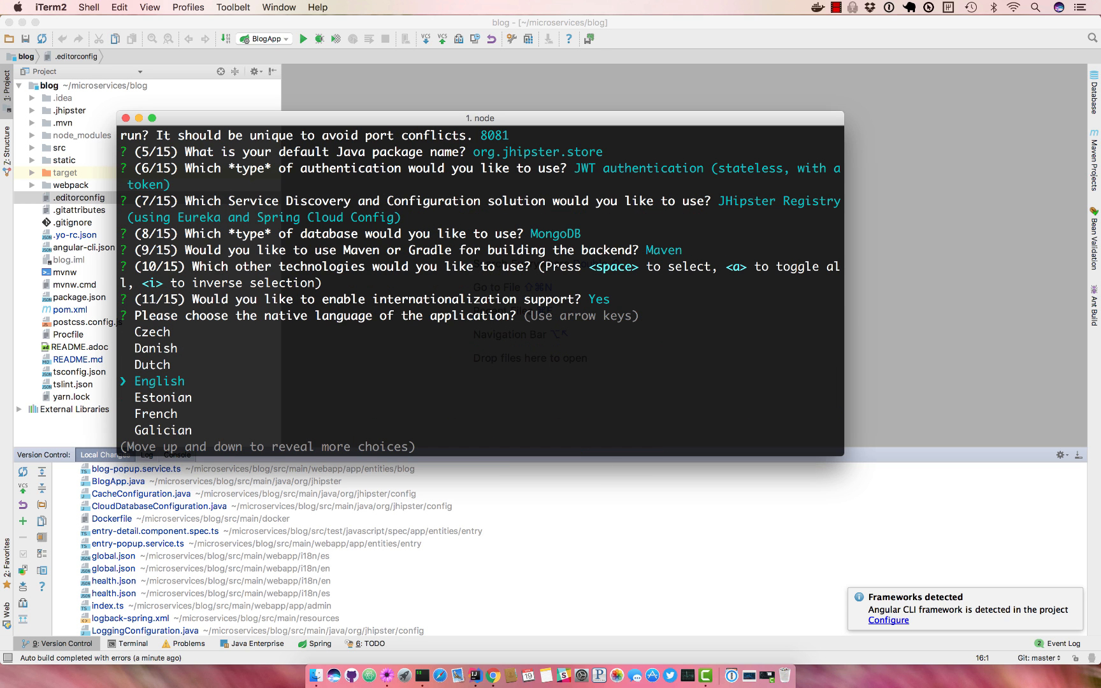
{"action": "key", "text": "Return"}
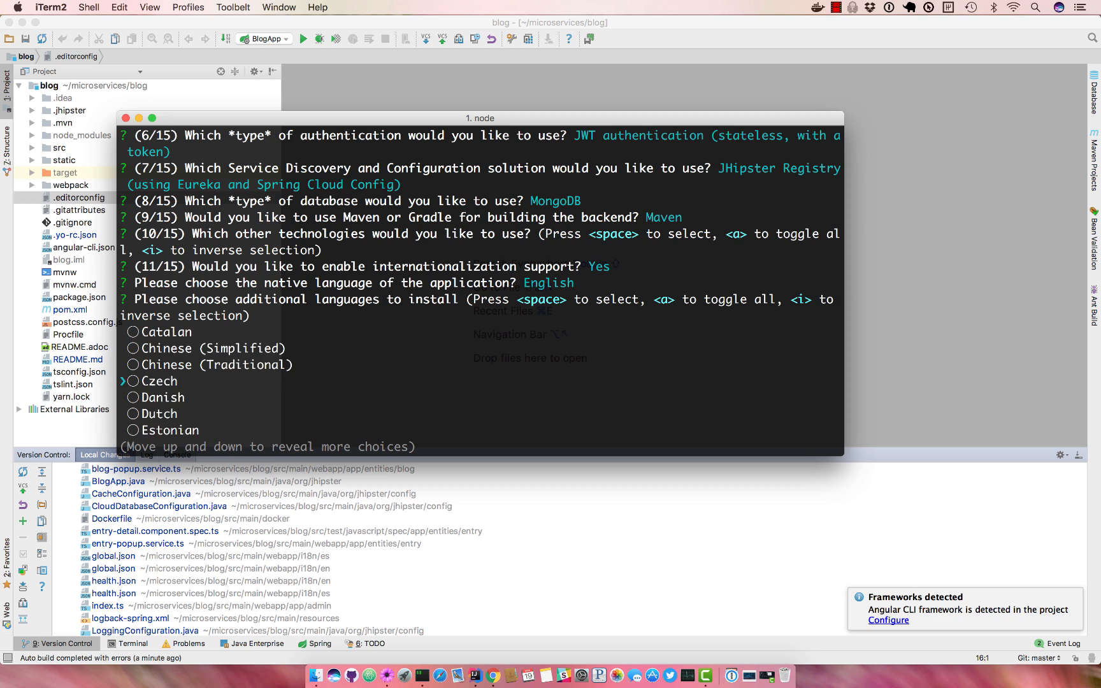
{"action": "scroll", "scroll_direction": "down", "scroll_amount": 3}
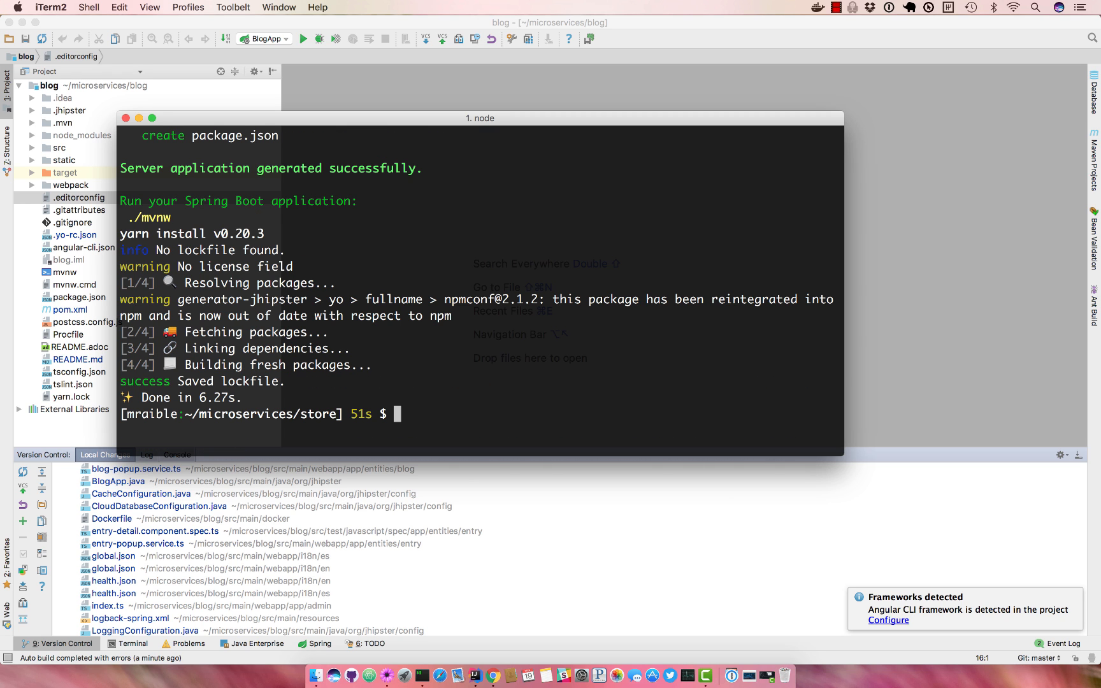
Run yo jhipster:entity product with required name and price fields, no DTO
{"action": "type", "text": "yo jhipst"}
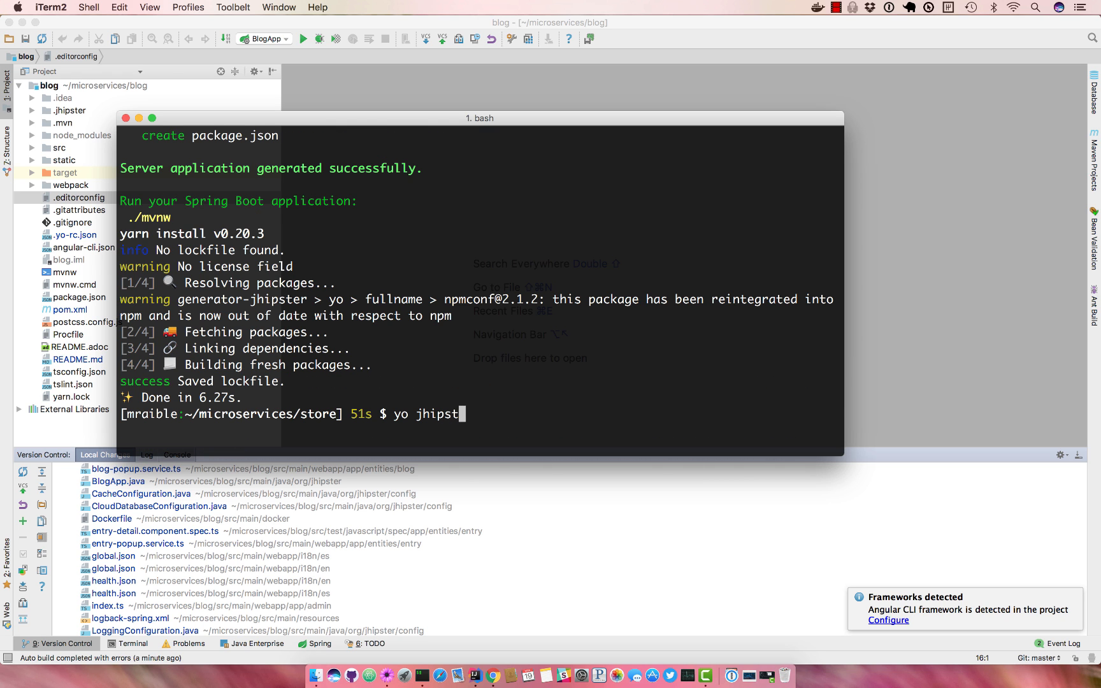
{"action": "type", "text": "er:entity product"}
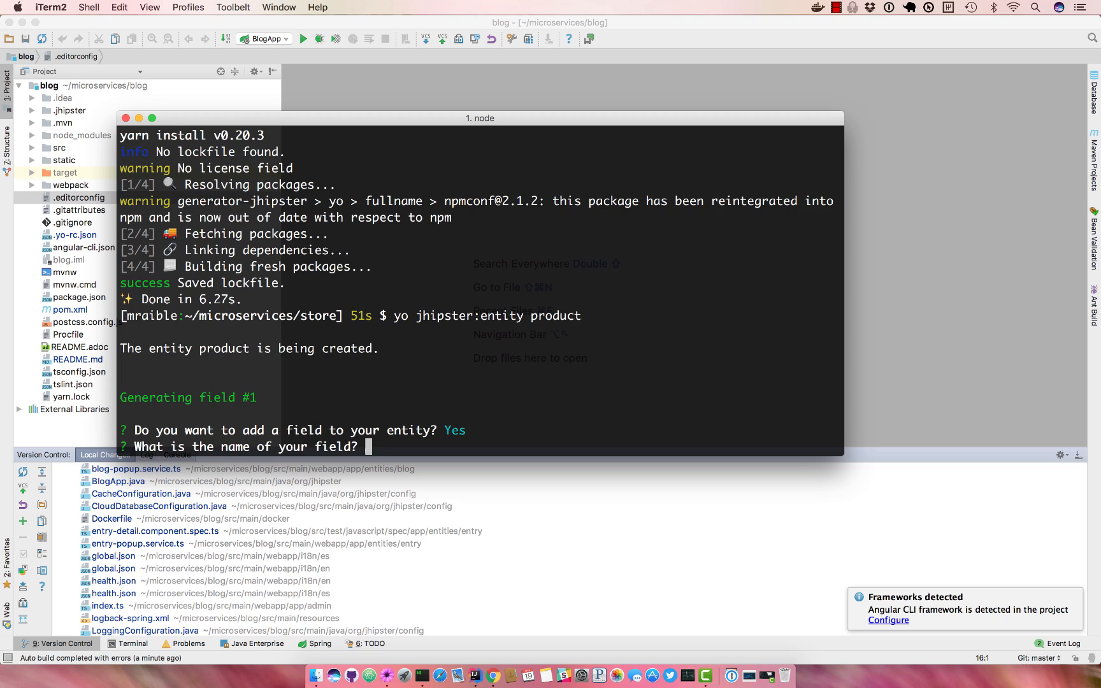
{"action": "type", "text": "name"}
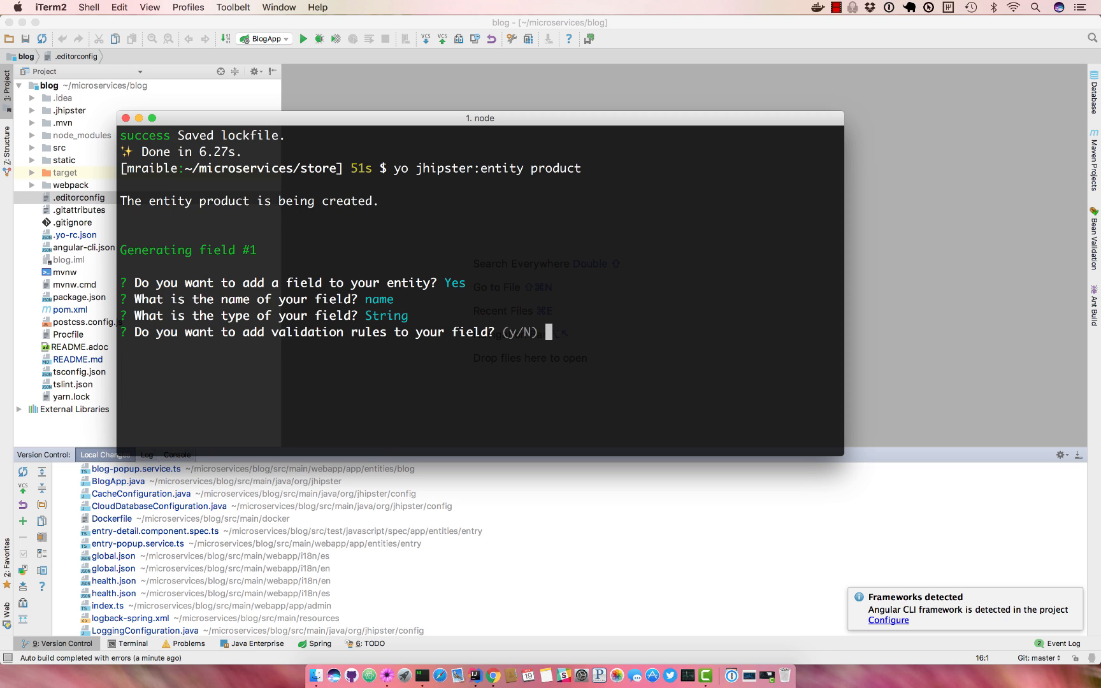
{"action": "type", "text": "y"}
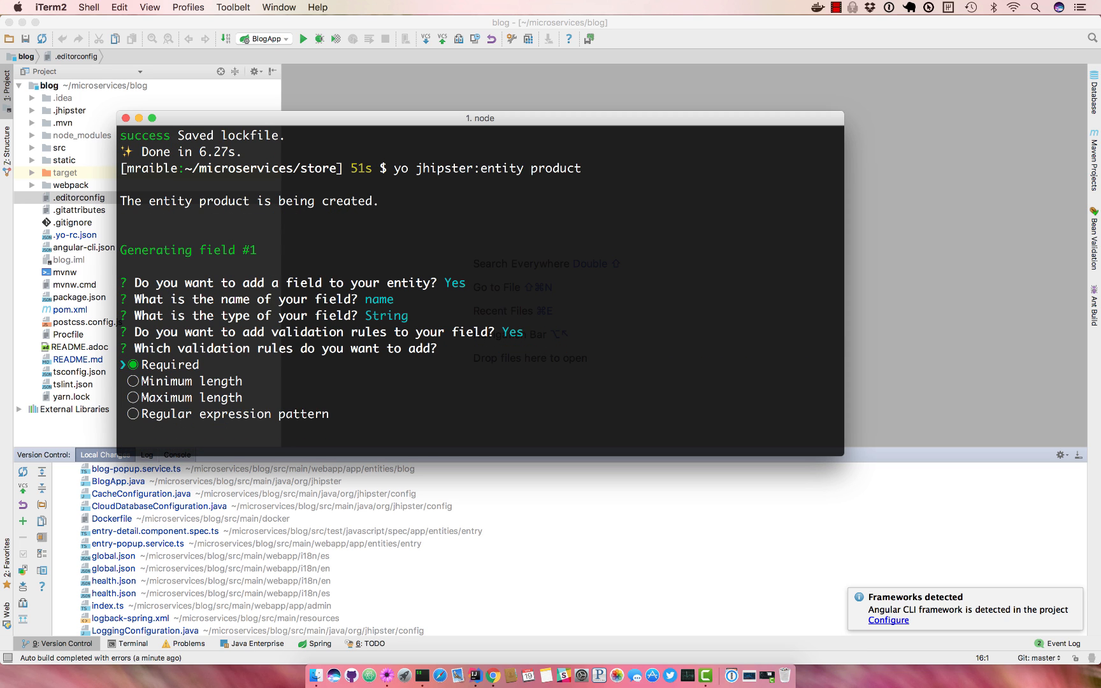
{"action": "key", "text": "Return"}
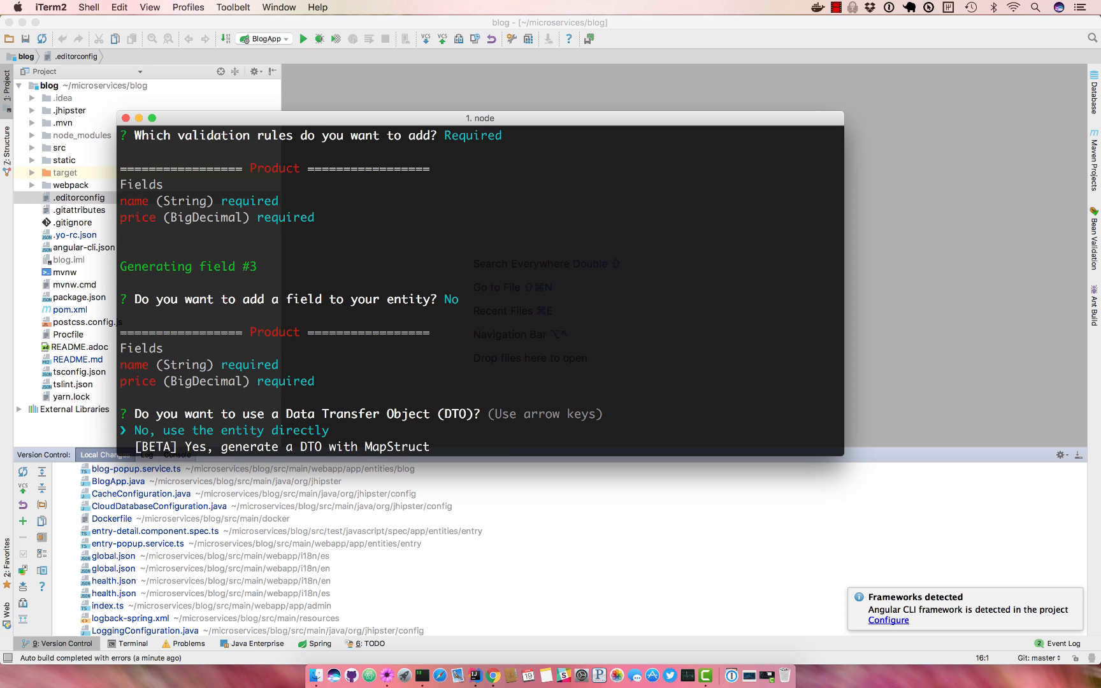
{"action": "key", "text": "Return"}
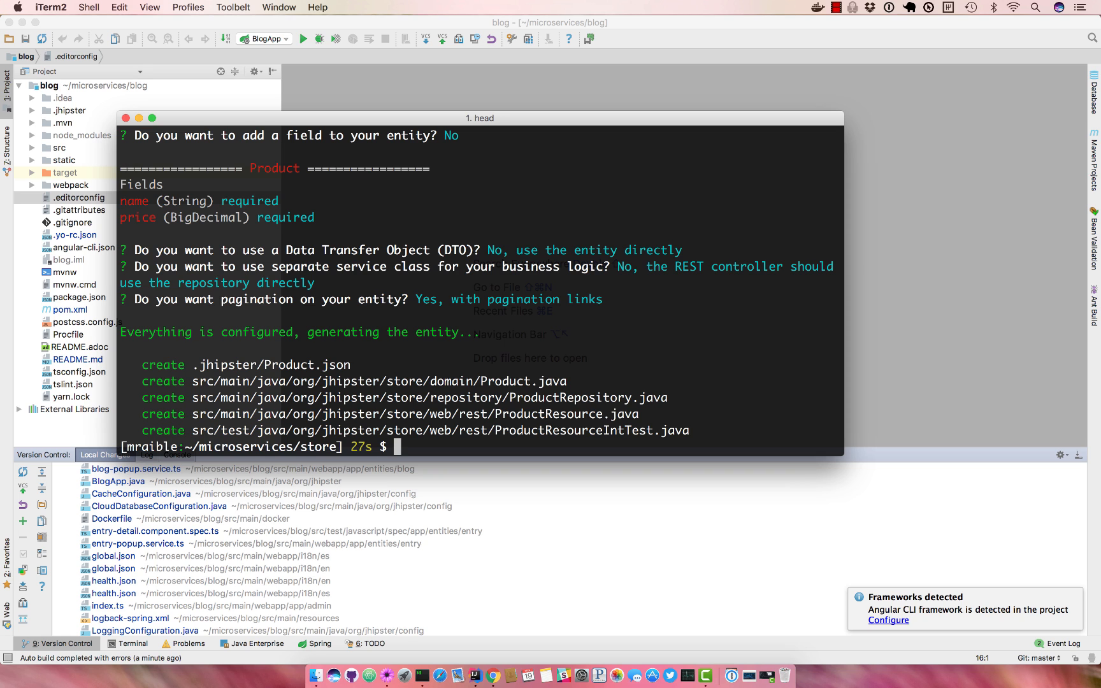
From ../blog, run yo jhipster:entity product using the ../store definition and regenerate
{"action": "type", "text": "cd ../blog"}
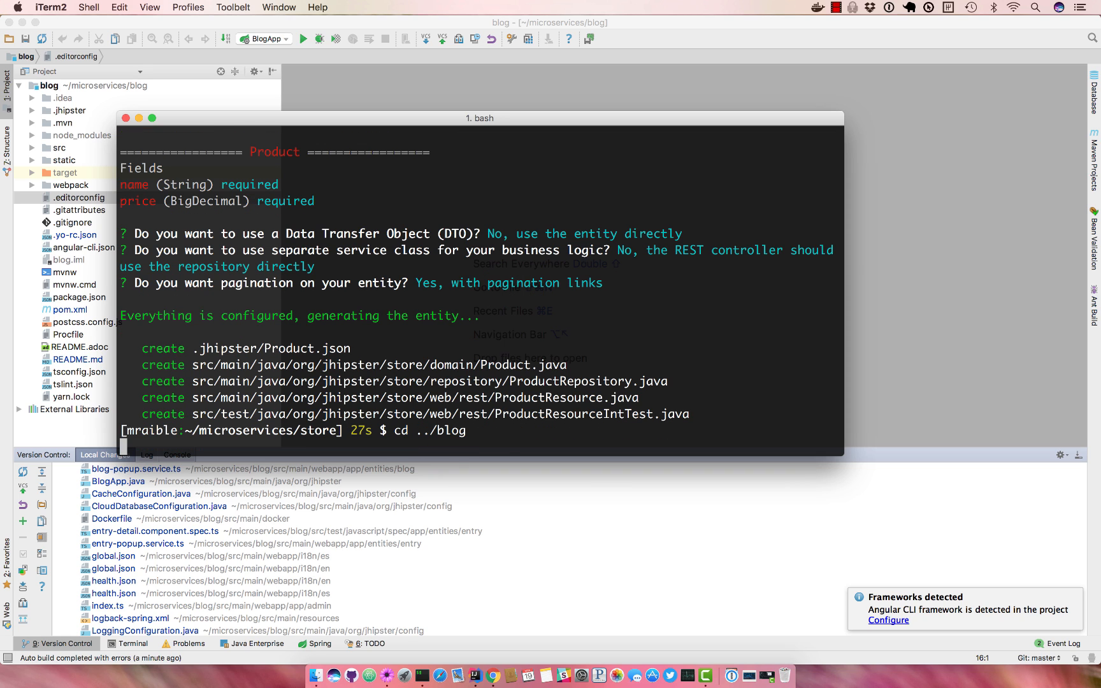
{"action": "type", "text": "yo jhipster"}
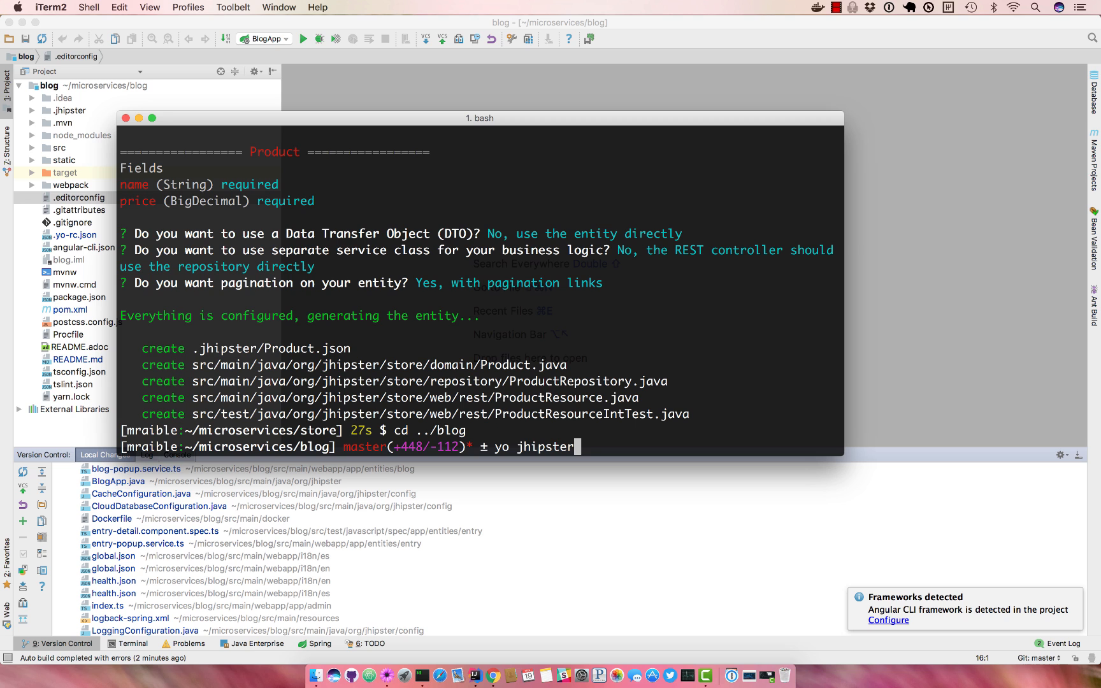
{"action": "type", "text": ":entity b"}
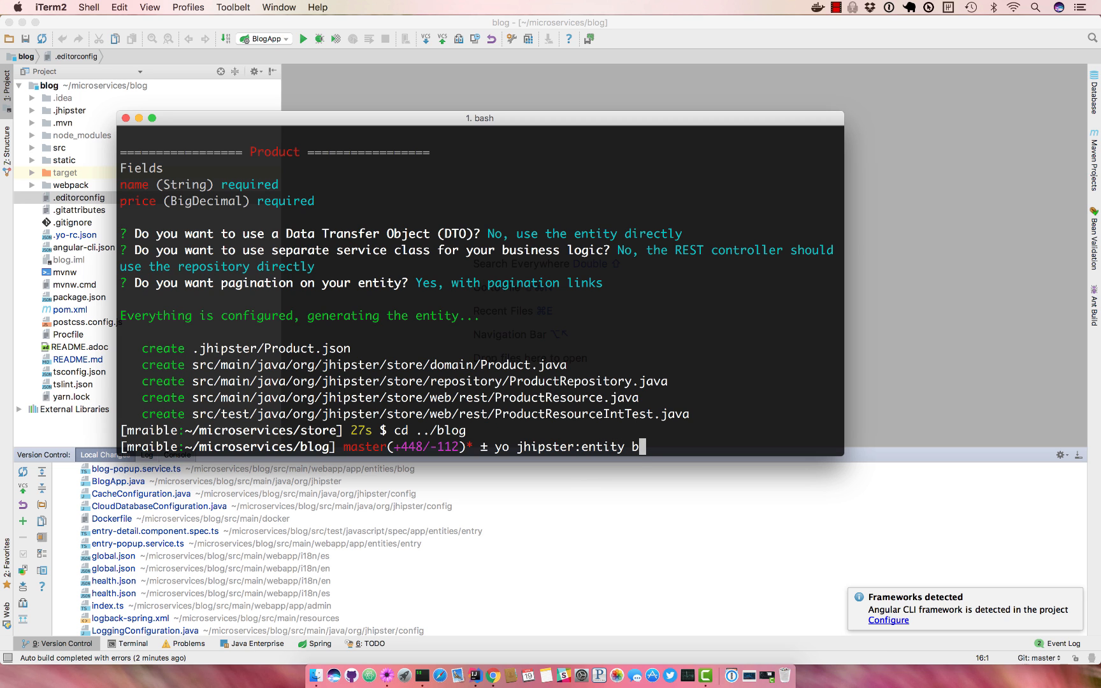
{"action": "type", "text": "roduct"}
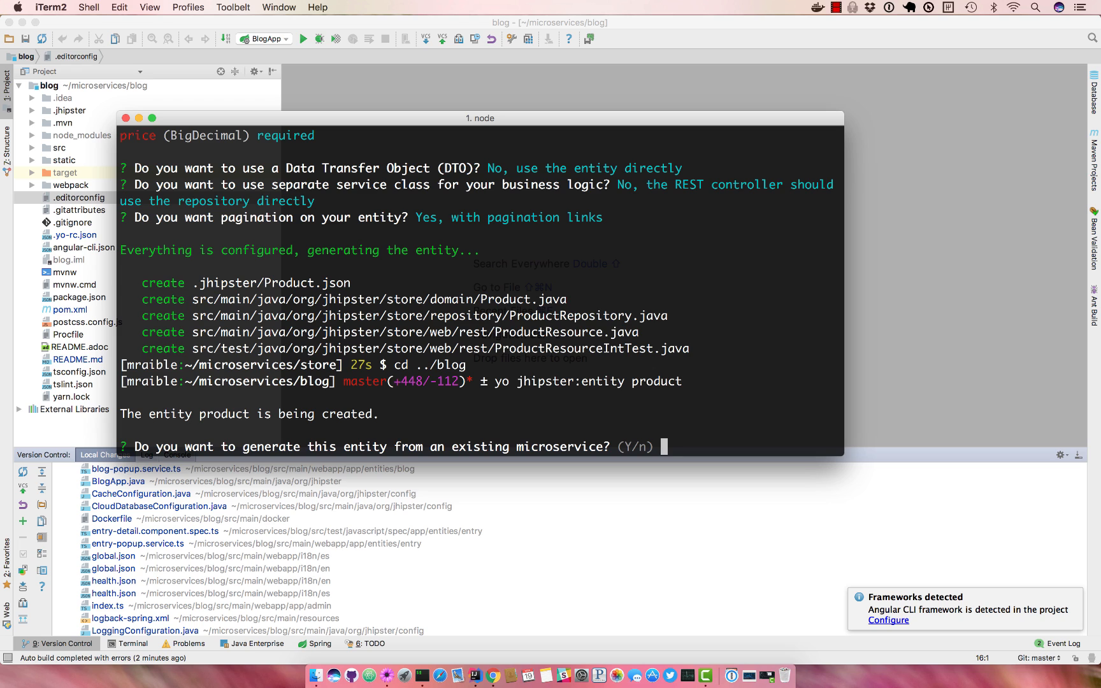
{"action": "type", "text": "y"}
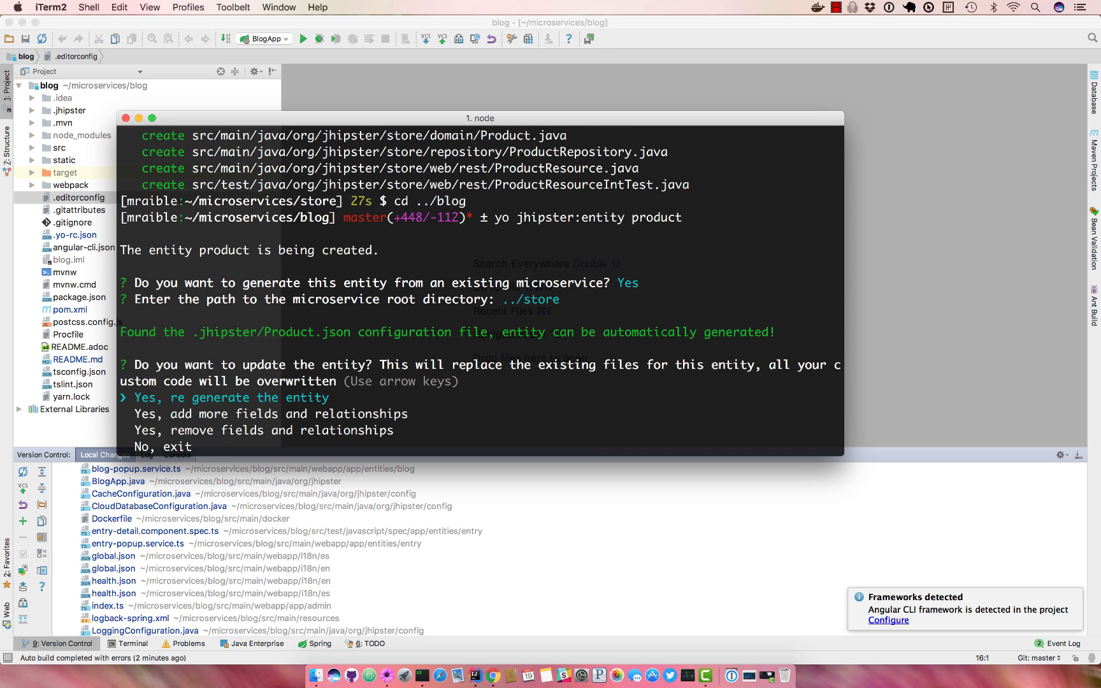
{"action": "key", "text": "Return"}
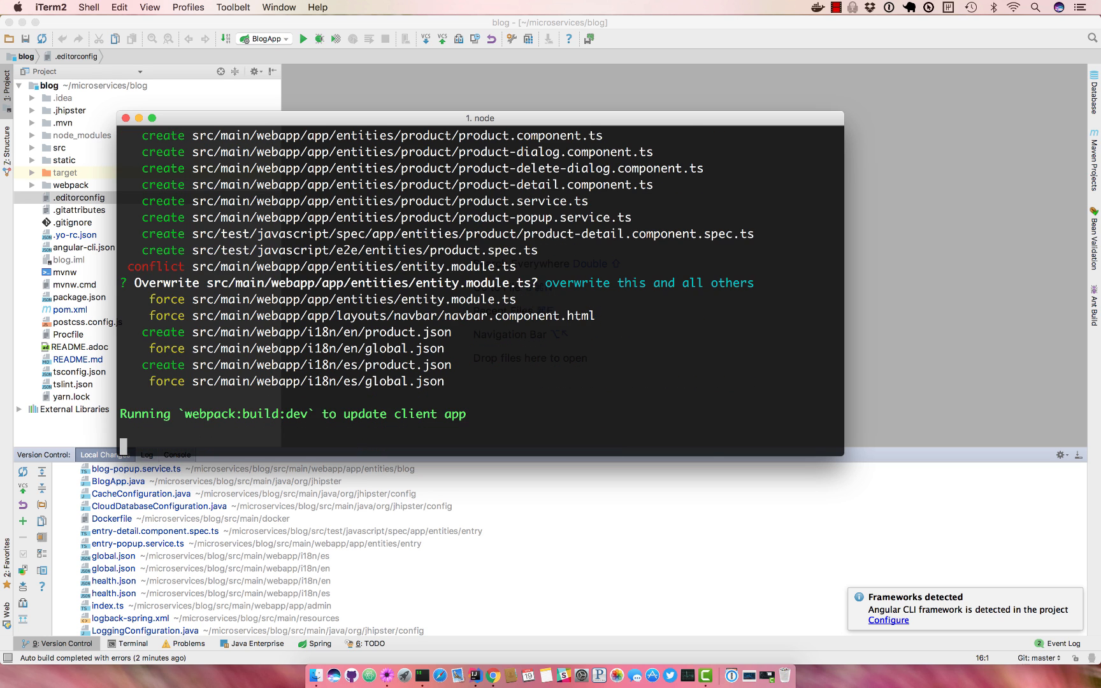
{"action": "scroll", "scroll_direction": "down", "scroll_amount": 3}
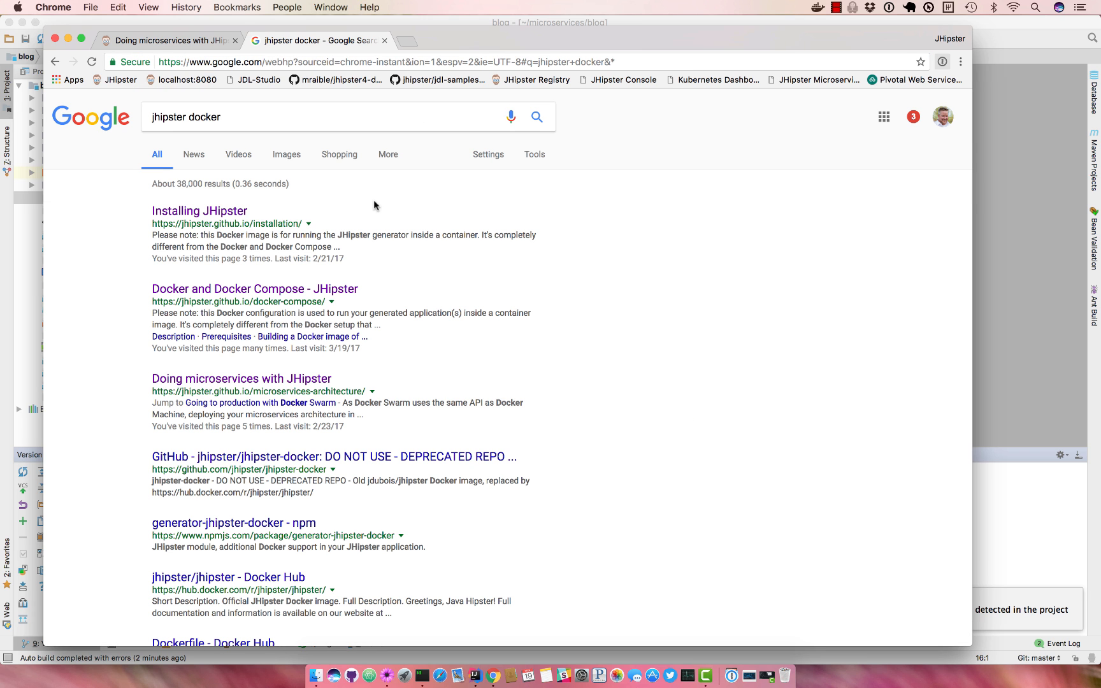
Open the 'Docker and Docker Compose - JHipster' result and scroll to Working with databases
{"action": "left_click", "coordinate": [255, 288]}
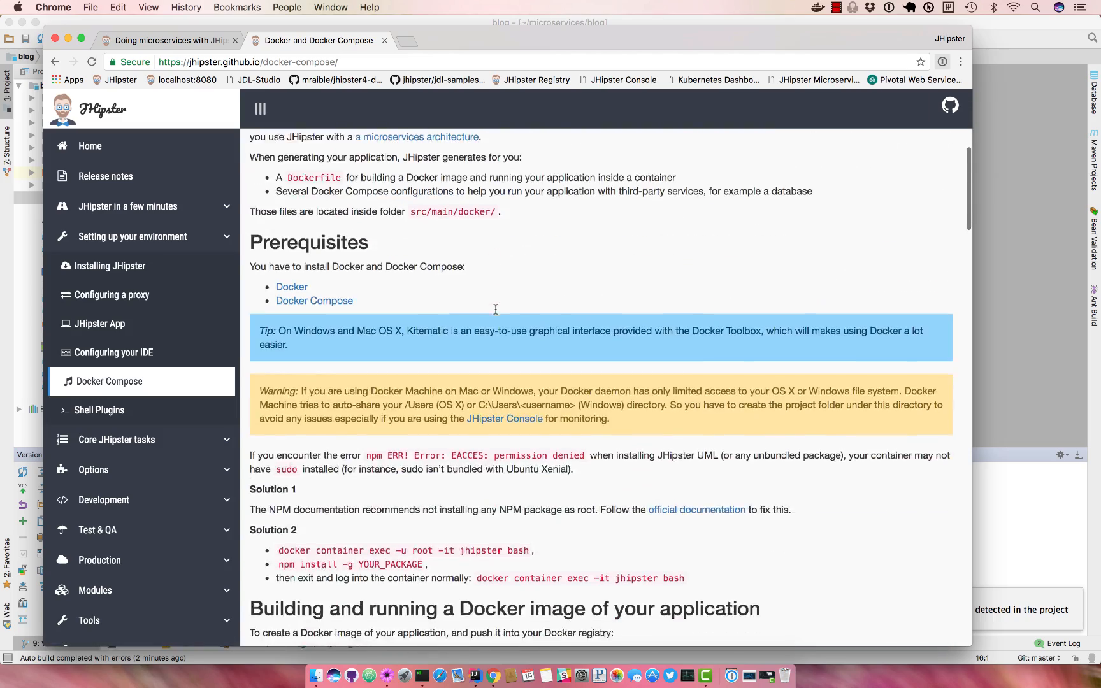
{"action": "scroll", "scroll_direction": "down", "scroll_amount": 3}
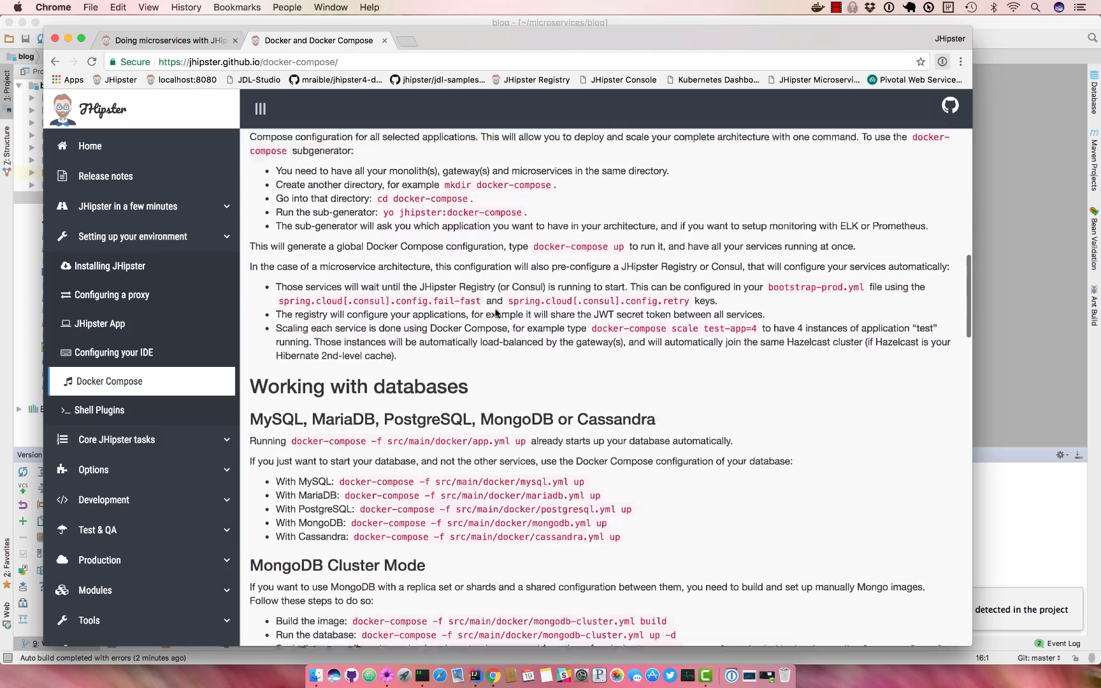
{"action": "scroll", "scroll_direction": "down", "scroll_amount": 3}
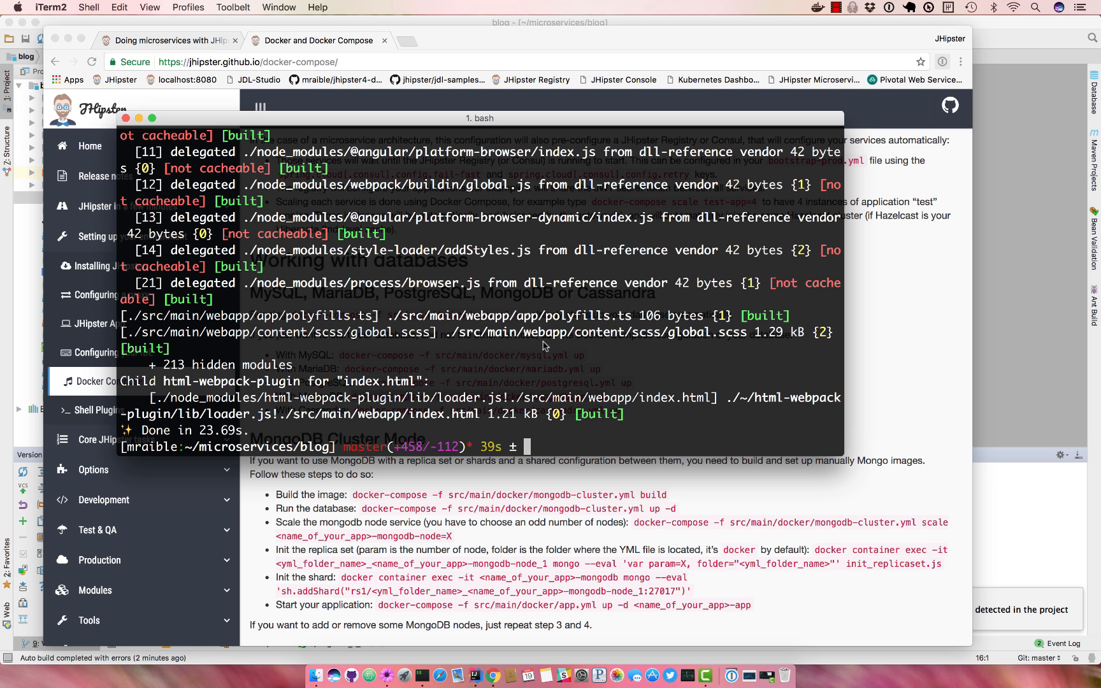
Launch the store's MongoDB container via docker-compose mongodb.yml and follow its startup log
{"action": "type", "text": "cd"}
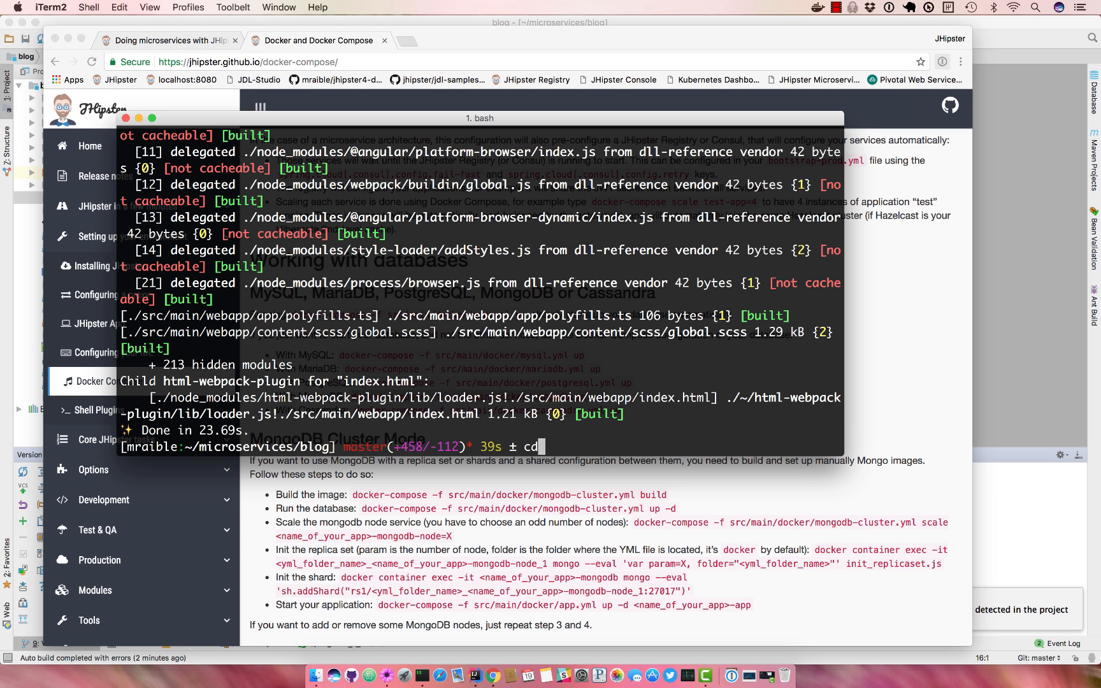
{"action": "key", "text": "Return"}
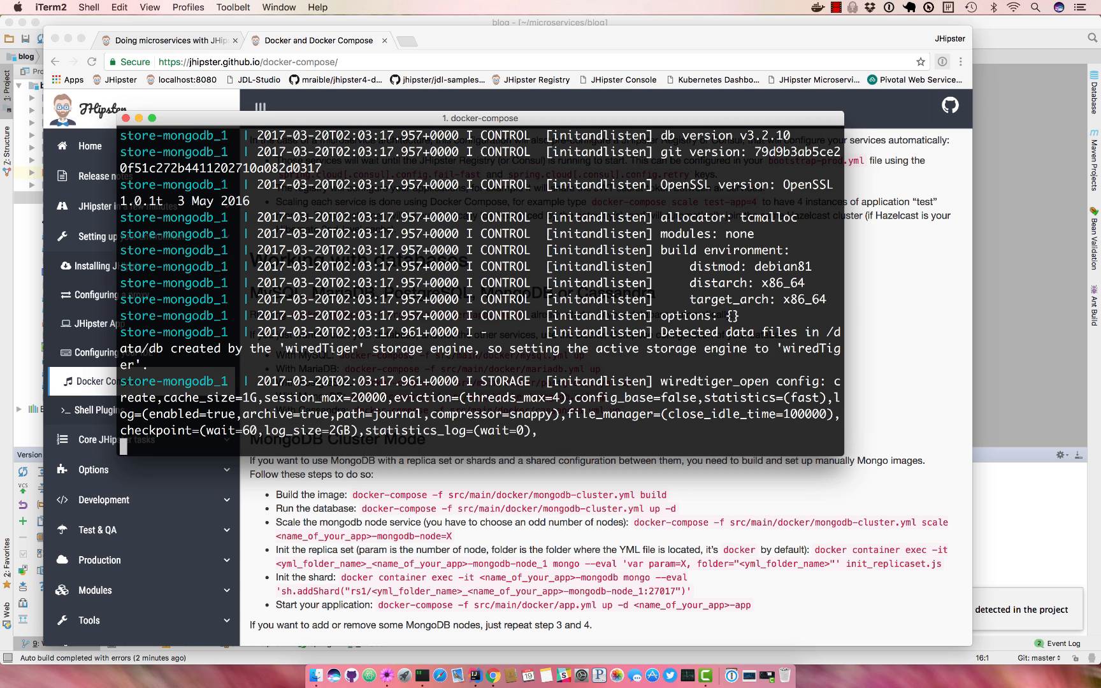
{"action": "scroll", "scroll_direction": "down", "scroll_amount": 3}
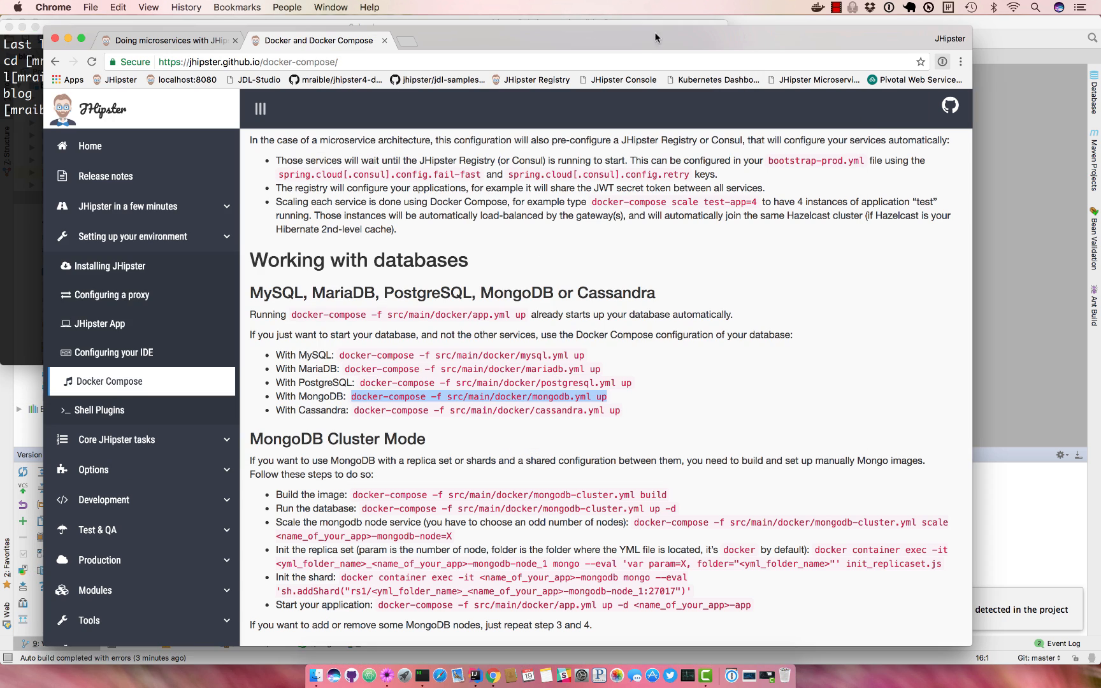
Find the jhipster-registry GitHub repository through Google and reveal its HTTPS clone URL
{"action": "type", "text": "jhipster registry"}
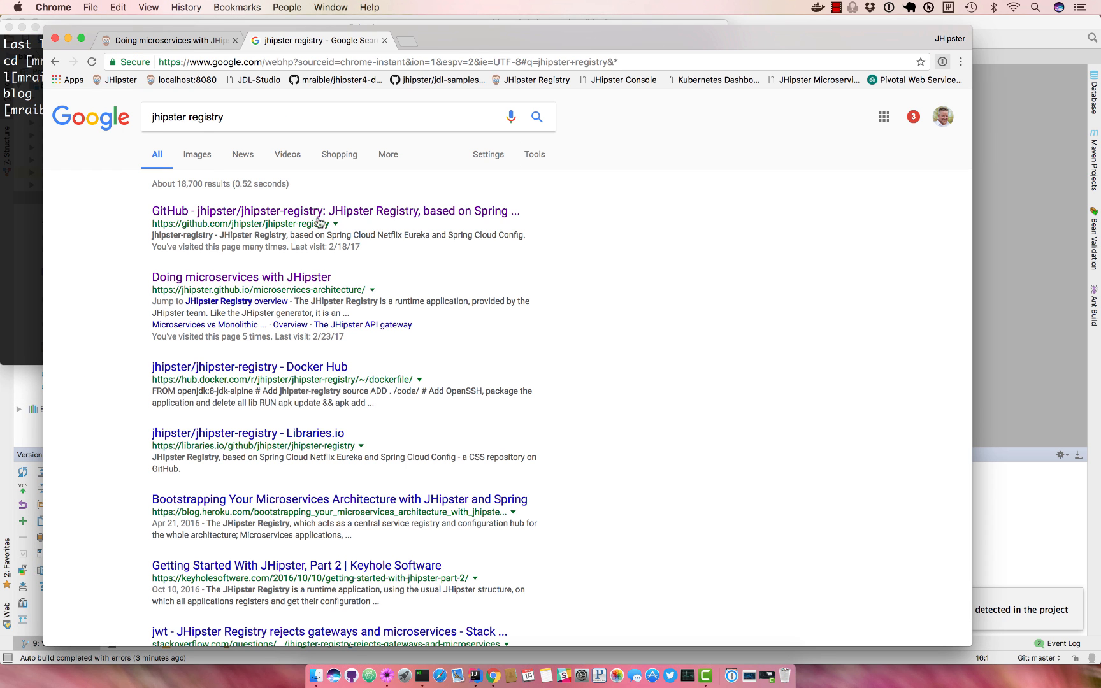
{"action": "left_click", "coordinate": [335, 210]}
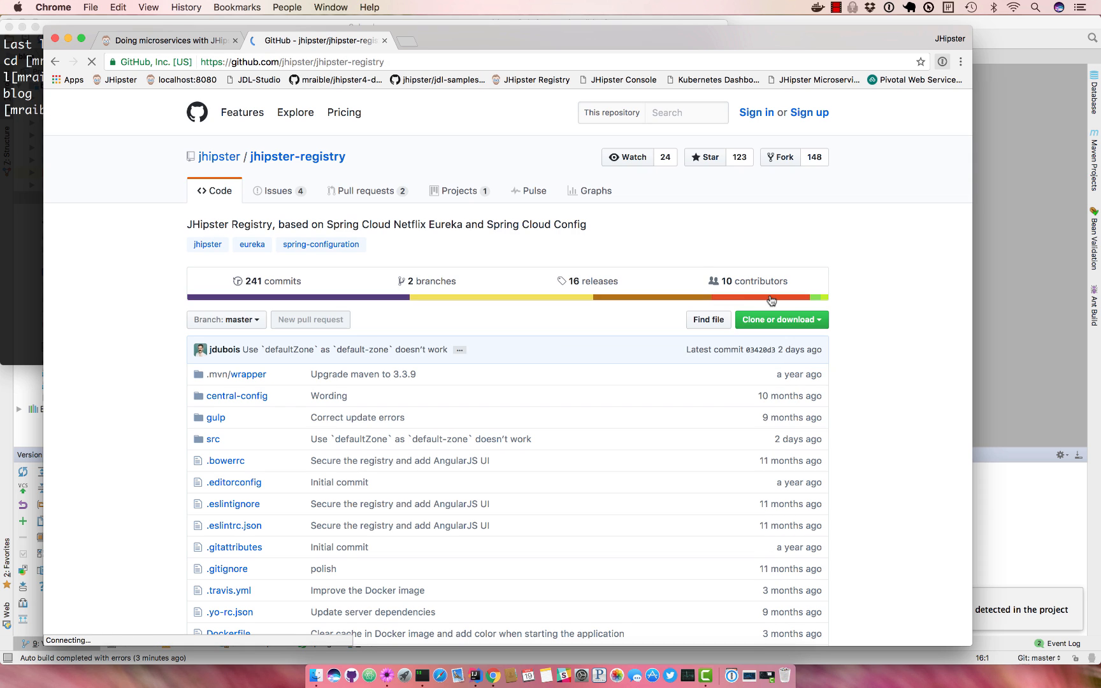
{"action": "left_click", "coordinate": [777, 319]}
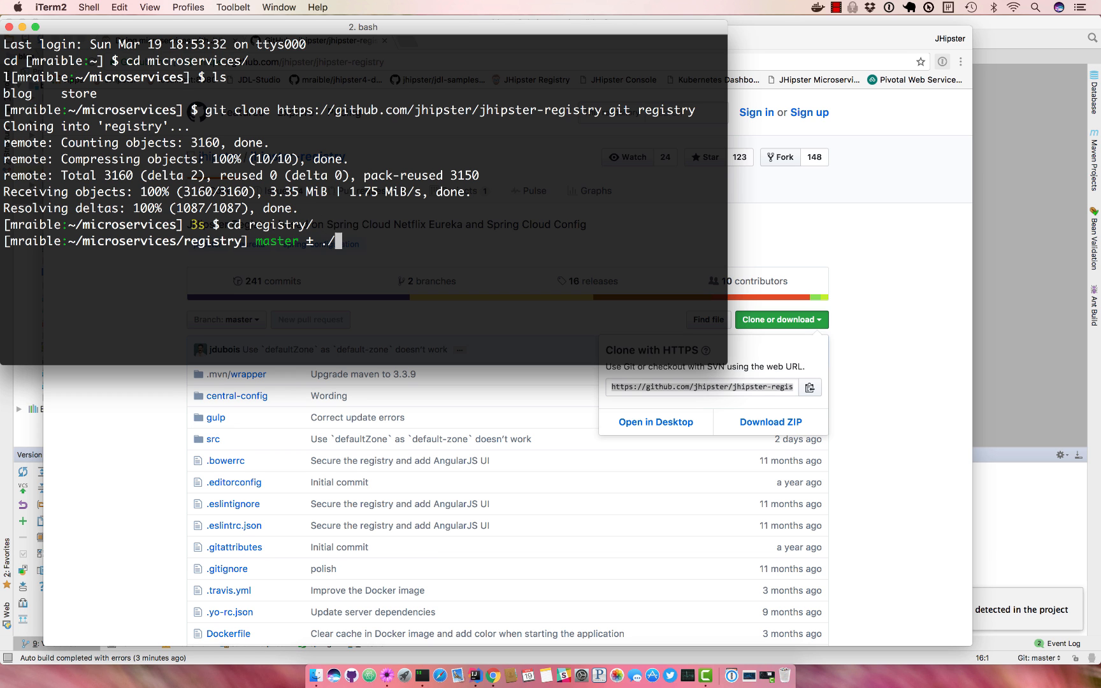
Start the registry with ./mvnw, then run the store app with ./mvnw in a second pane
{"action": "key", "text": "Return"}
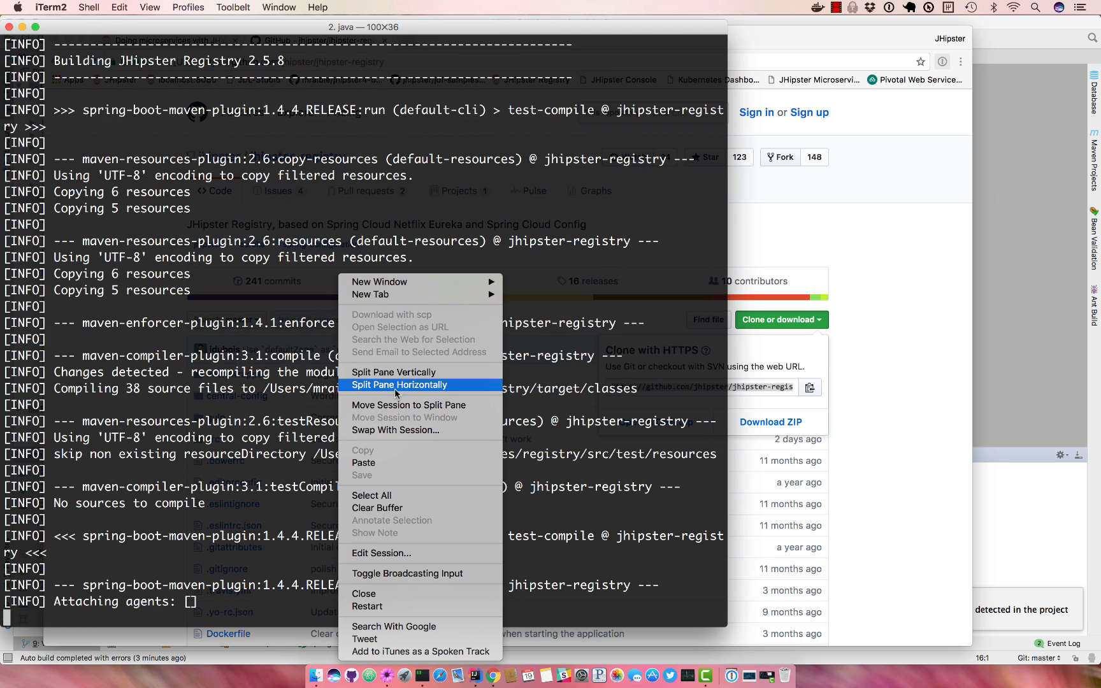
{"action": "left_click", "coordinate": [398, 385]}
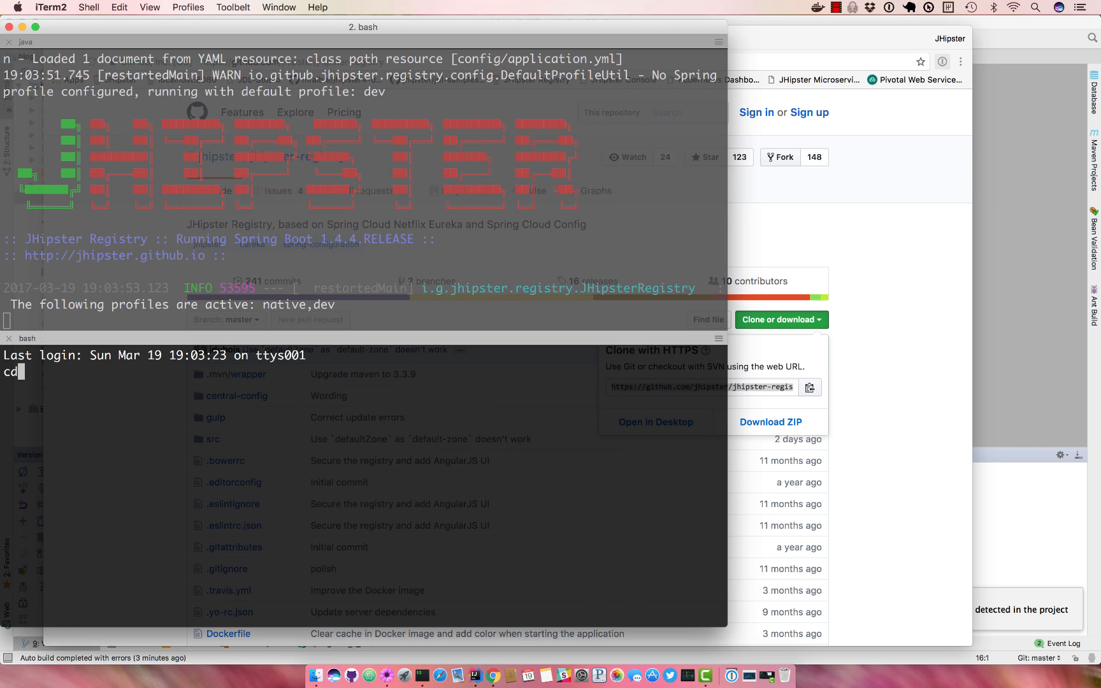
{"action": "type", "text": "cd microservices/blog"}
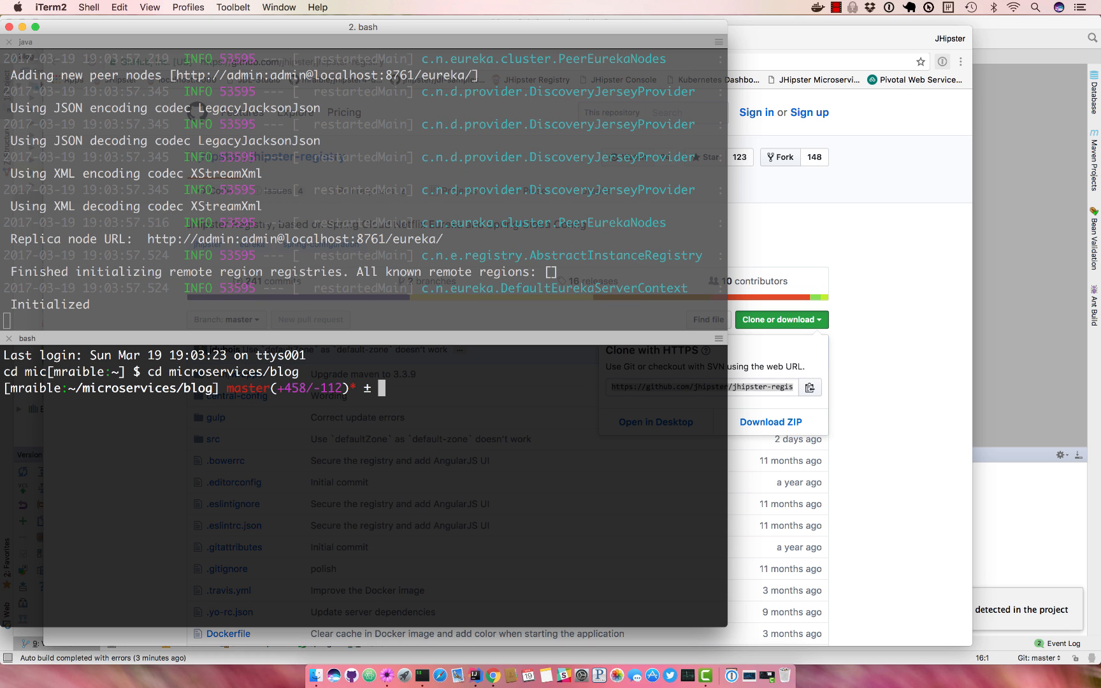
{"action": "type", "text": "cd ../store"}
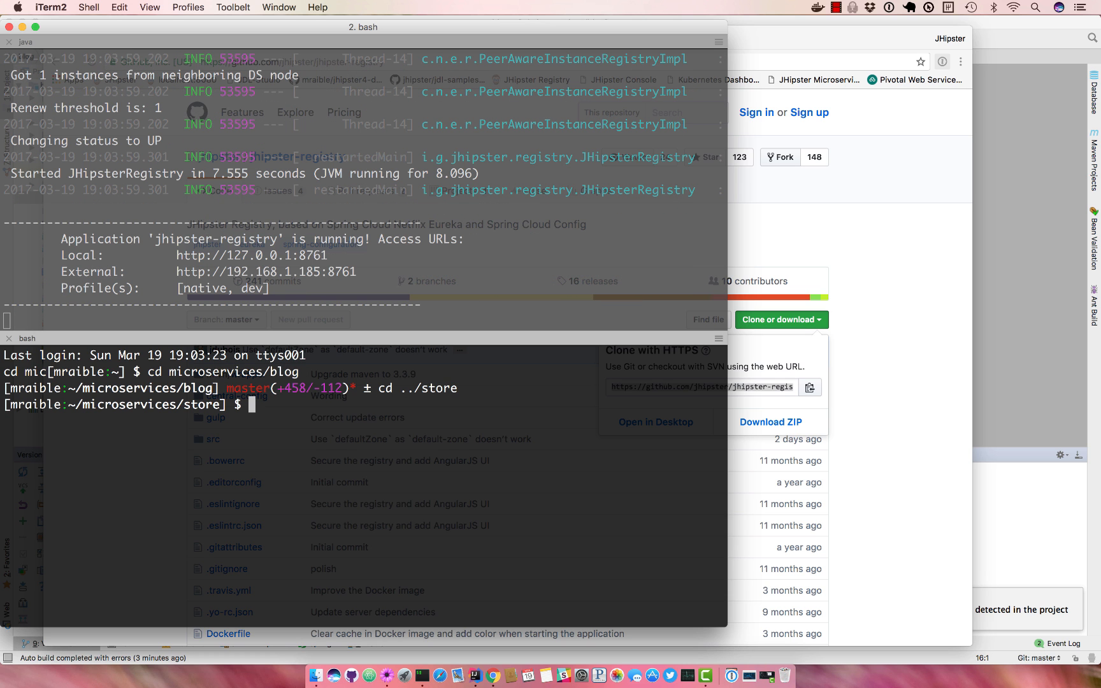
{"action": "type", "text": "./mvnw"}
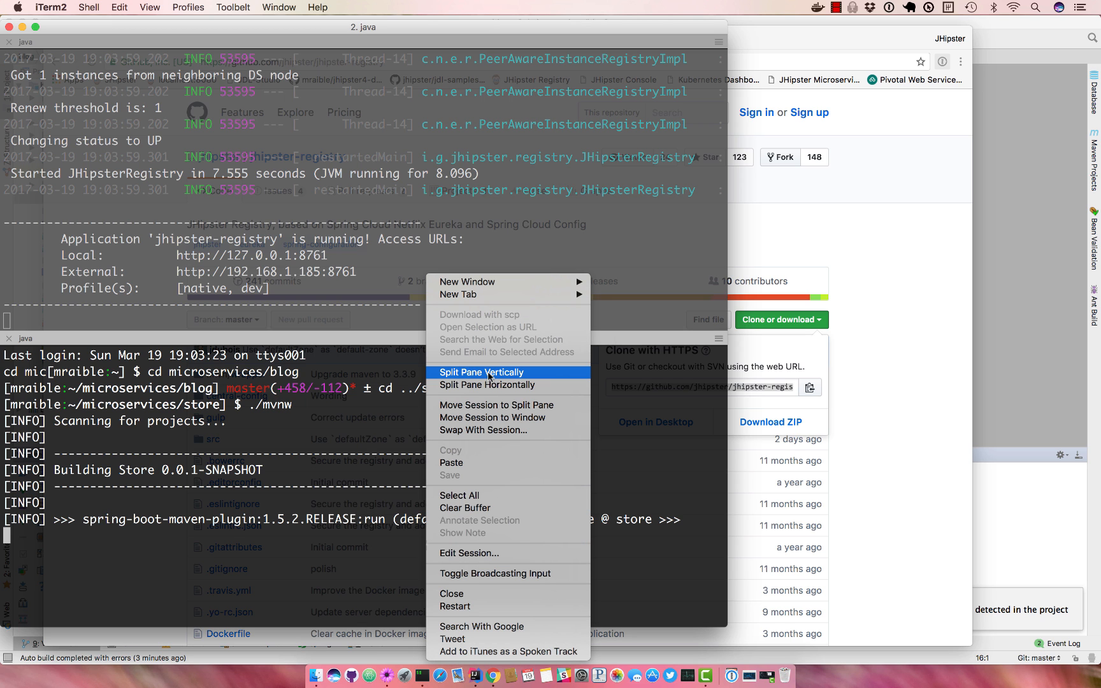
Add a third terminal pane and head into microservices/blog
{"action": "left_click", "coordinate": [487, 385]}
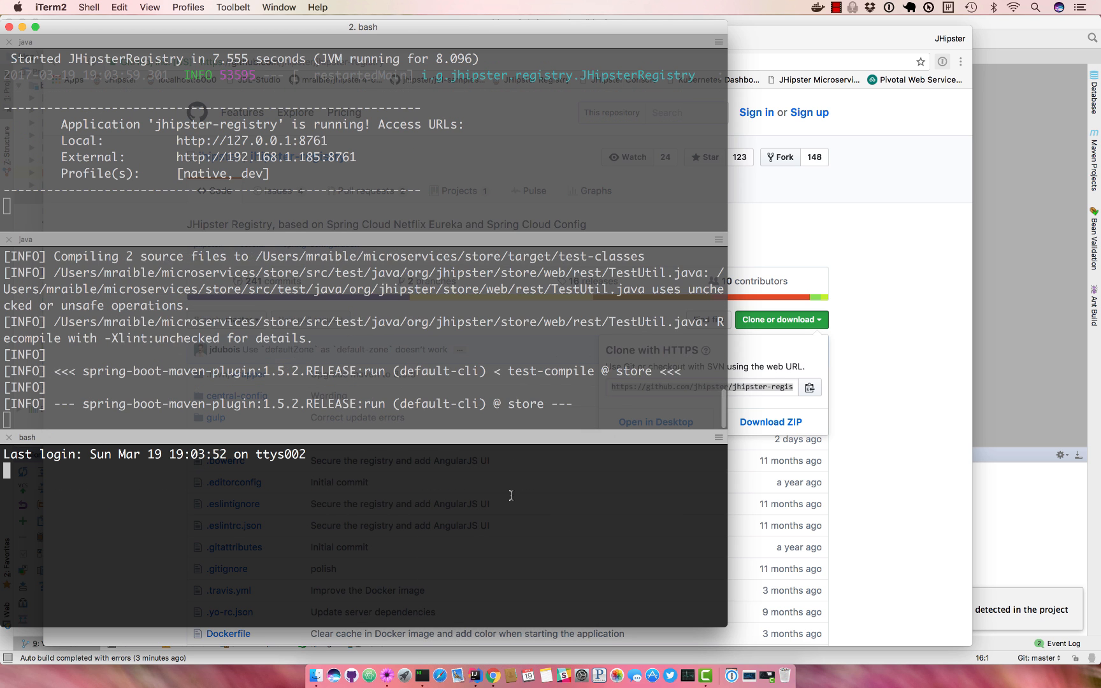
{"action": "type", "text": "cd mic"}
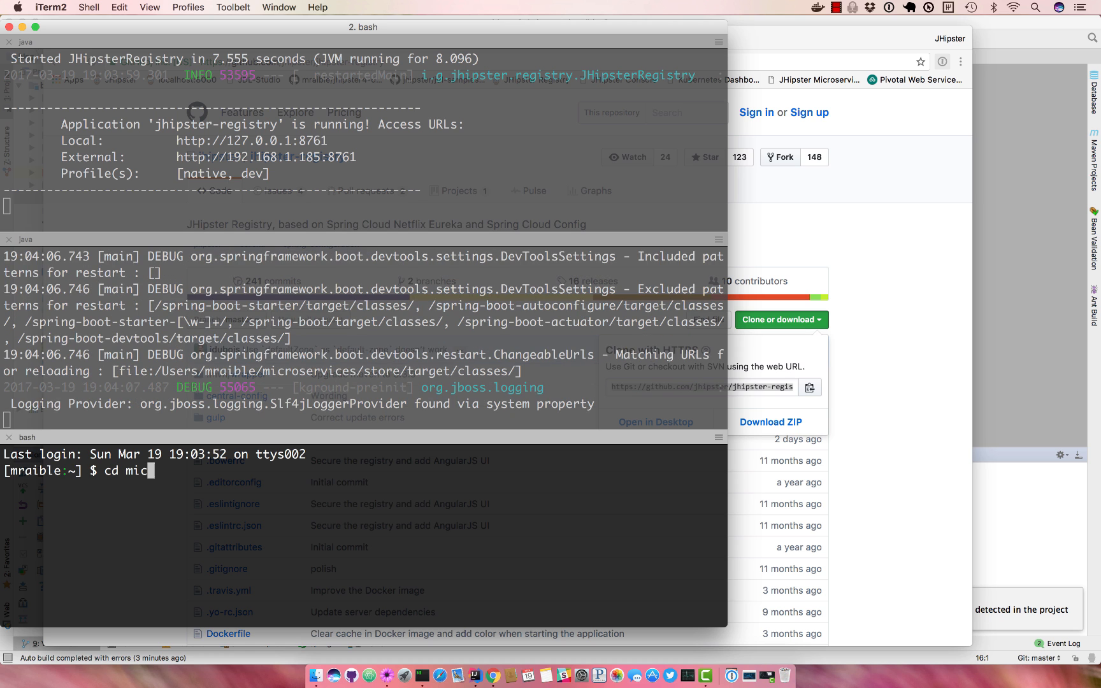
{"action": "type", "text": "roservices/bl"}
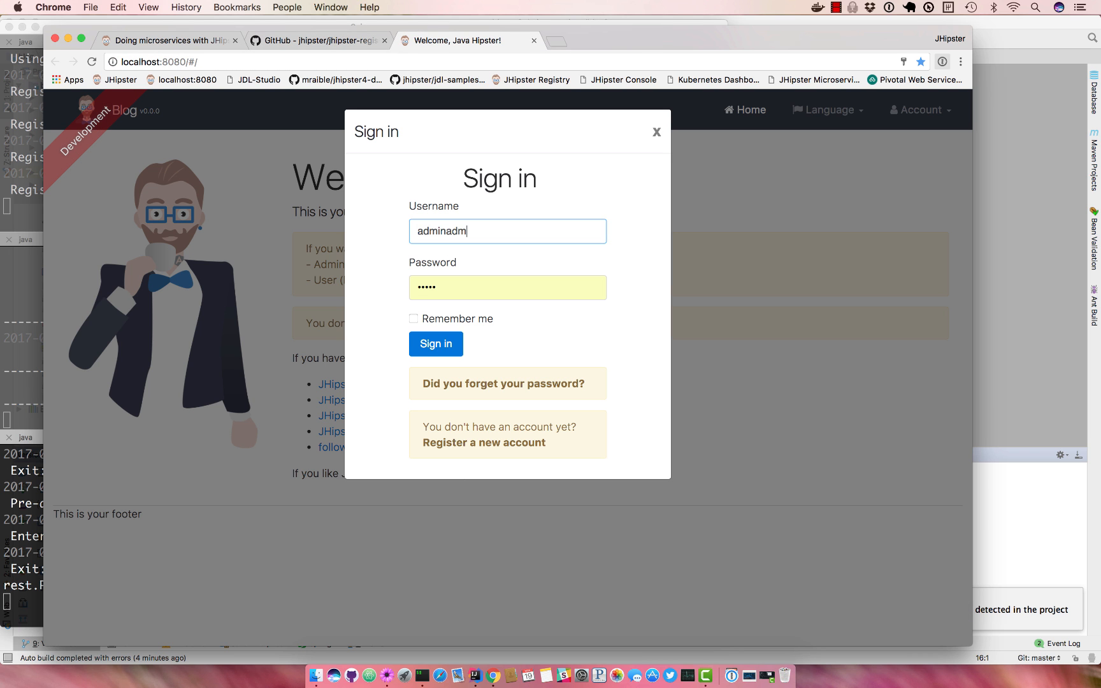
Sign in as admin and save a new blog 'Admin's blog' assigned to the admin user
{"action": "left_click", "coordinate": [435, 344]}
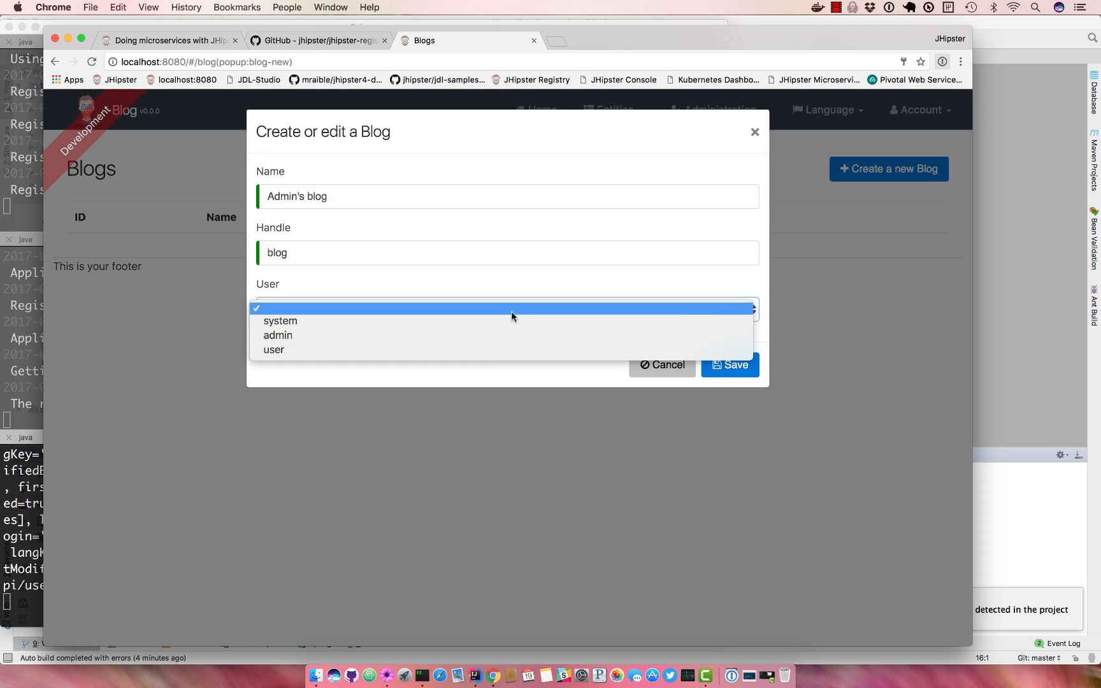
{"action": "left_click", "coordinate": [277, 335]}
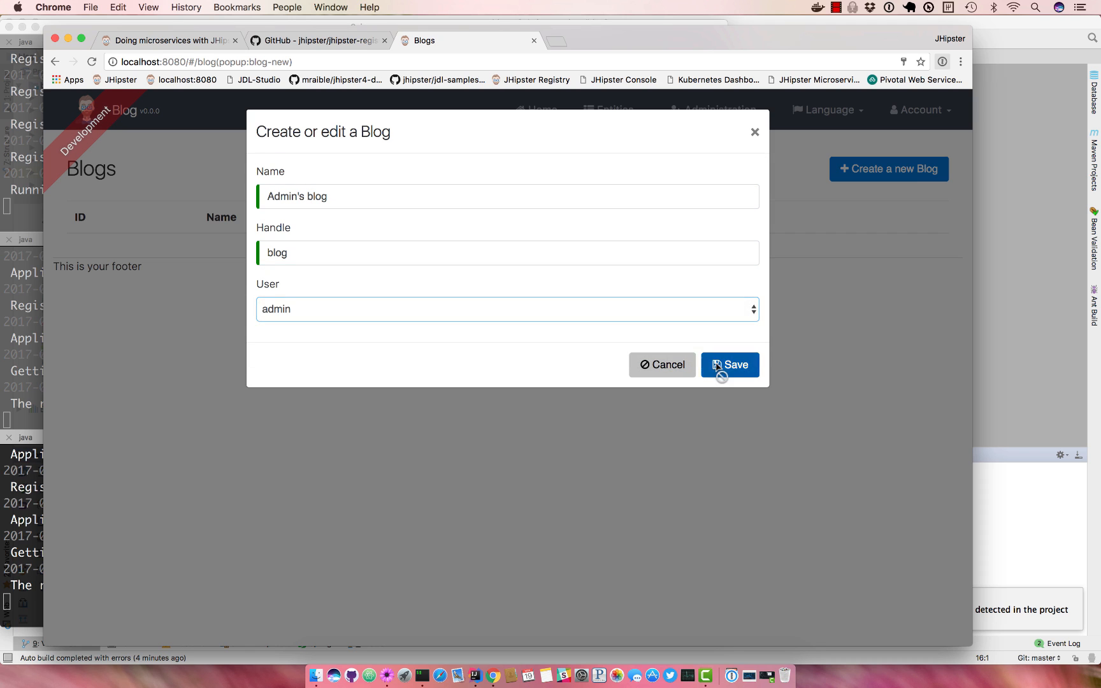
{"action": "left_click", "coordinate": [729, 364]}
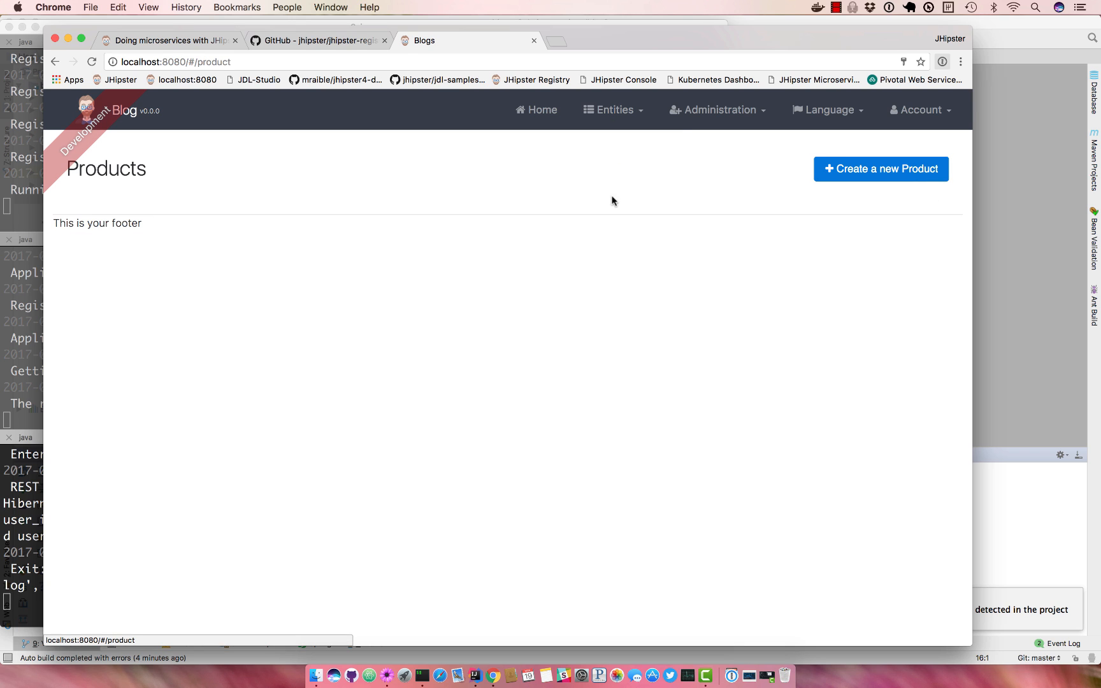
Create the Bread product, delete its duplicate, and add an Ice Cream product
{"action": "left_click", "coordinate": [881, 168]}
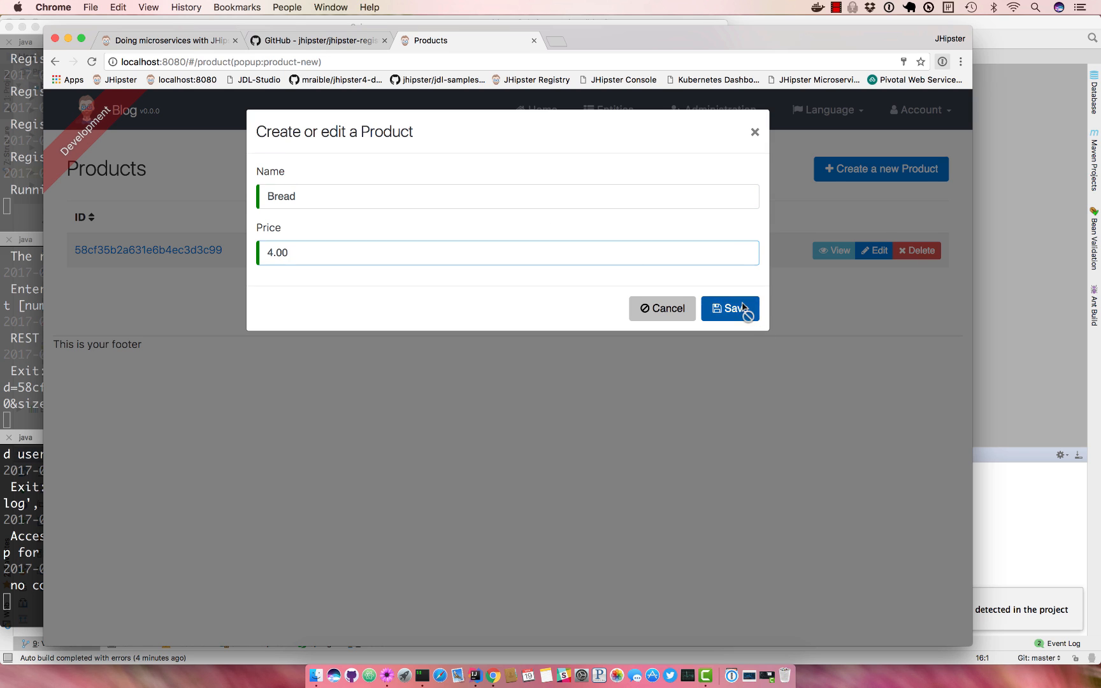
{"action": "left_click", "coordinate": [729, 309]}
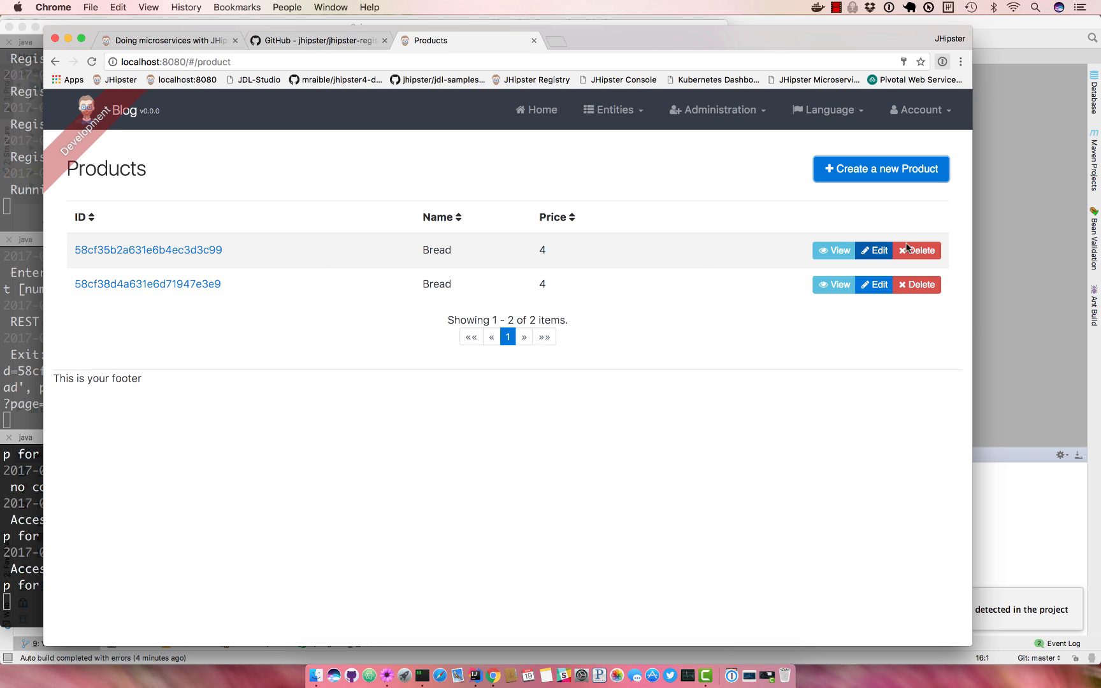
{"action": "left_click", "coordinate": [915, 250]}
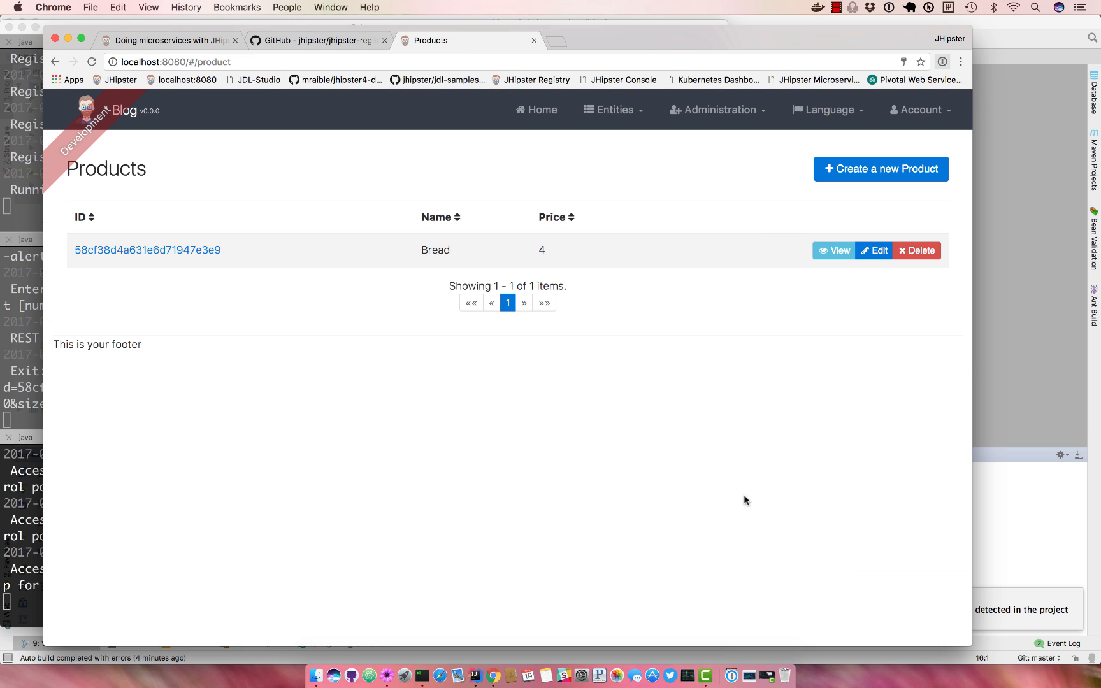
{"action": "left_click", "coordinate": [880, 168]}
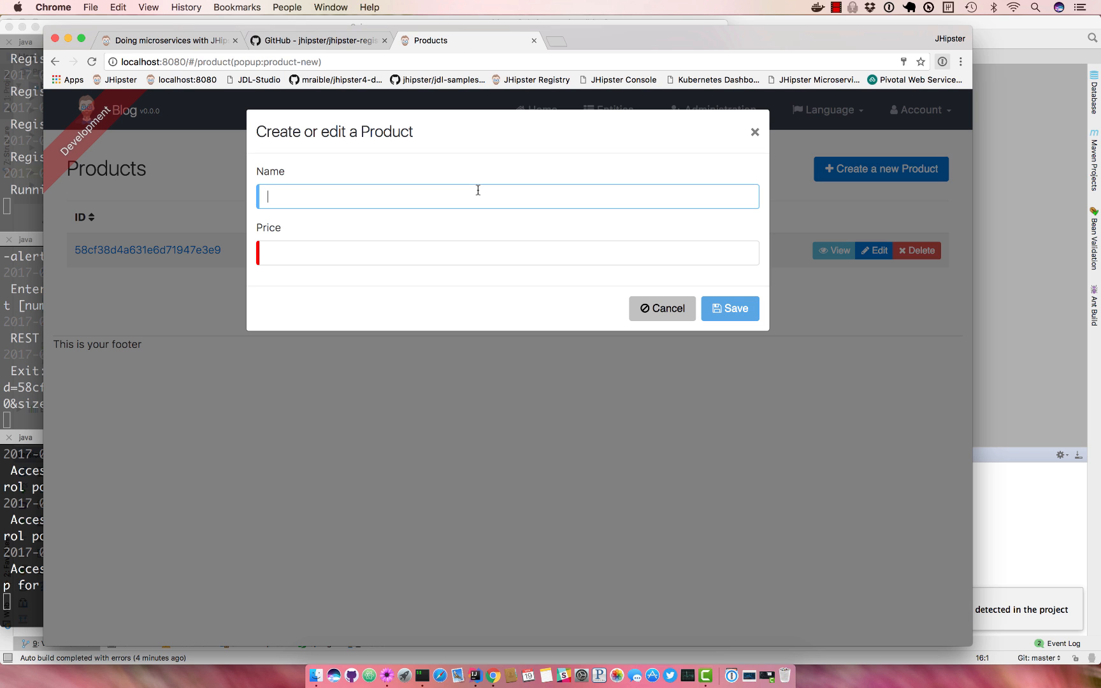
{"action": "type", "text": "Id"}
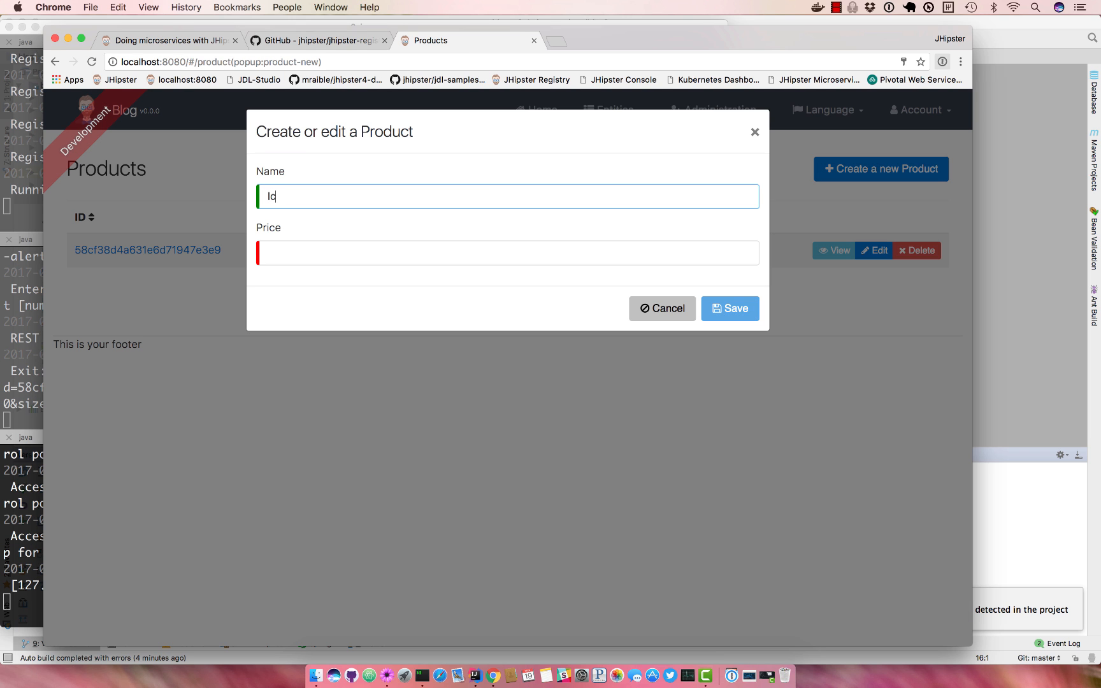
{"action": "type", "text": "Ice Cream"}
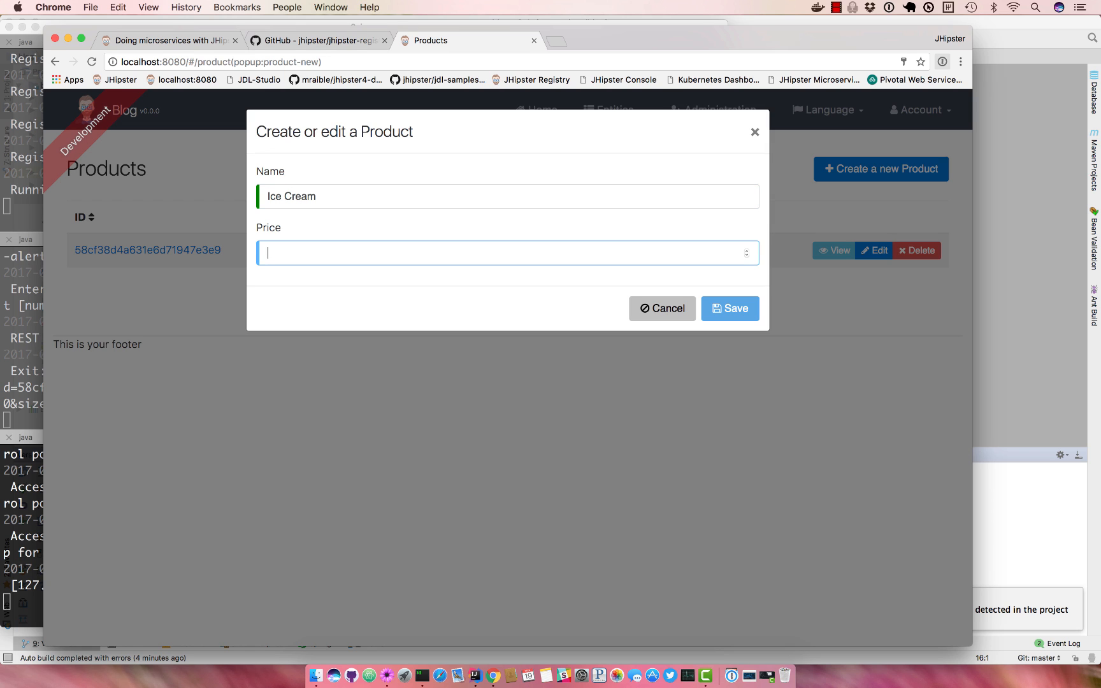
{"action": "left_click", "coordinate": [728, 309]}
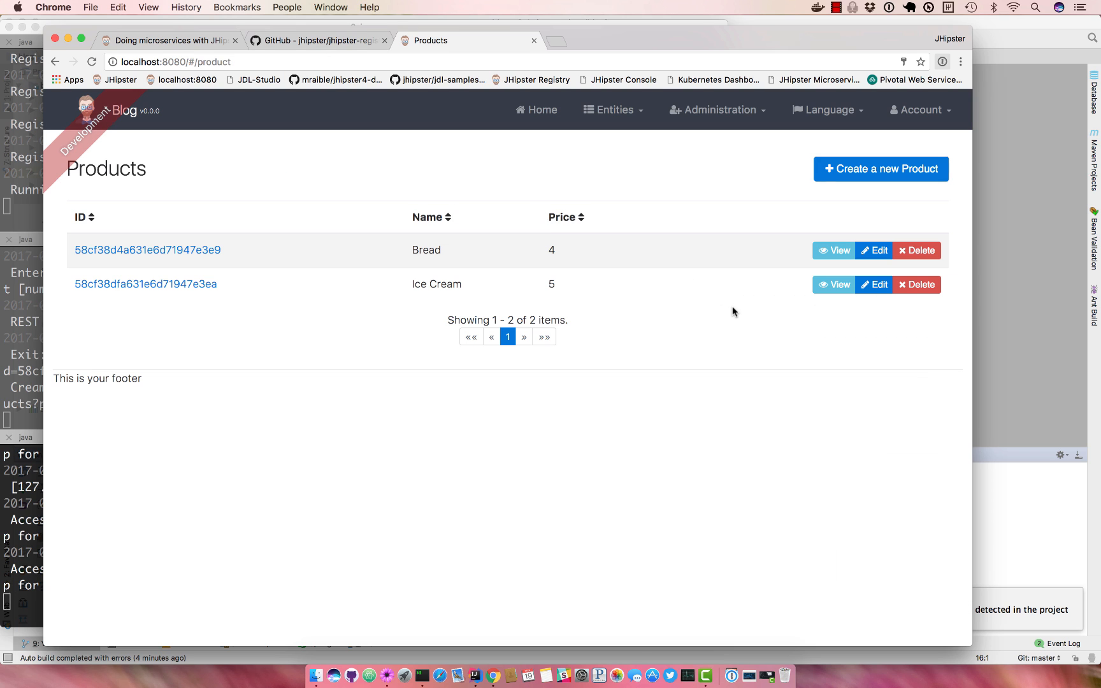
{"action": "mouse_move", "coordinate": [648, 429]}
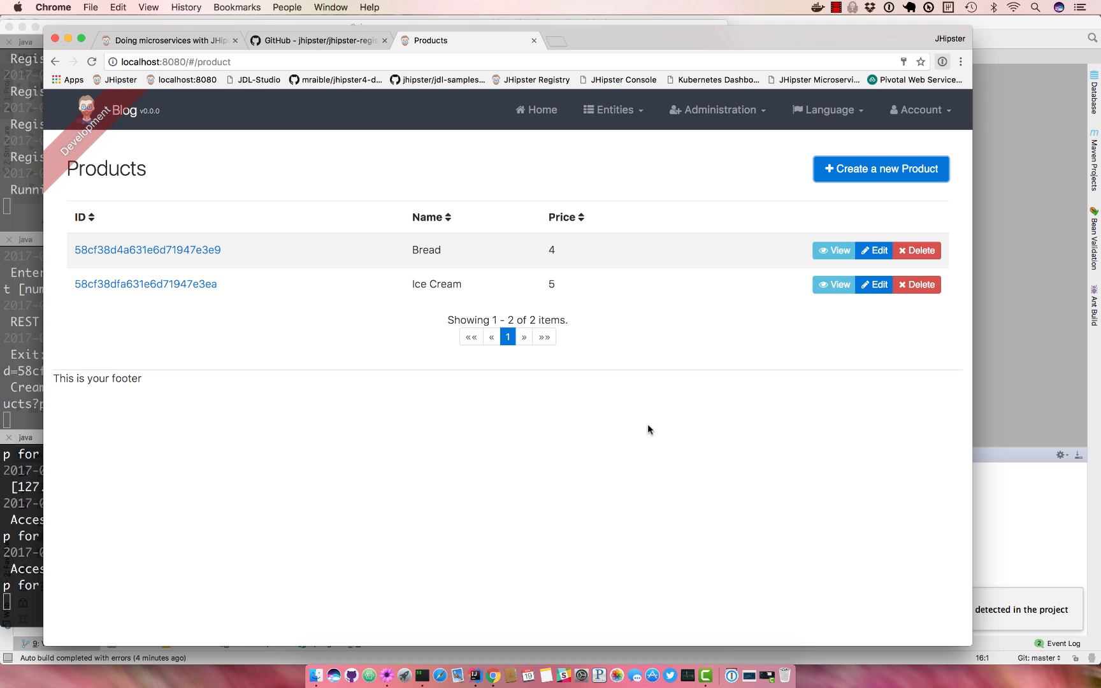
{"action": "mouse_move", "coordinate": [195, 259]}
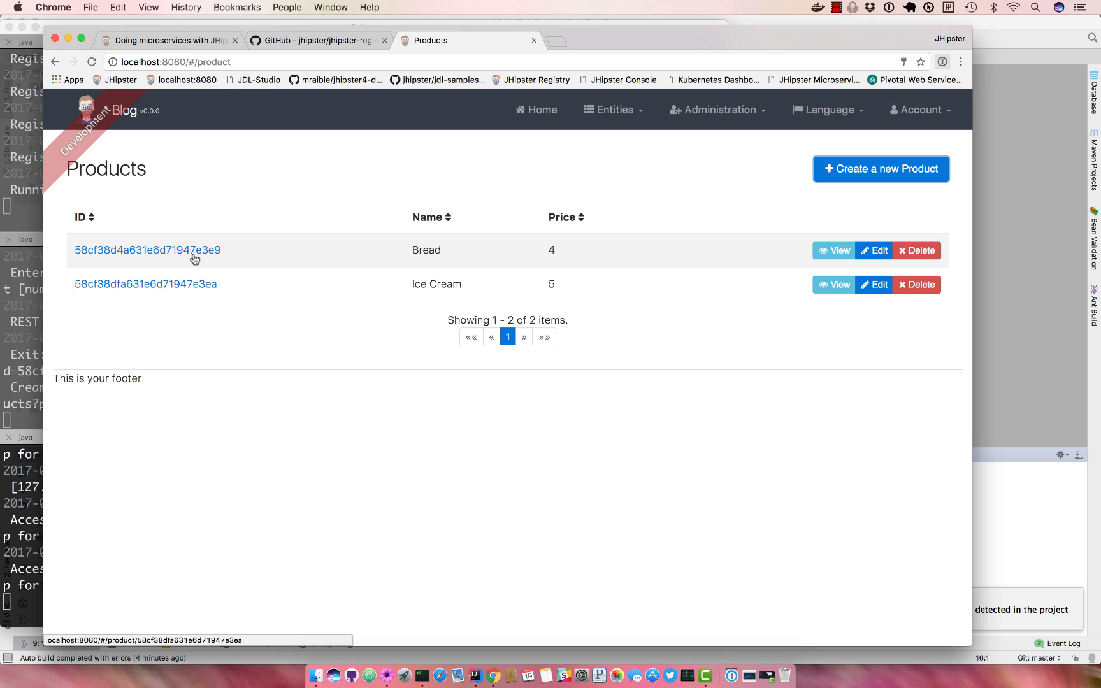
{"action": "mouse_move", "coordinate": [250, 324]}
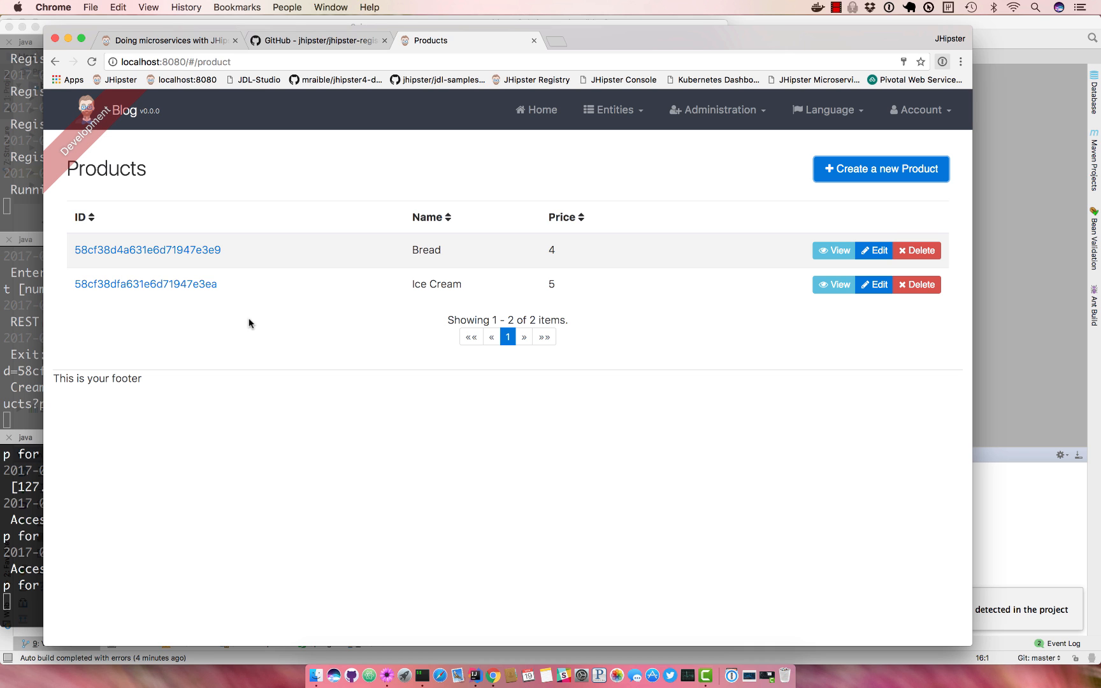
Bring up gcloud-demo.txt in TextMate to review the deployment plan
{"action": "left_click", "coordinate": [386, 640]}
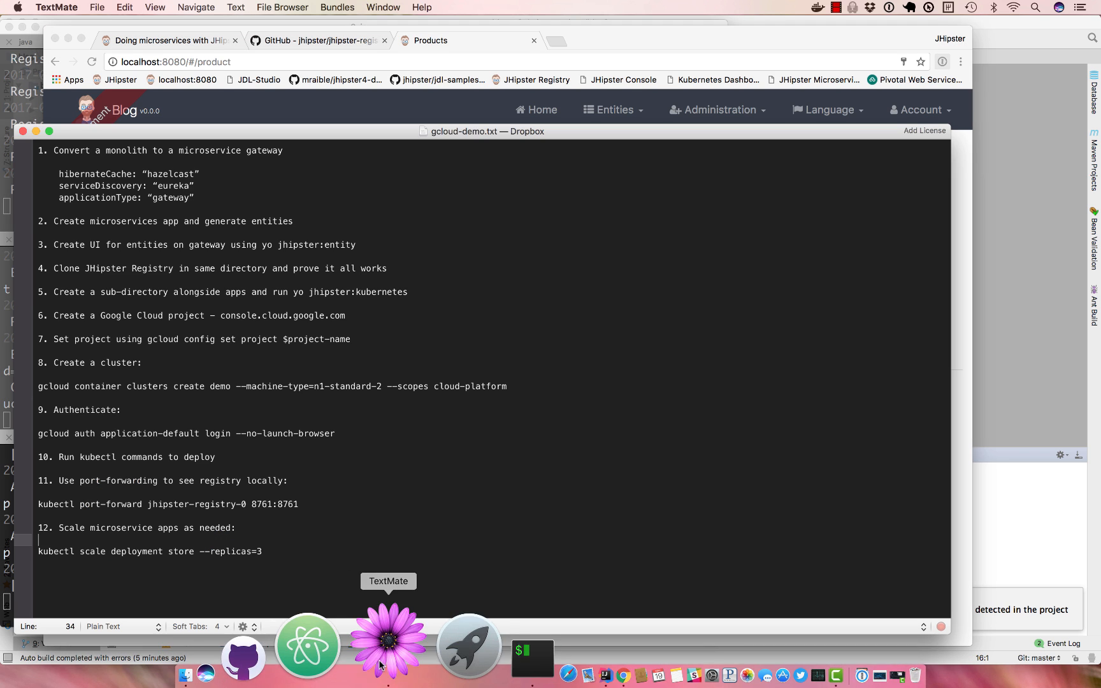
{"action": "mouse_move", "coordinate": [208, 277]}
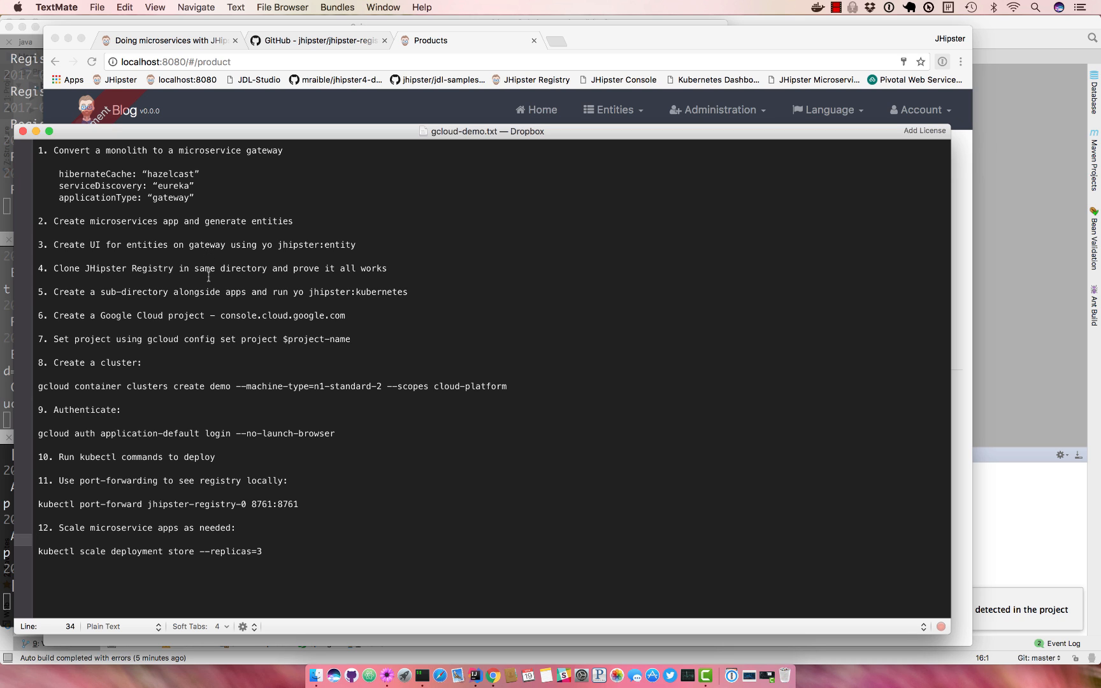
{"action": "left_click", "coordinate": [409, 291]}
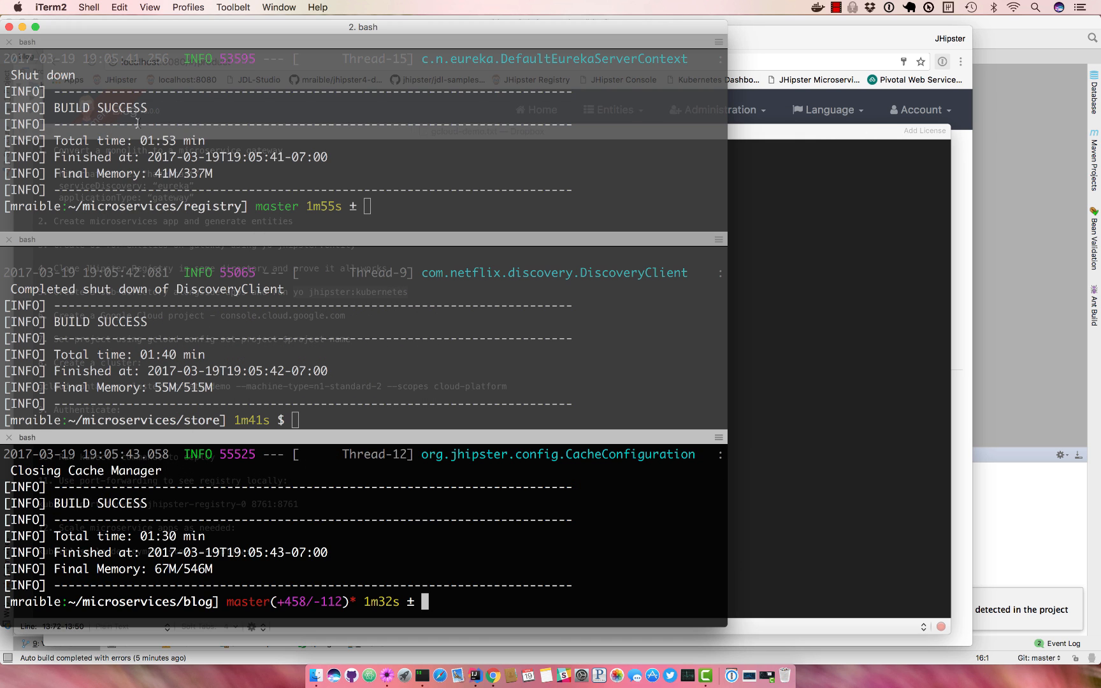
{"action": "type", "text": "cd .."}
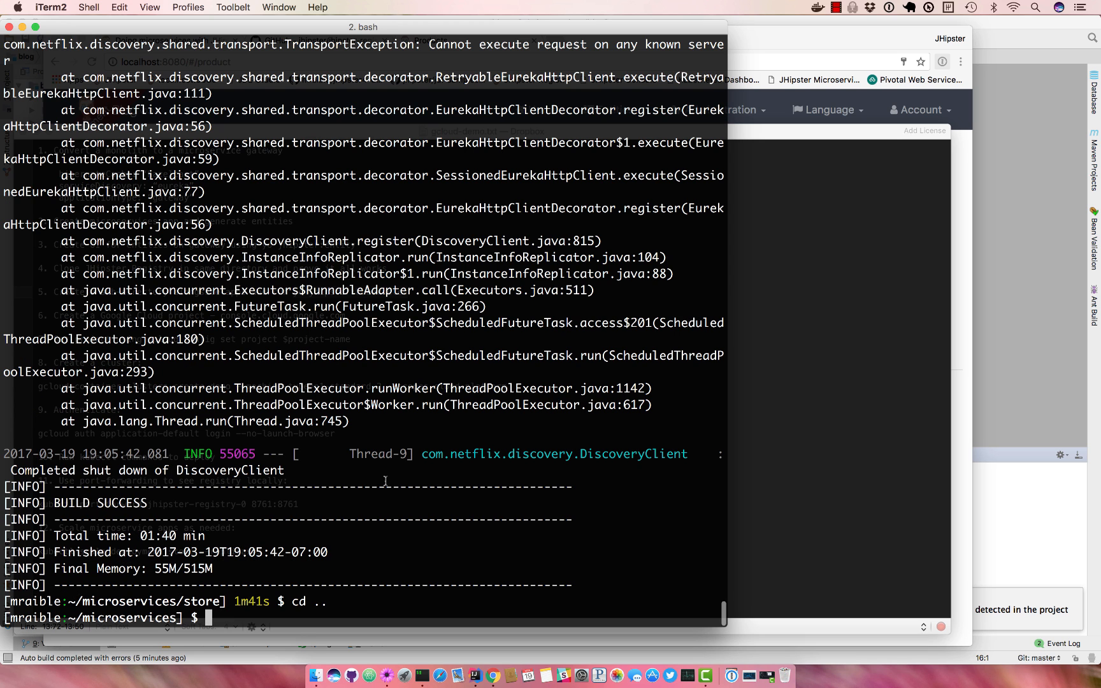
Create a k8 directory and move into it
{"action": "type", "text": "mkdir k"}
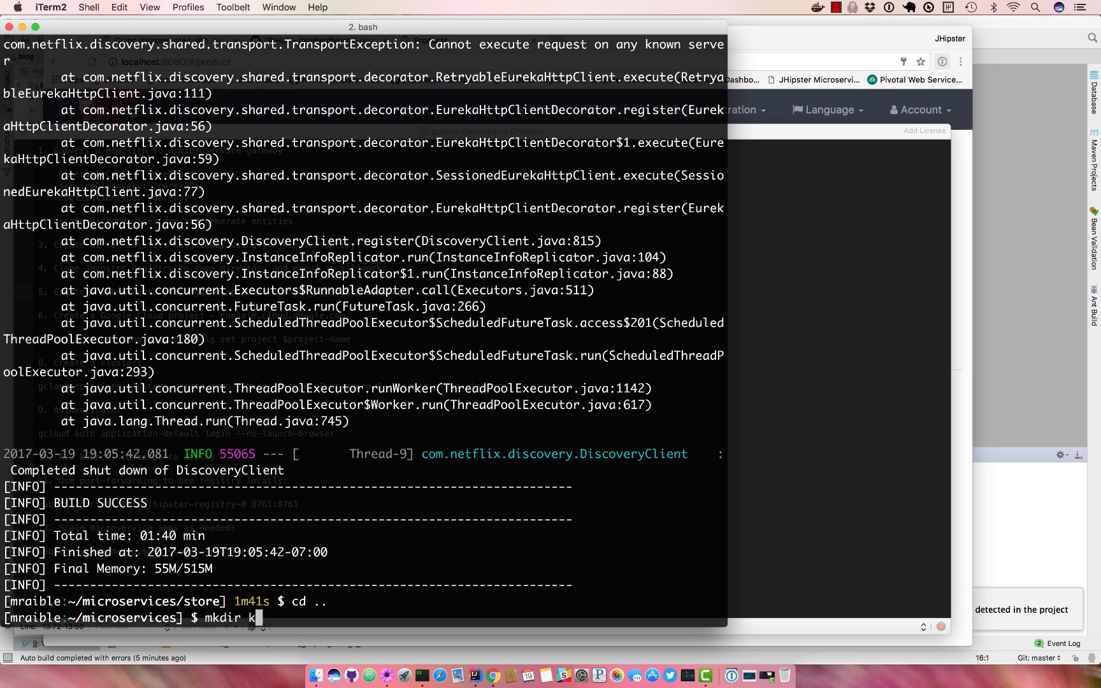
{"action": "key", "text": "Return"}
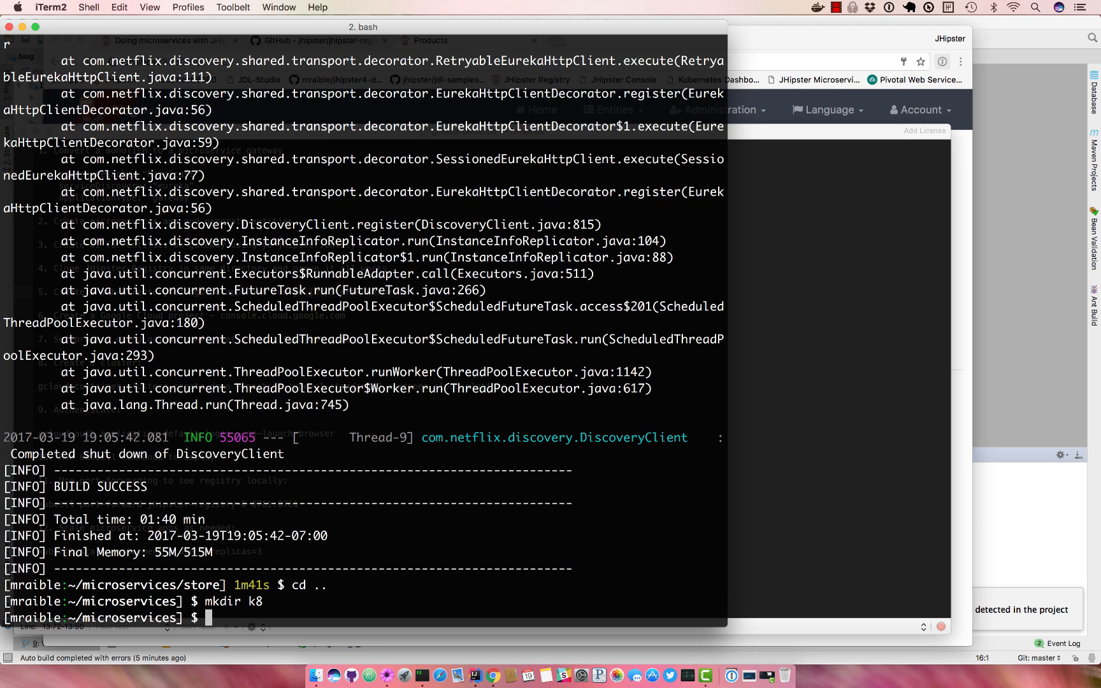
{"action": "type", "text": "cd k"}
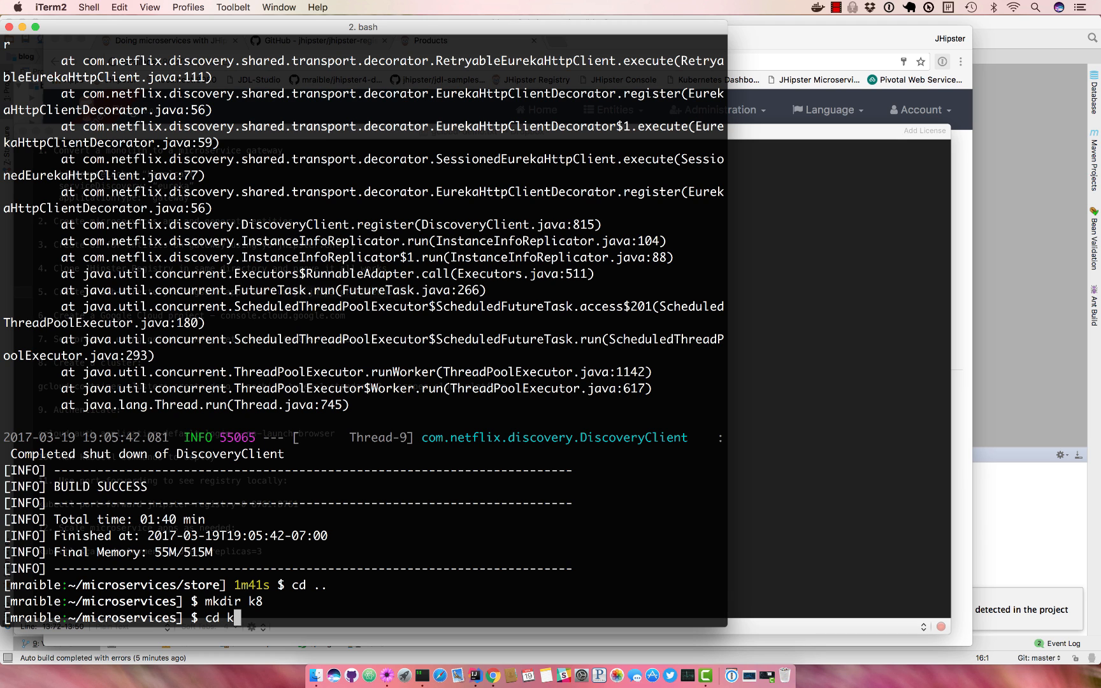
Run yo jhipster:kubernetes for a microservice app with blog and store, repository name mraible
{"action": "type", "text": "yo jhipster:kubernetes"}
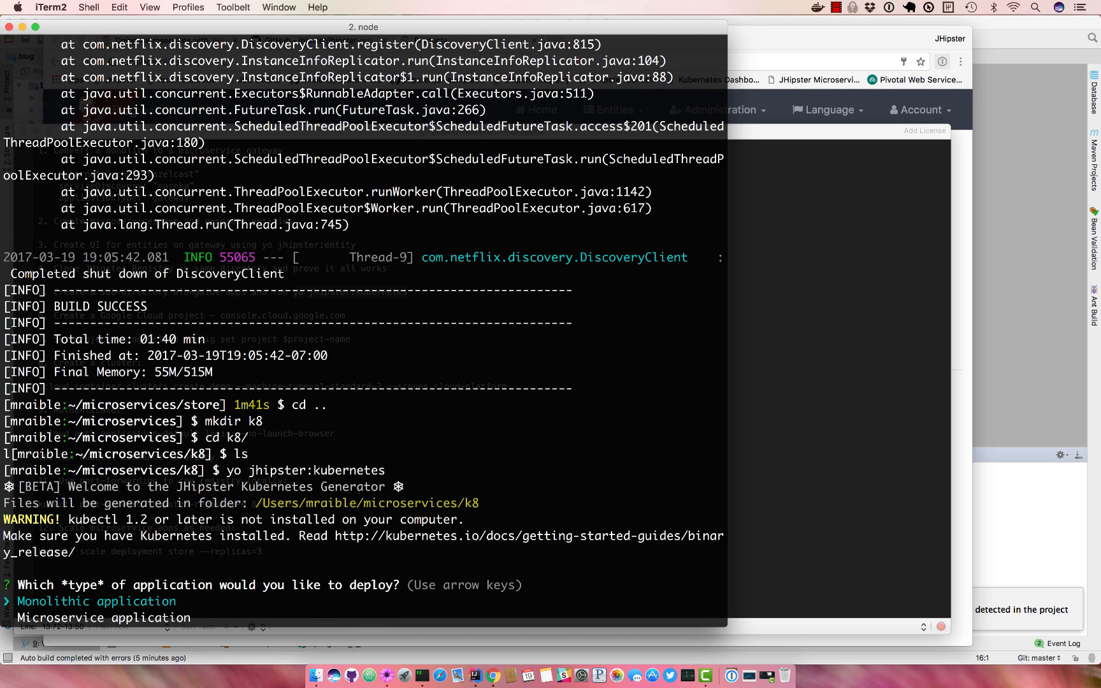
{"action": "key", "text": "Return"}
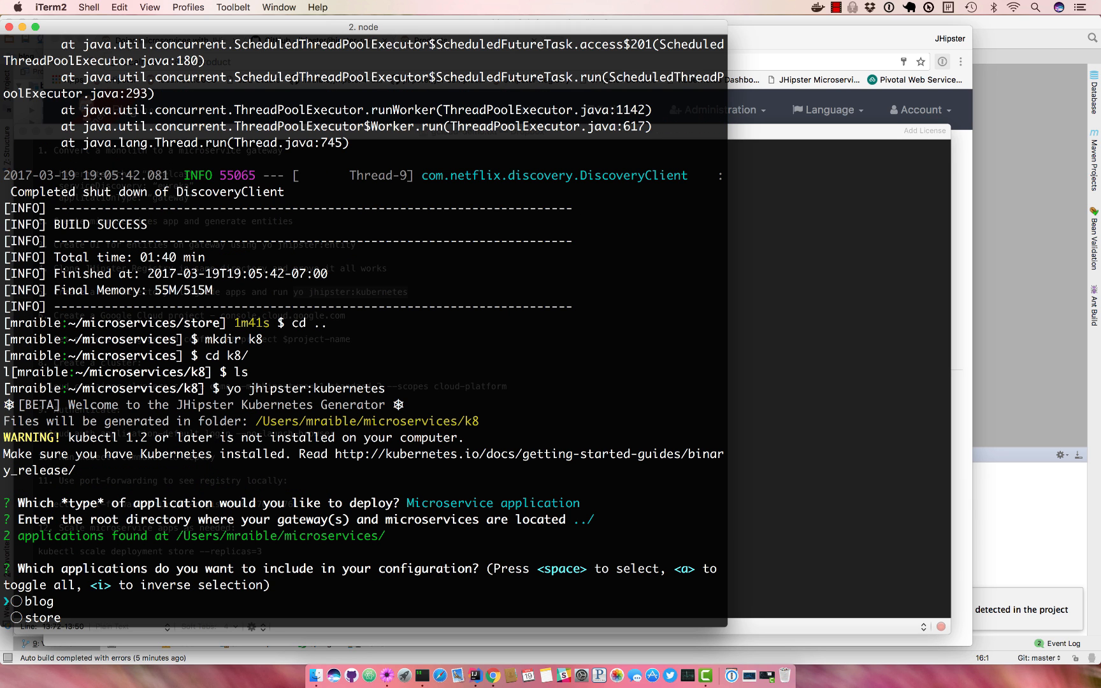
{"action": "key", "text": "a"}
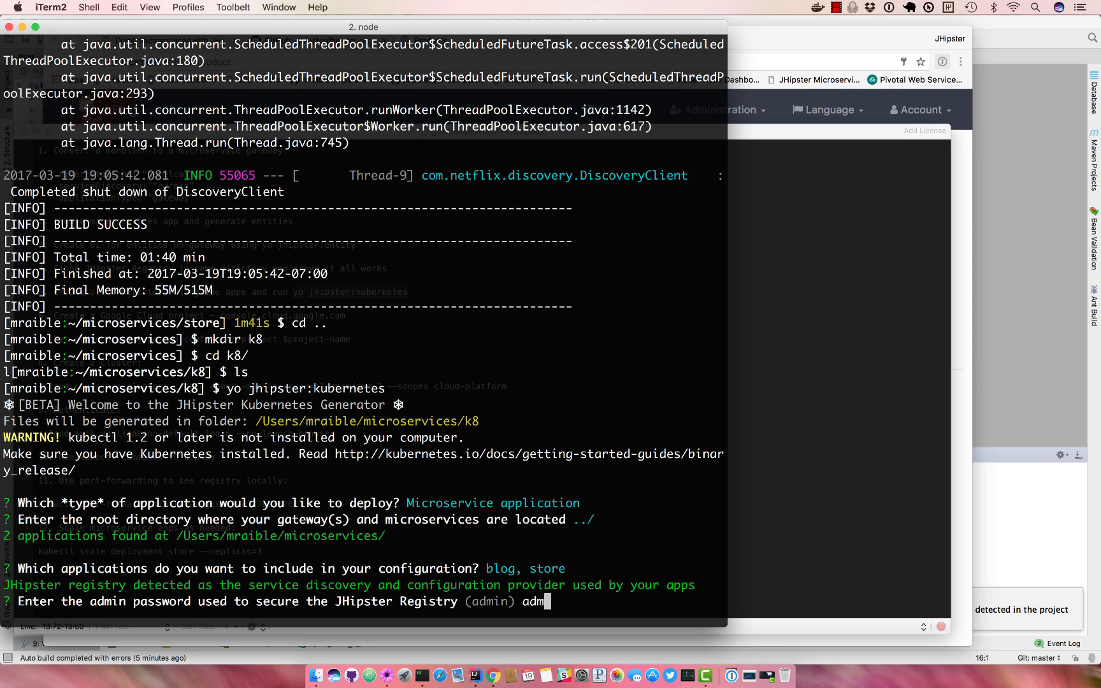
{"action": "type", "text": "in"}
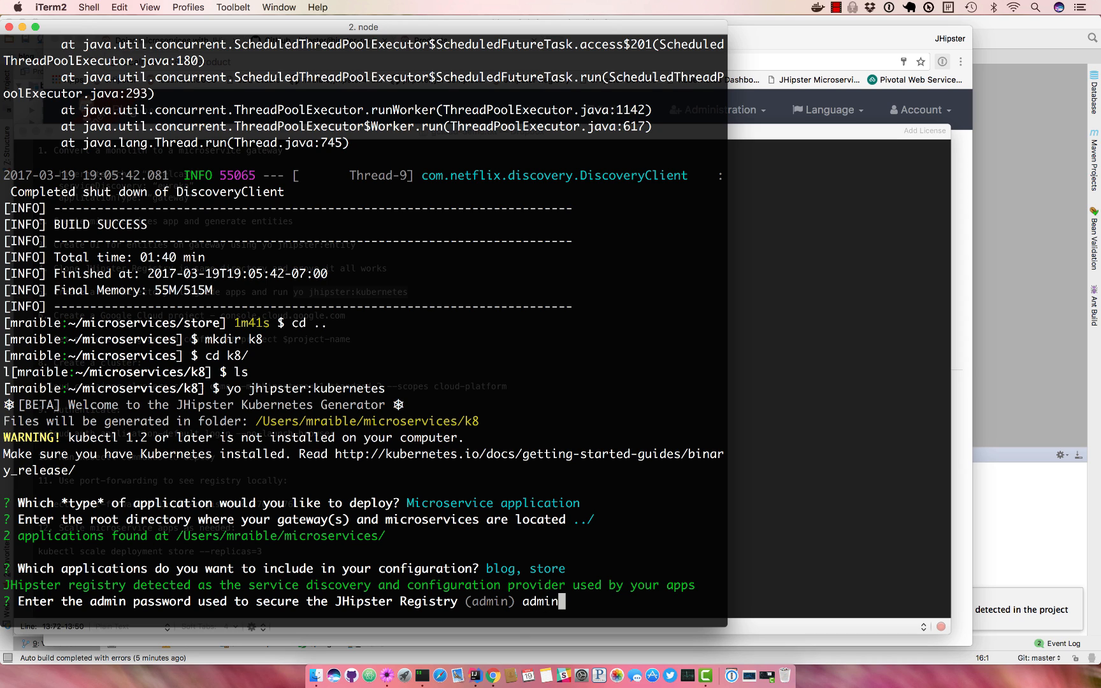
{"action": "key", "text": "Return"}
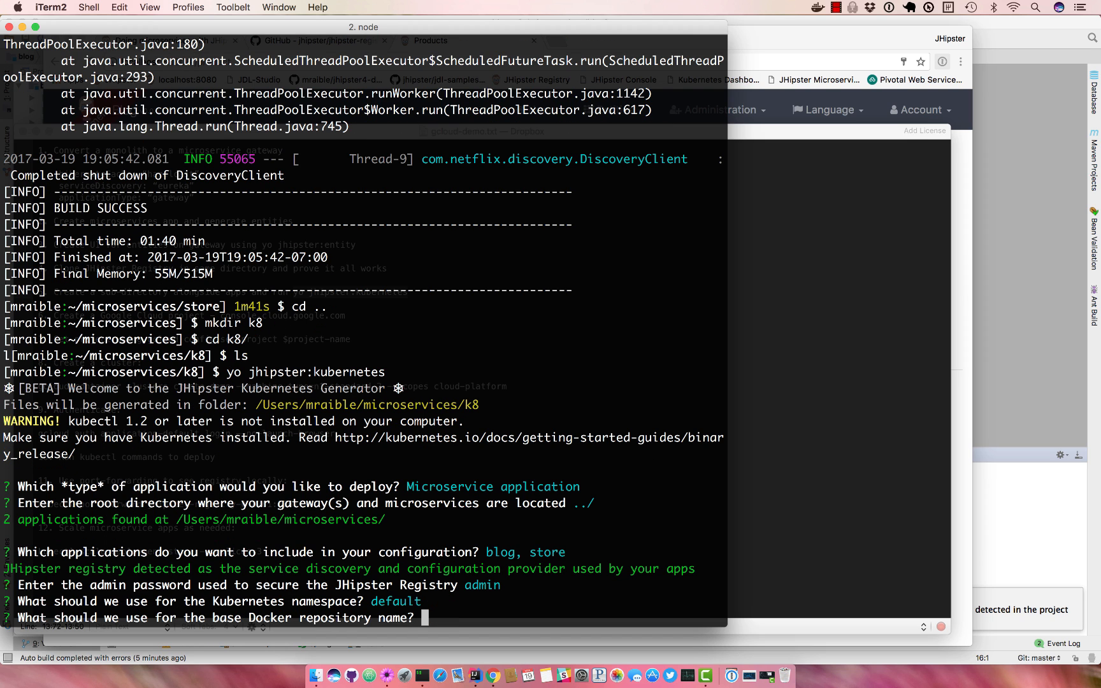
{"action": "type", "text": "mraible"}
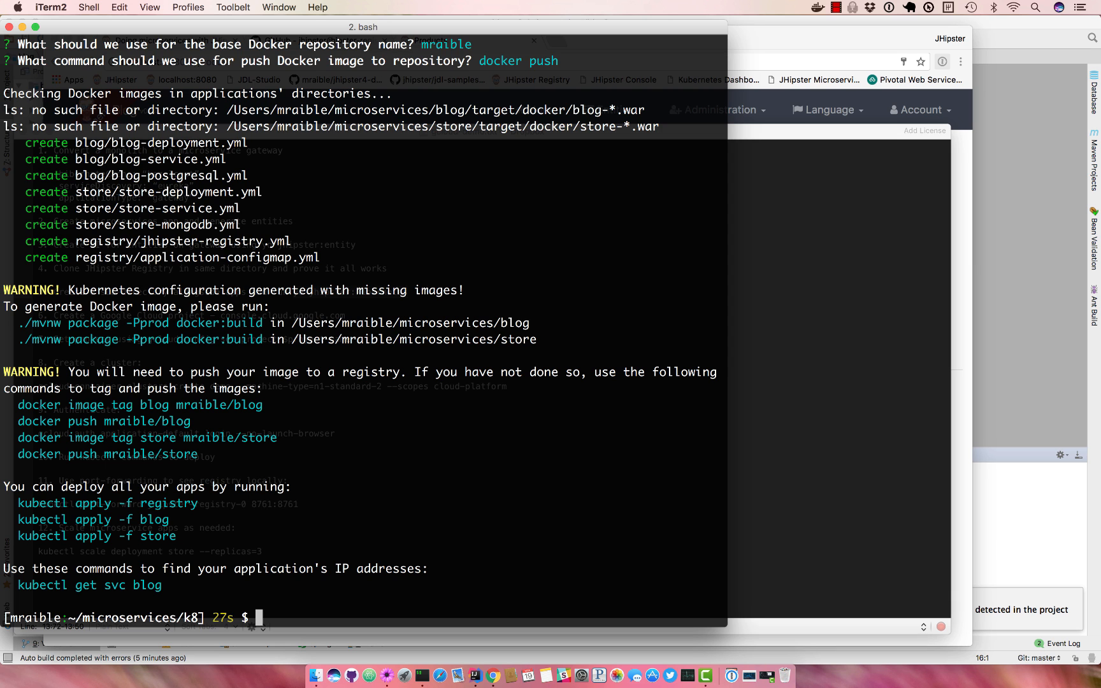
{"action": "scroll", "scroll_direction": "up", "scroll_amount": 3}
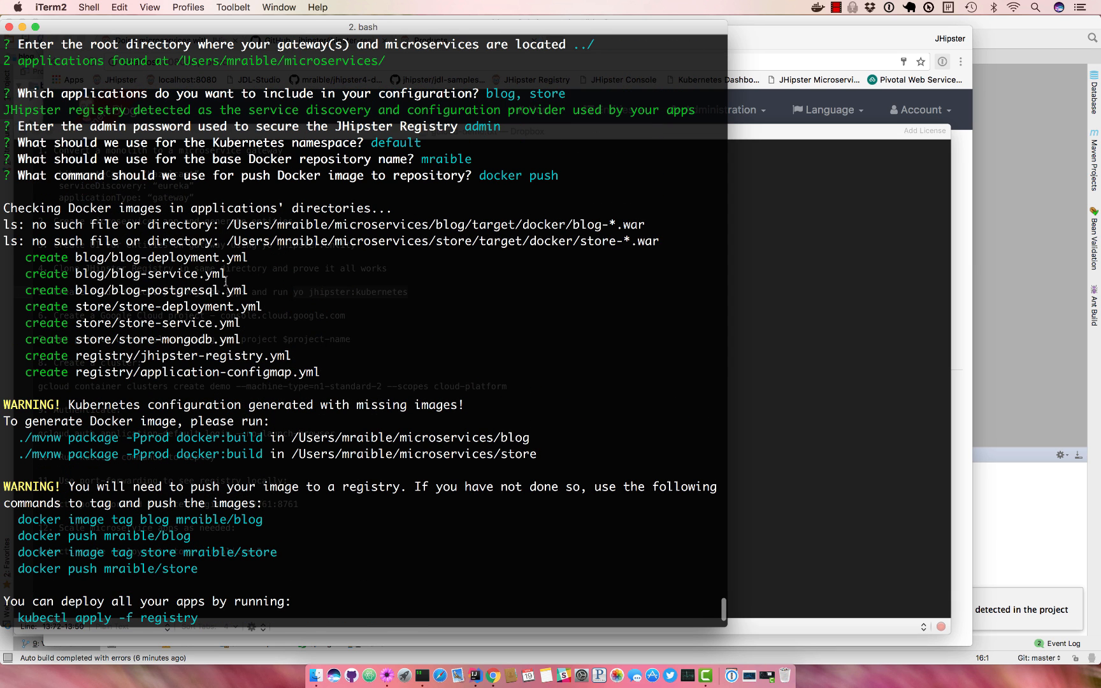
{"action": "scroll", "scroll_direction": "down", "scroll_amount": 3}
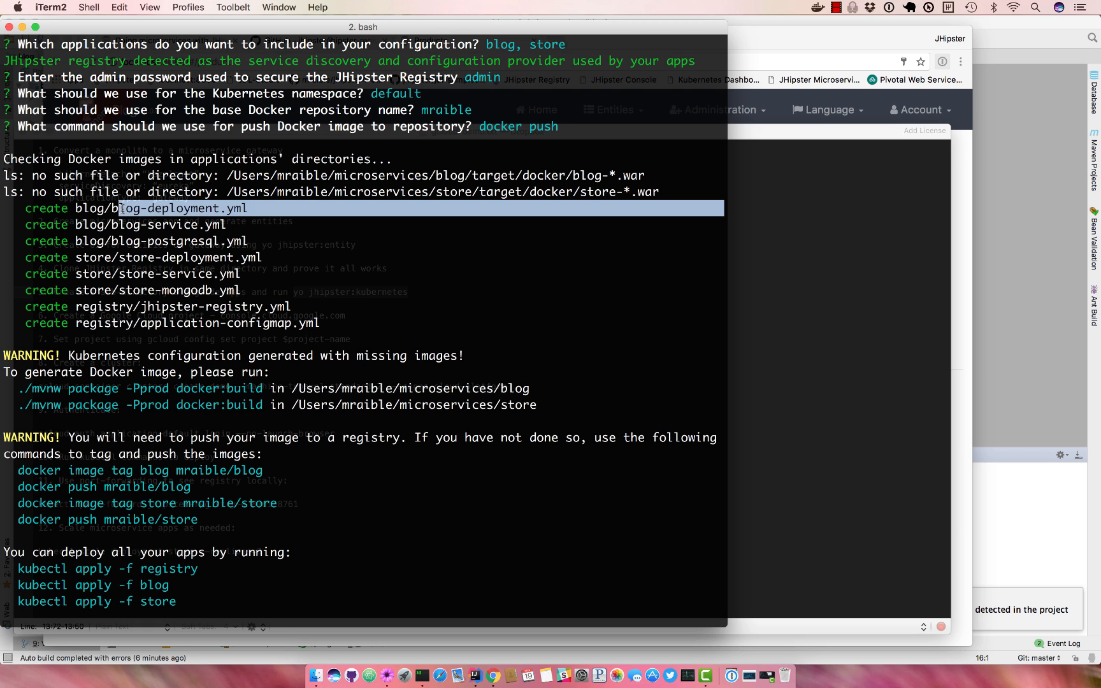
{"action": "scroll", "scroll_direction": "down", "scroll_amount": 3}
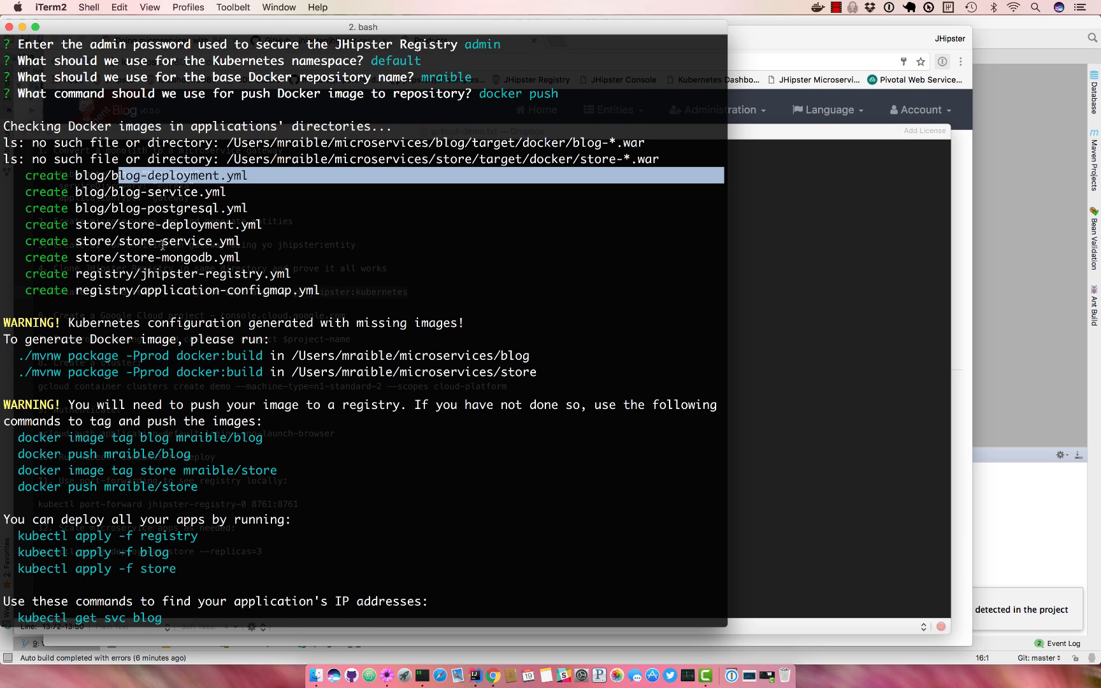
{"action": "scroll", "scroll_direction": "down", "scroll_amount": 3}
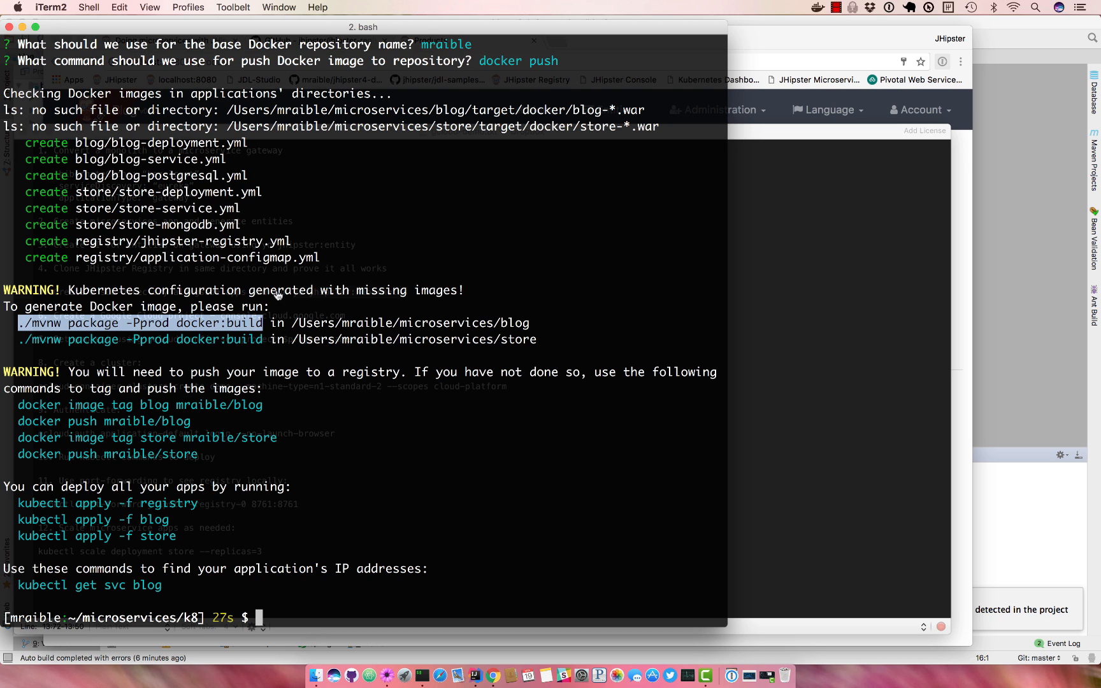
{"action": "mouse_move", "coordinate": [367, 243]}
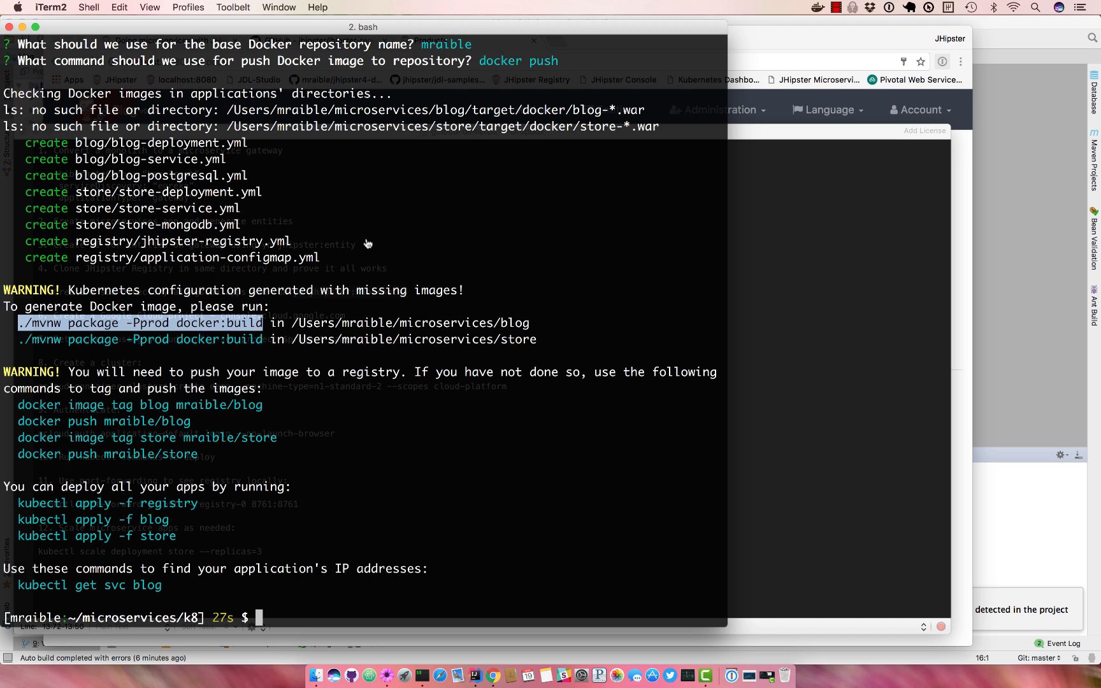
Split the terminal, enter the store app and run ./mvnw package -Pprod docker:build
{"action": "right_click", "coordinate": [365, 245]}
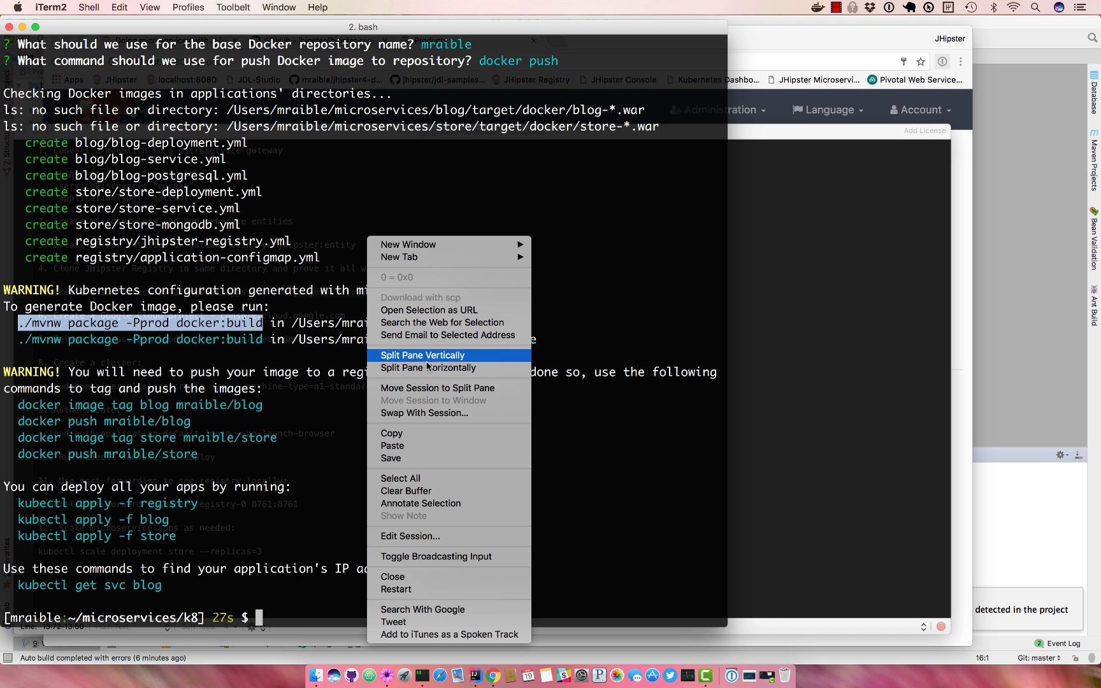
{"action": "left_click", "coordinate": [422, 355]}
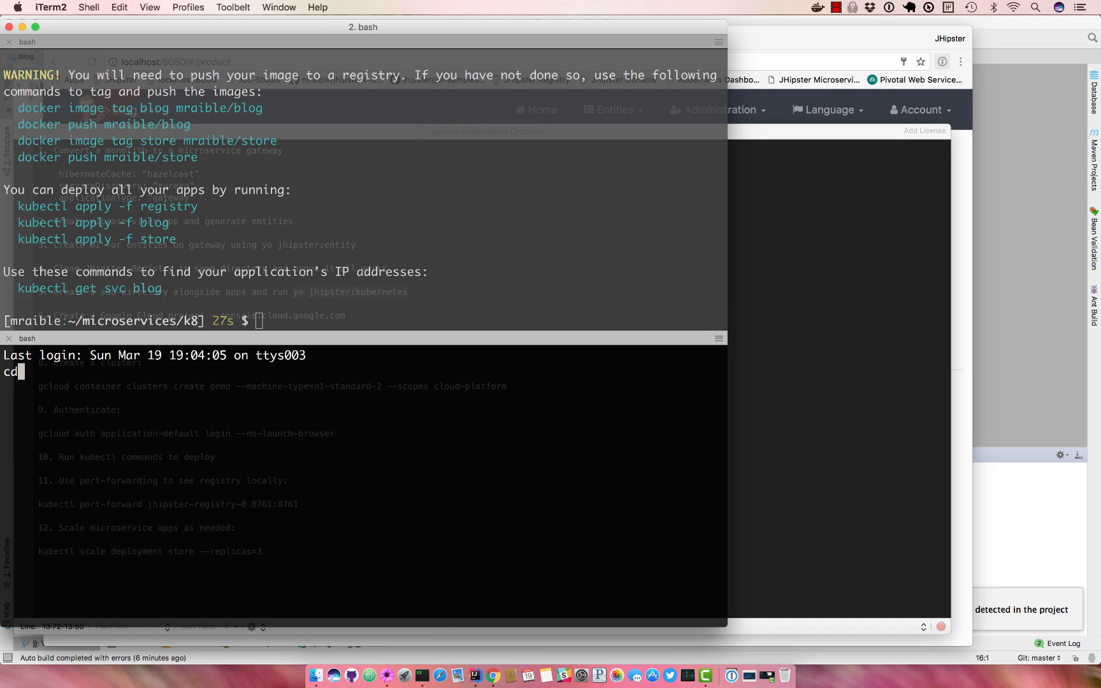
{"action": "type", "text": "cd microservices/s"}
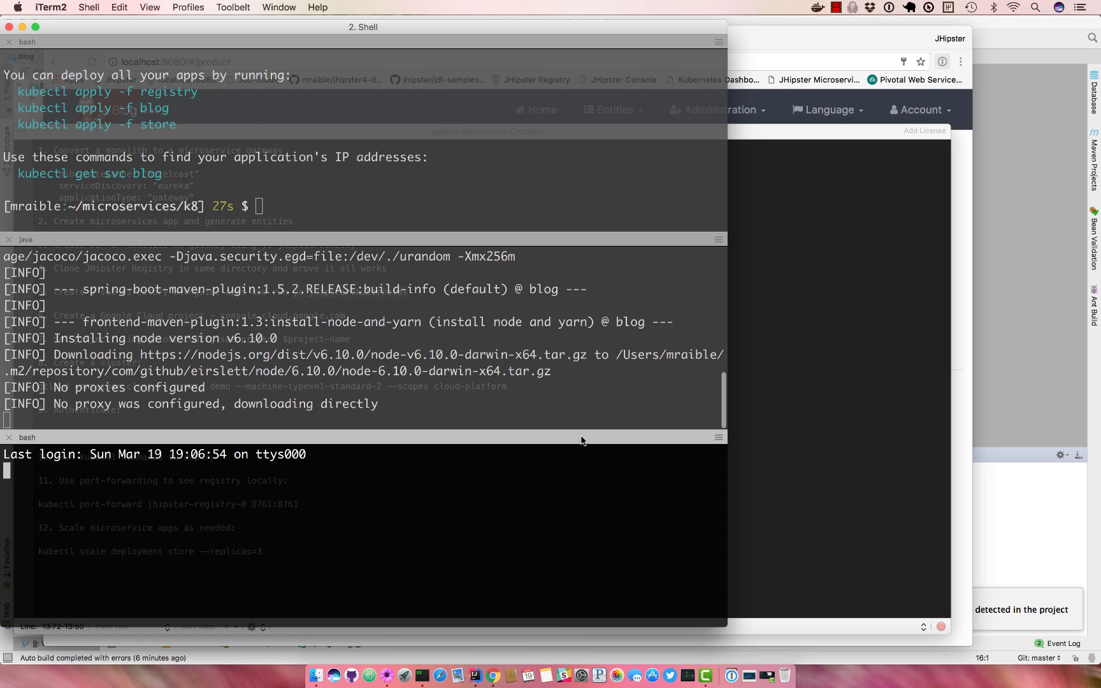
{"action": "type", "text": "cd micro"}
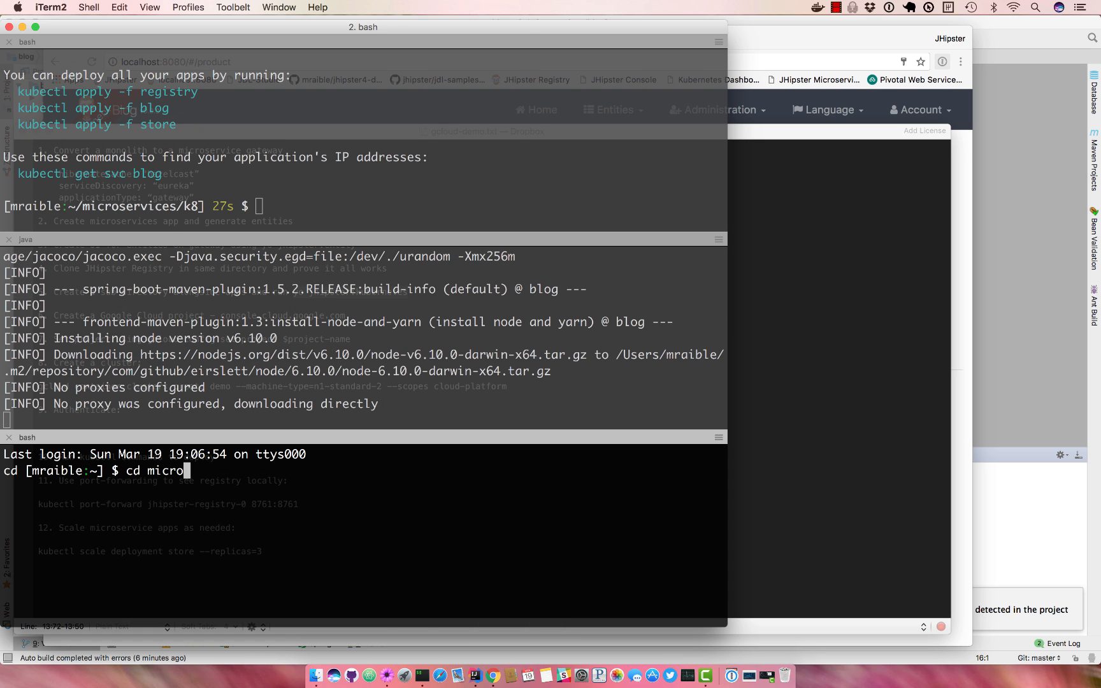
{"action": "key", "text": "Return"}
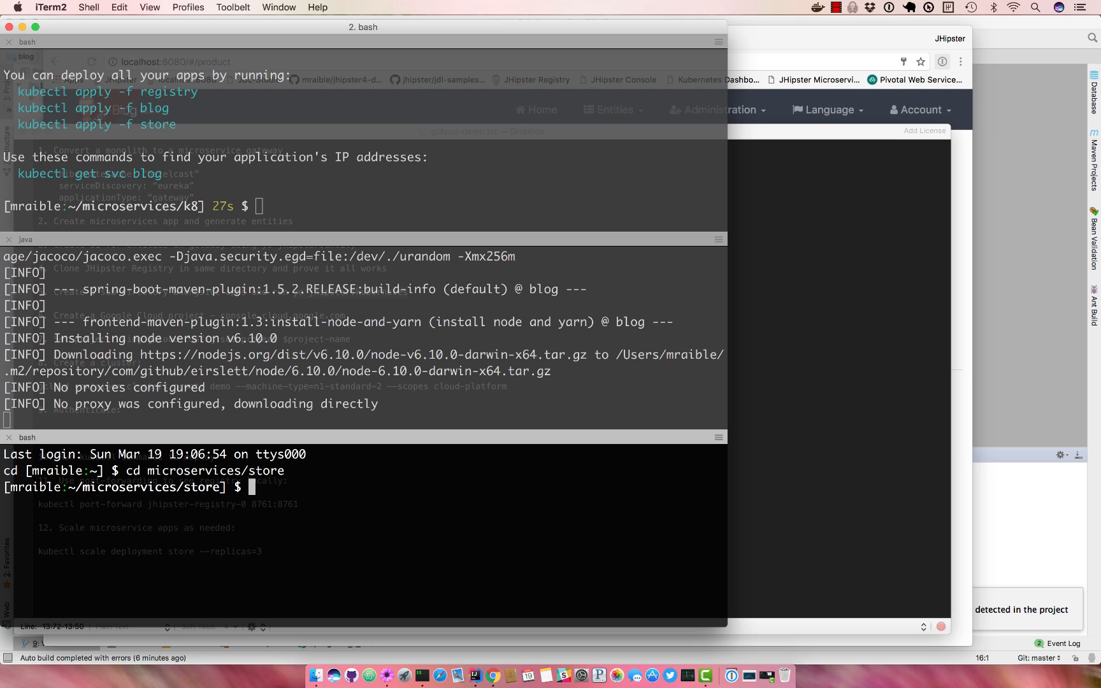
{"action": "type", "text": "./mvnw package -Pprod docker:build"}
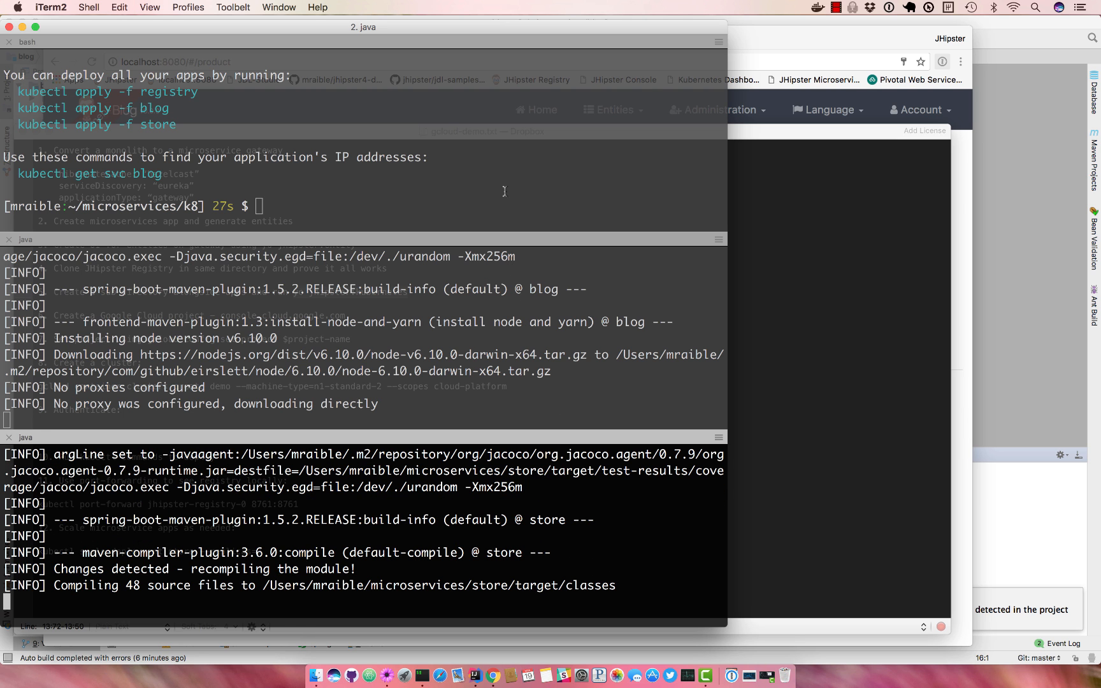
{"action": "left_click", "coordinate": [816, 7]}
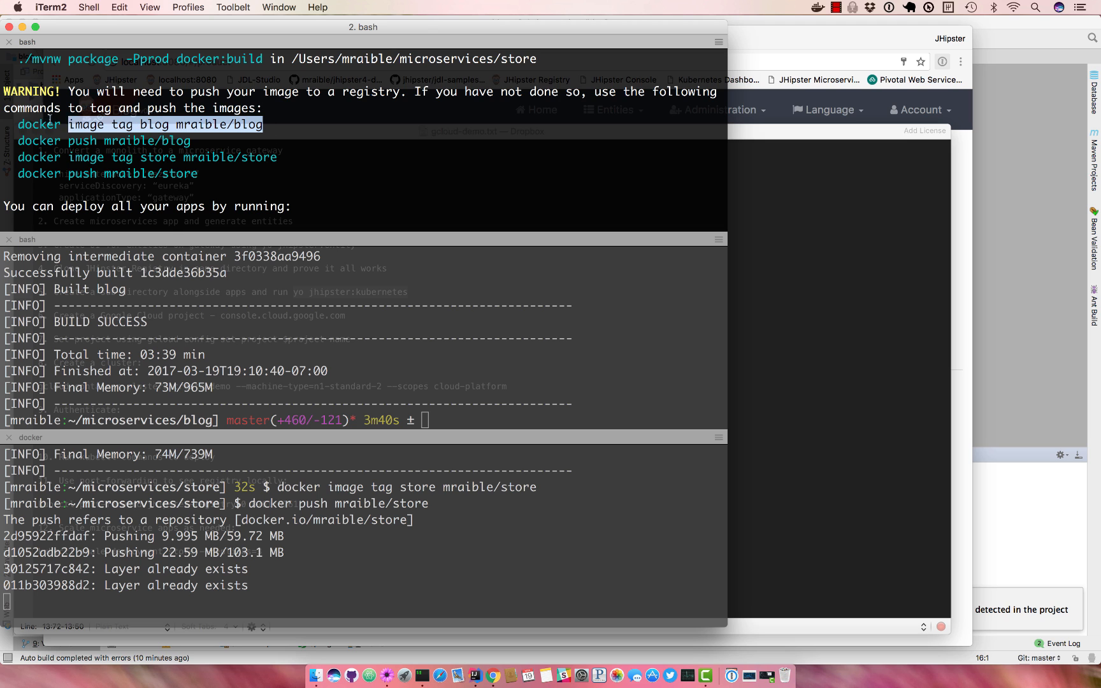
Tag the blog Docker image as mraible/blog
{"action": "type", "text": "docker image tag blog mraible/blog"}
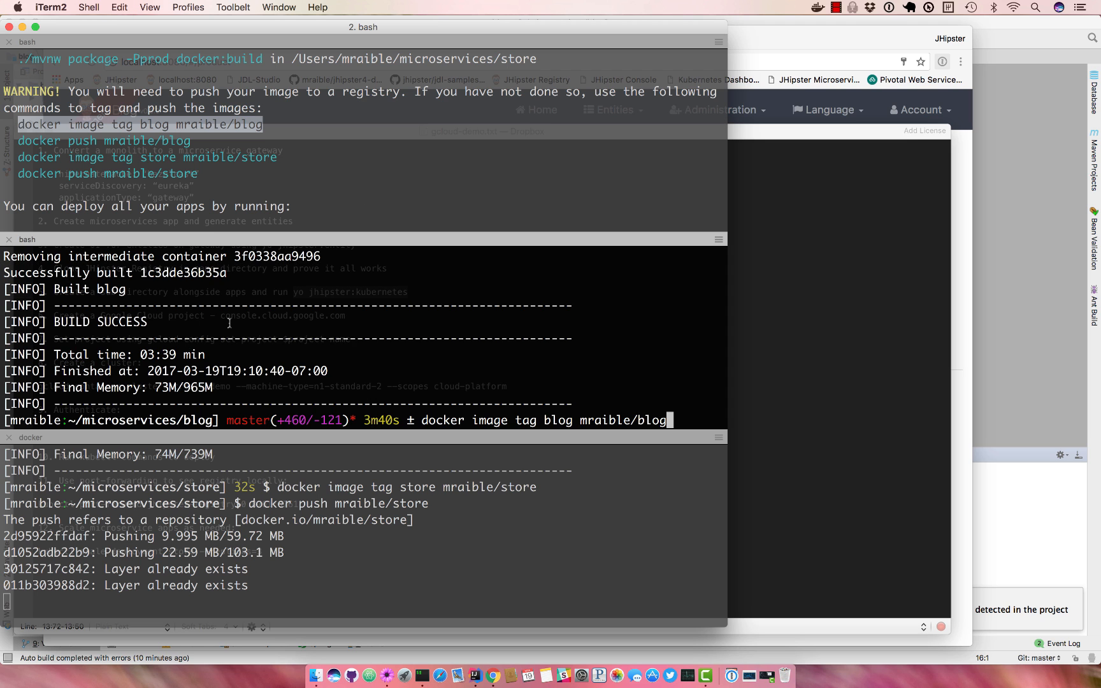
{"action": "key", "text": "Return"}
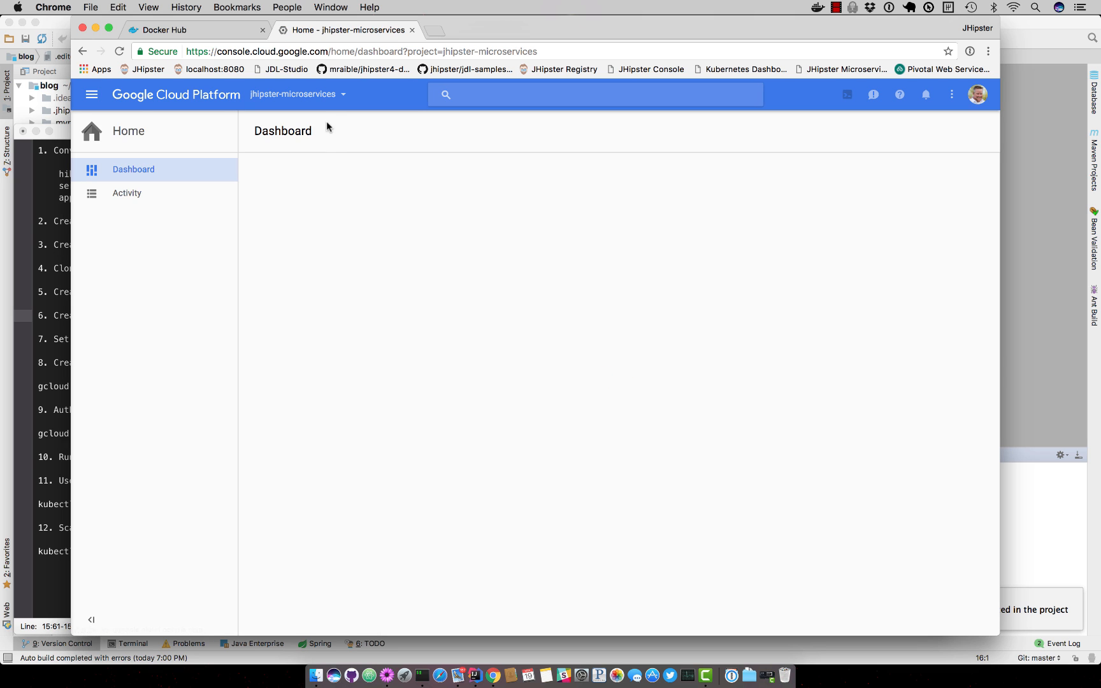
From the Google Cloud project list, create a new project named 'jhipster'
{"action": "left_click", "coordinate": [296, 94]}
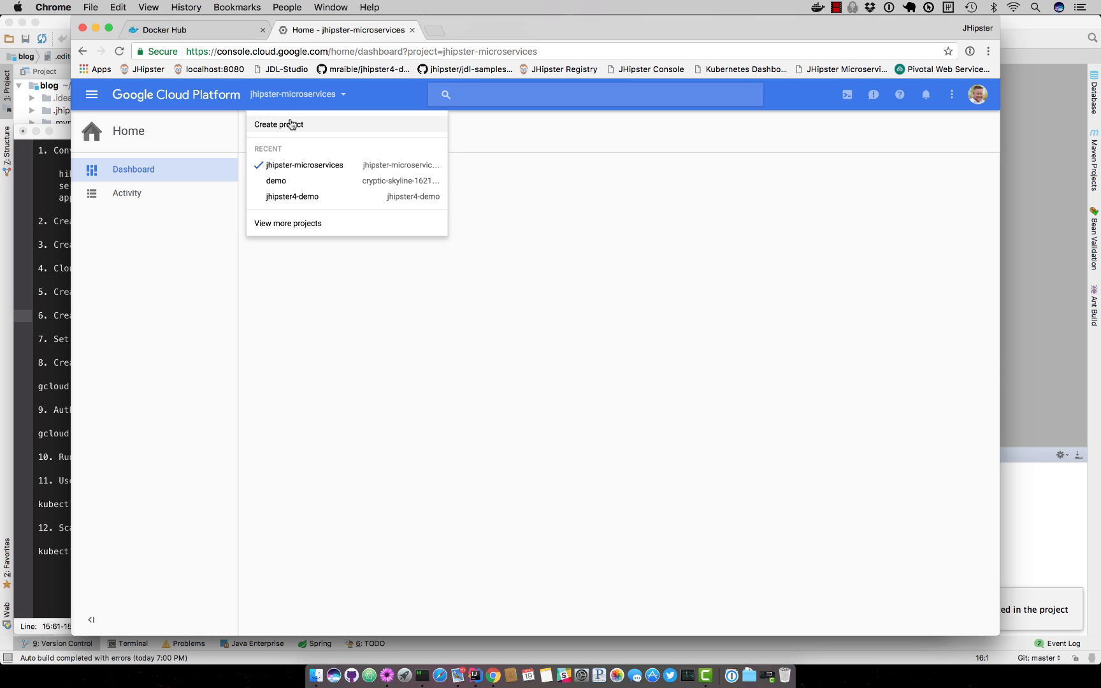
{"action": "left_click", "coordinate": [278, 125]}
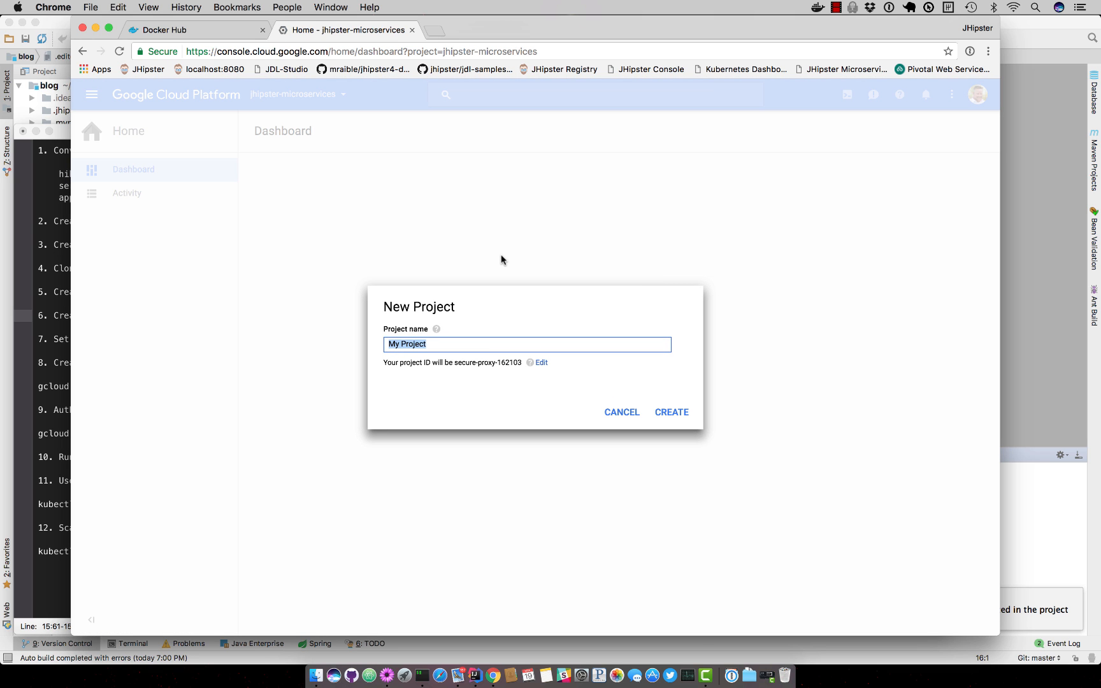
{"action": "type", "text": "jhipster"}
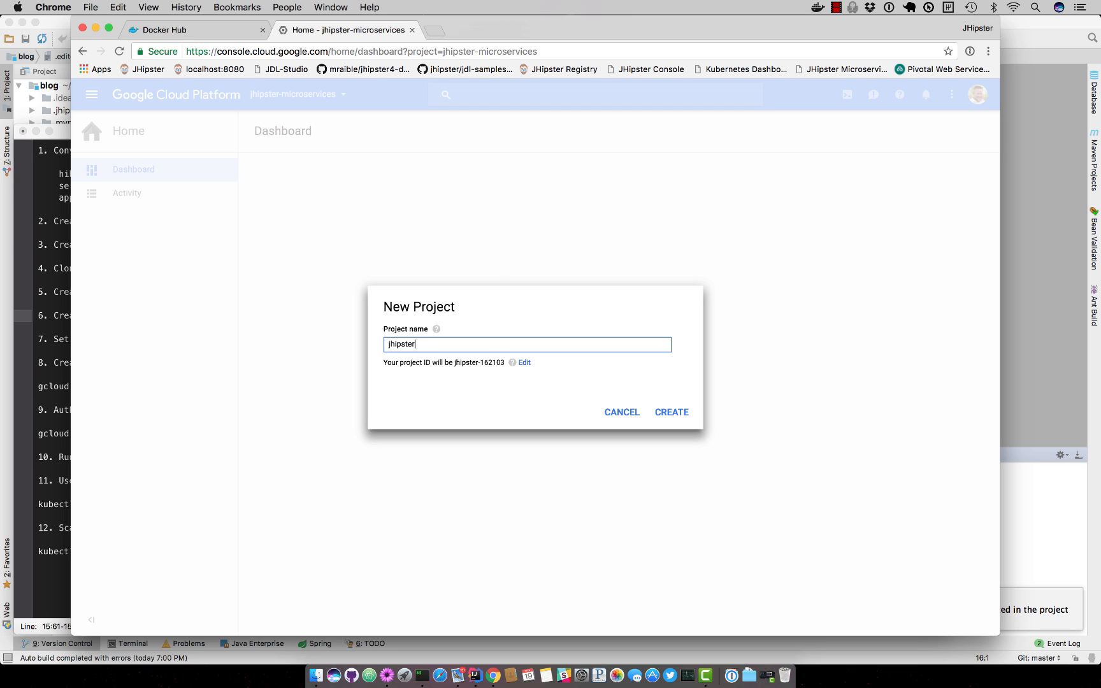
{"action": "mouse_move", "coordinate": [471, 367]}
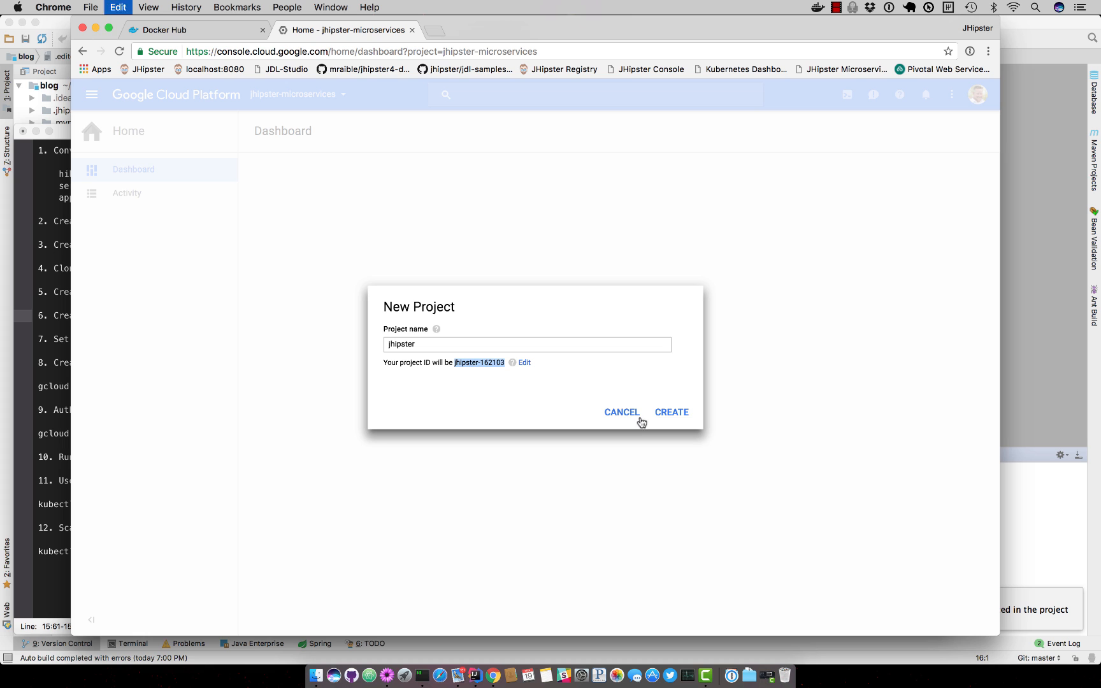
{"action": "left_click", "coordinate": [669, 412]}
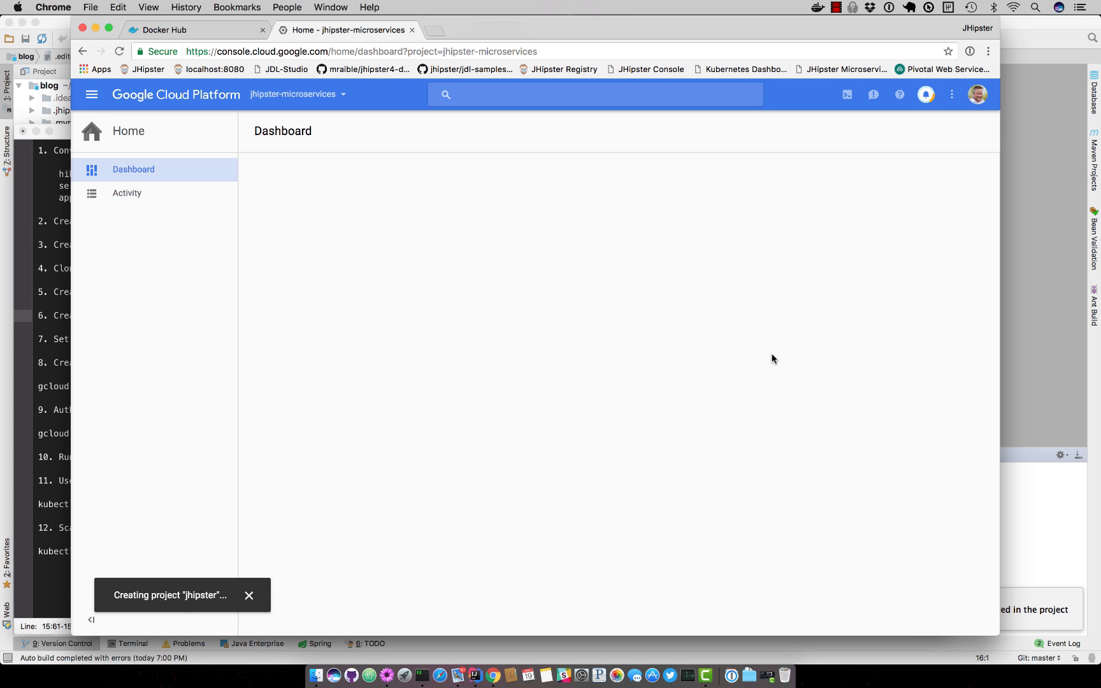
{"action": "mouse_move", "coordinate": [62, 356]}
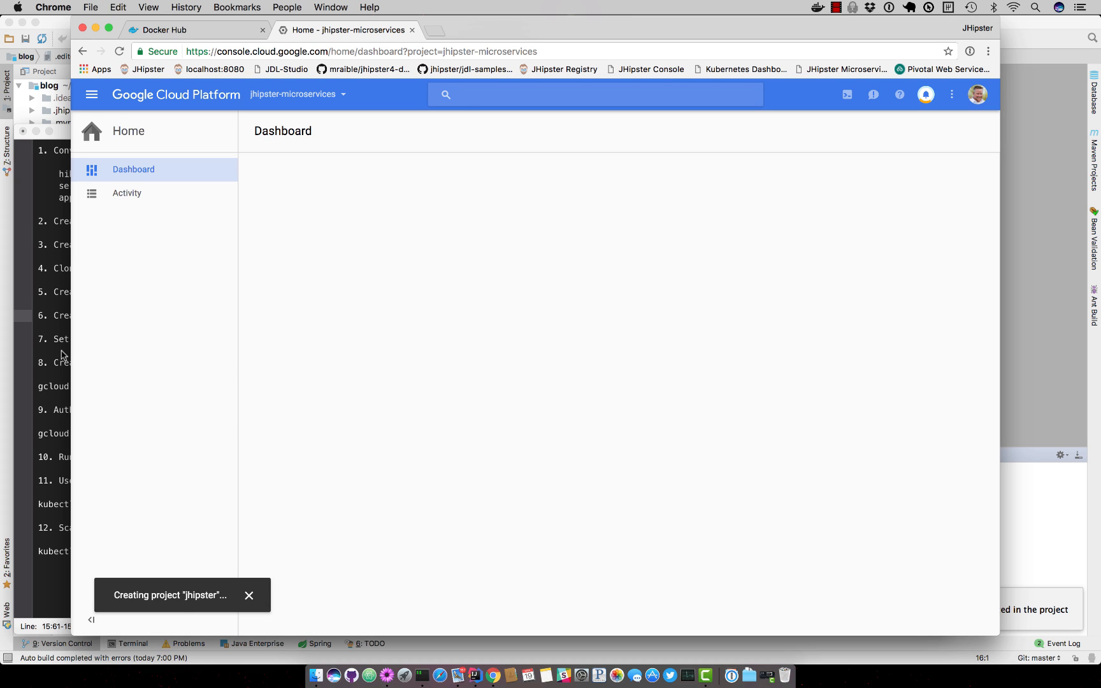
{"action": "left_click", "coordinate": [417, 676]}
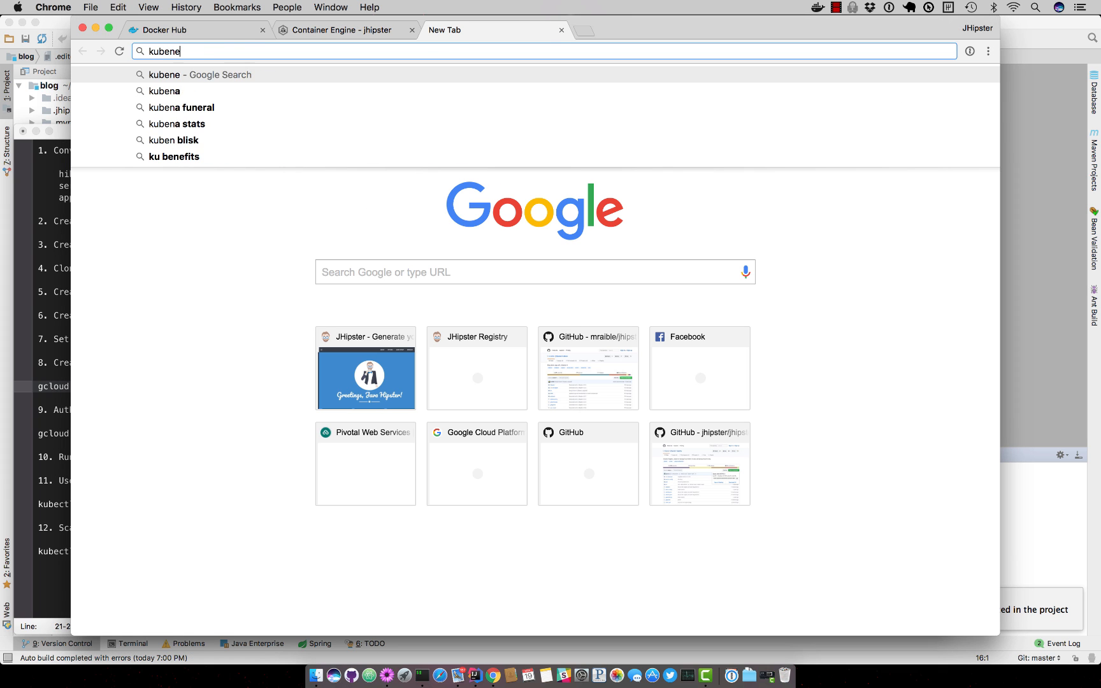
Search the 'not fully initialized with the default service accounts' error and read GitHub issue #129
{"action": "key", "text": "Backspace"}
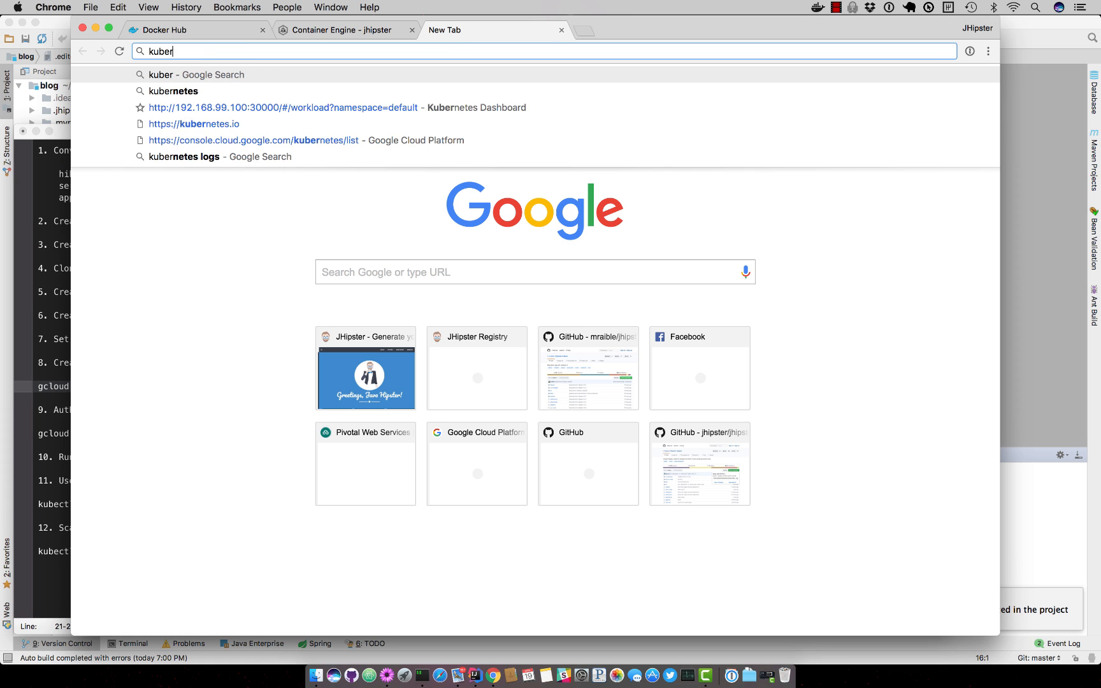
{"action": "type", "text": "kubernetes s not fully initialized with the default service accounts. Please try again later."}
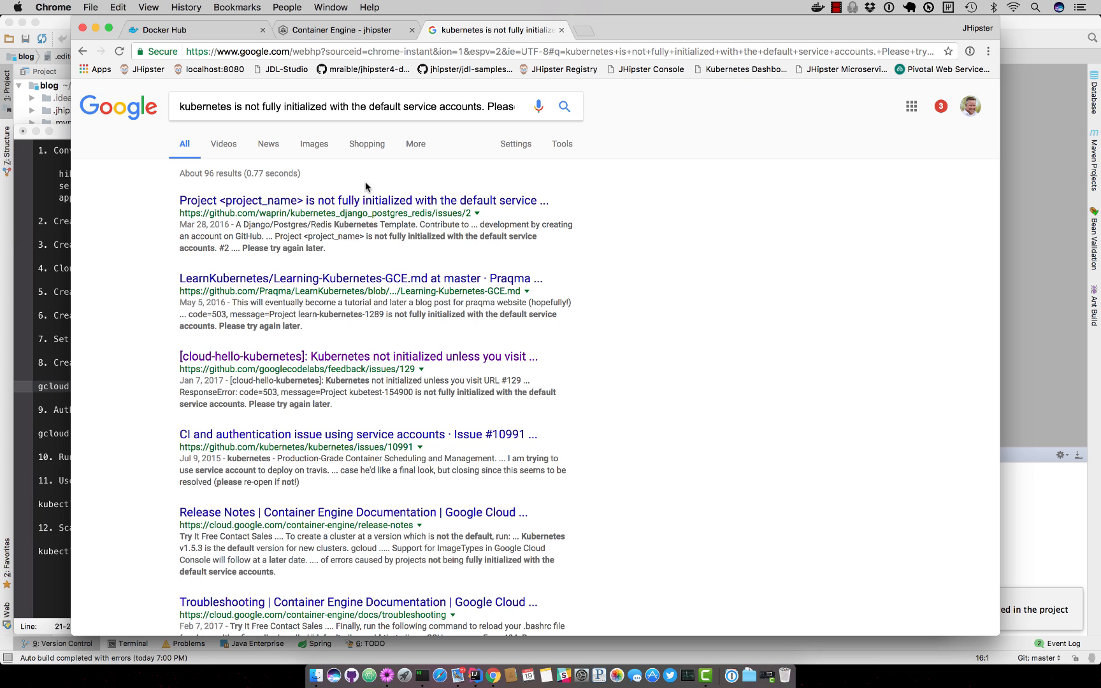
{"action": "left_click", "coordinate": [356, 356]}
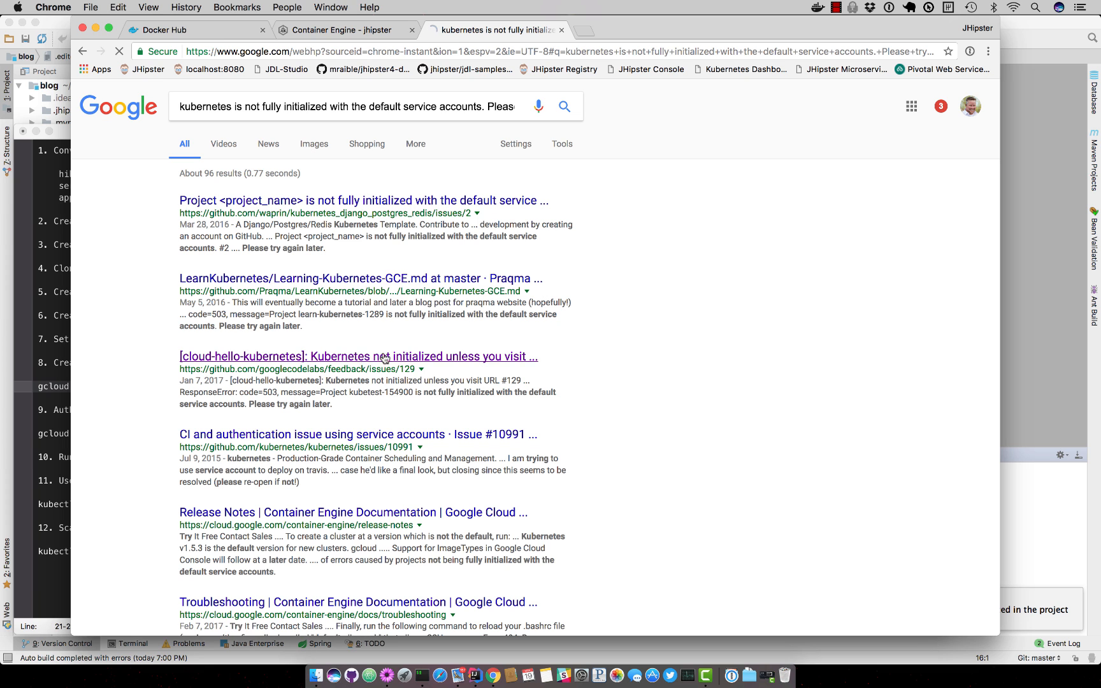
{"action": "left_click", "coordinate": [357, 357]}
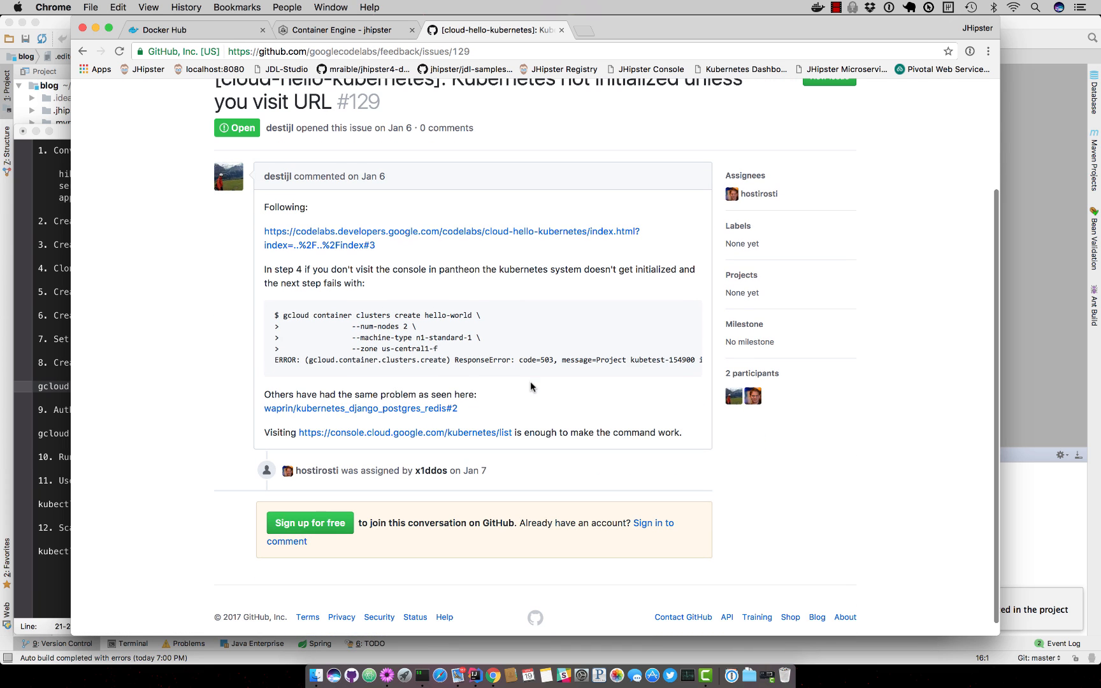
{"action": "mouse_move", "coordinate": [532, 477]}
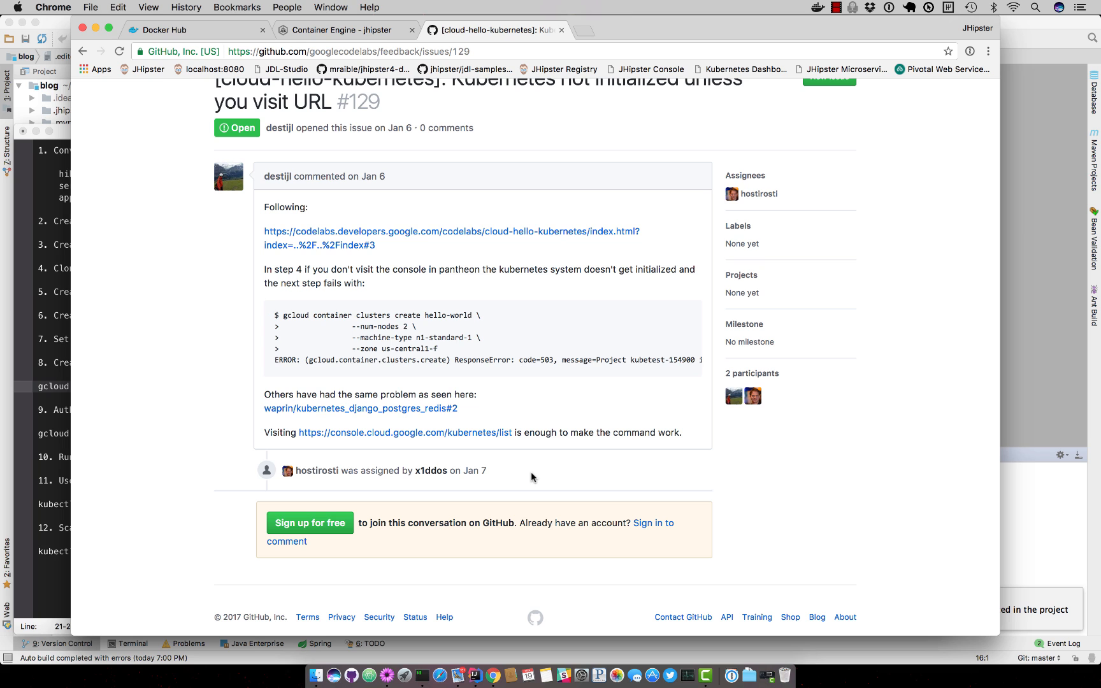
{"action": "left_click", "coordinate": [343, 30]}
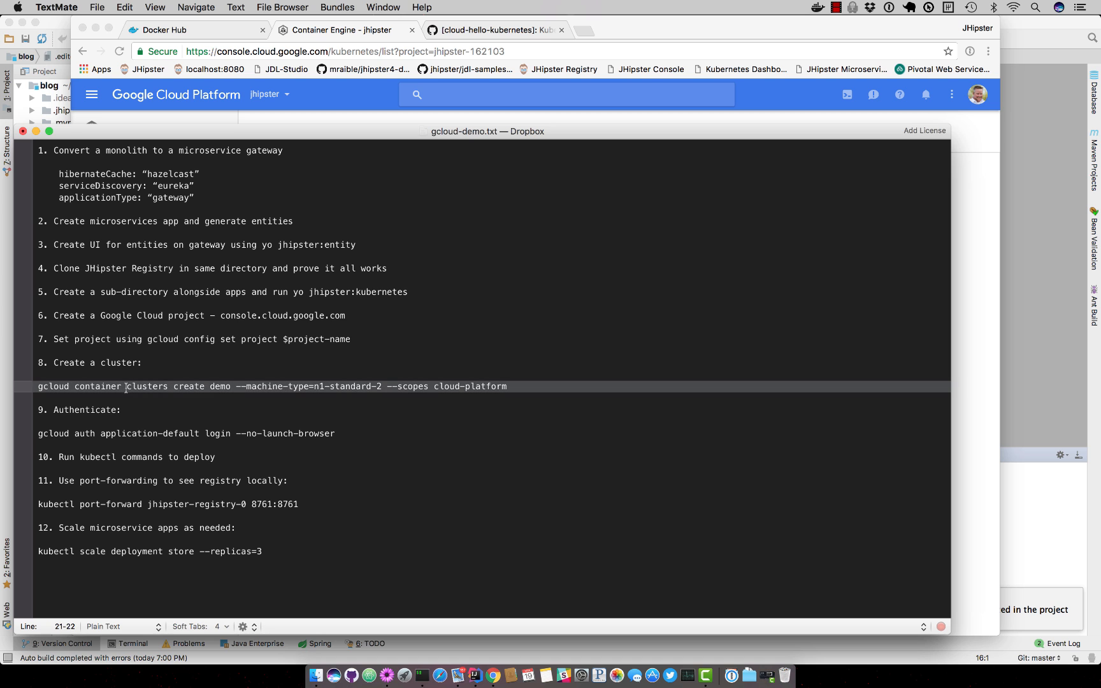
Rerun the gcloud command creating the demo cluster with n1-standard-2 machines and cloud-platform scope
{"action": "left_click", "coordinate": [438, 640]}
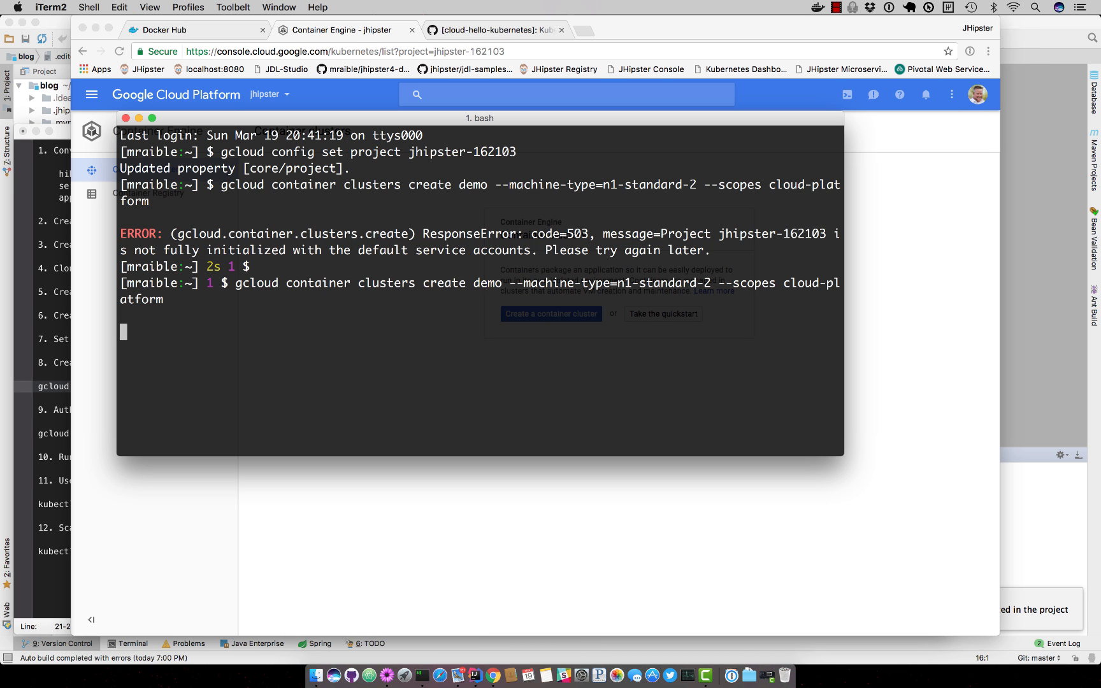
{"action": "key", "text": "Return"}
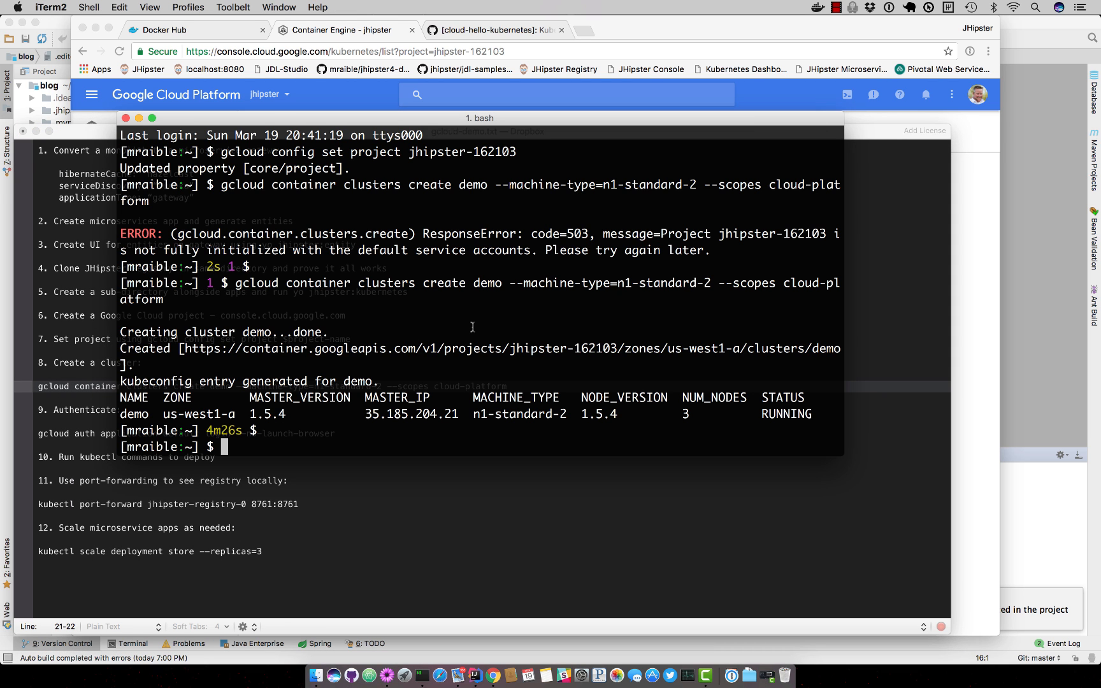
From the microservices k8 folder, kubectl apply the registry, store and blog manifests
{"action": "type", "text": "cd dev/mi"}
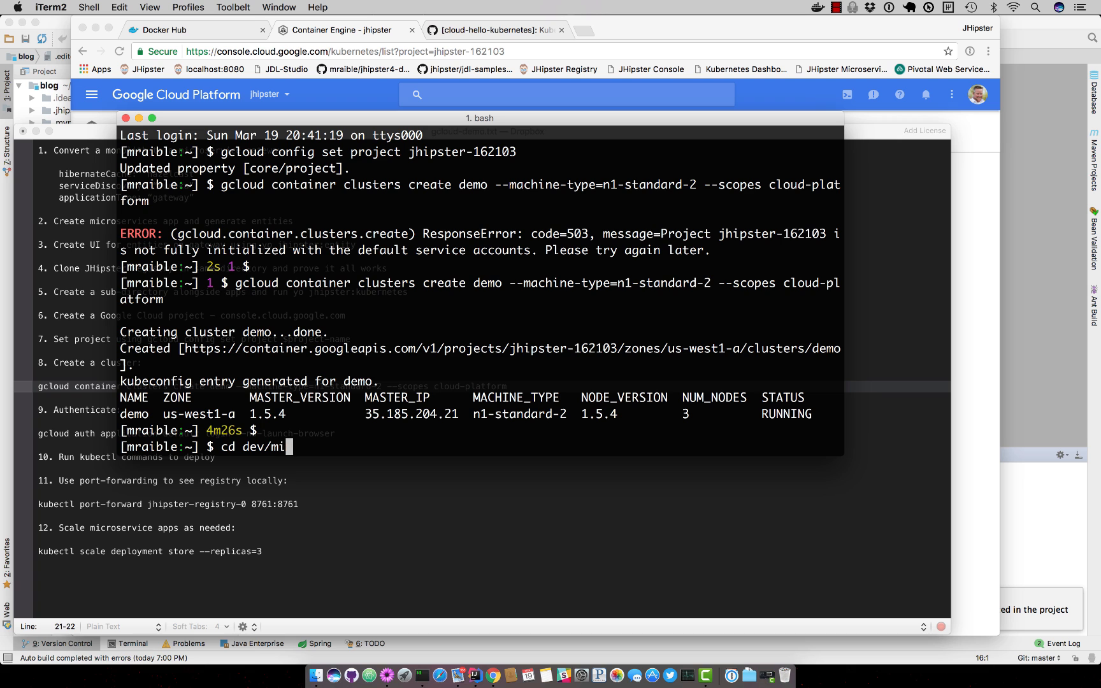
{"action": "type", "text": "microservices/"}
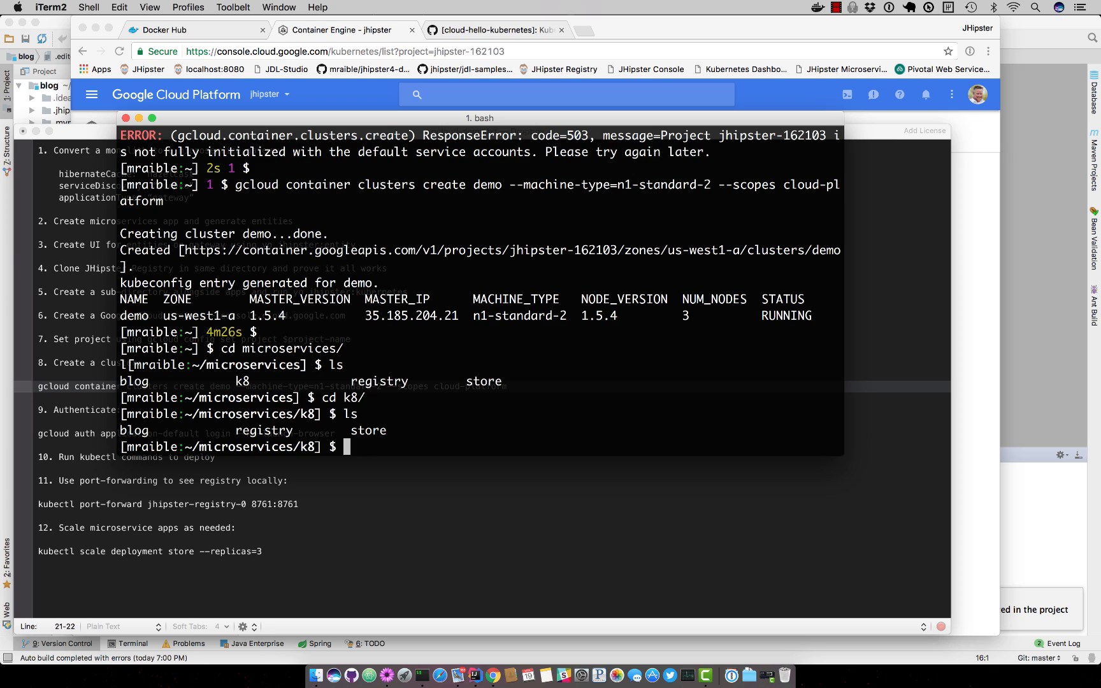
{"action": "mouse_move", "coordinate": [466, 314]}
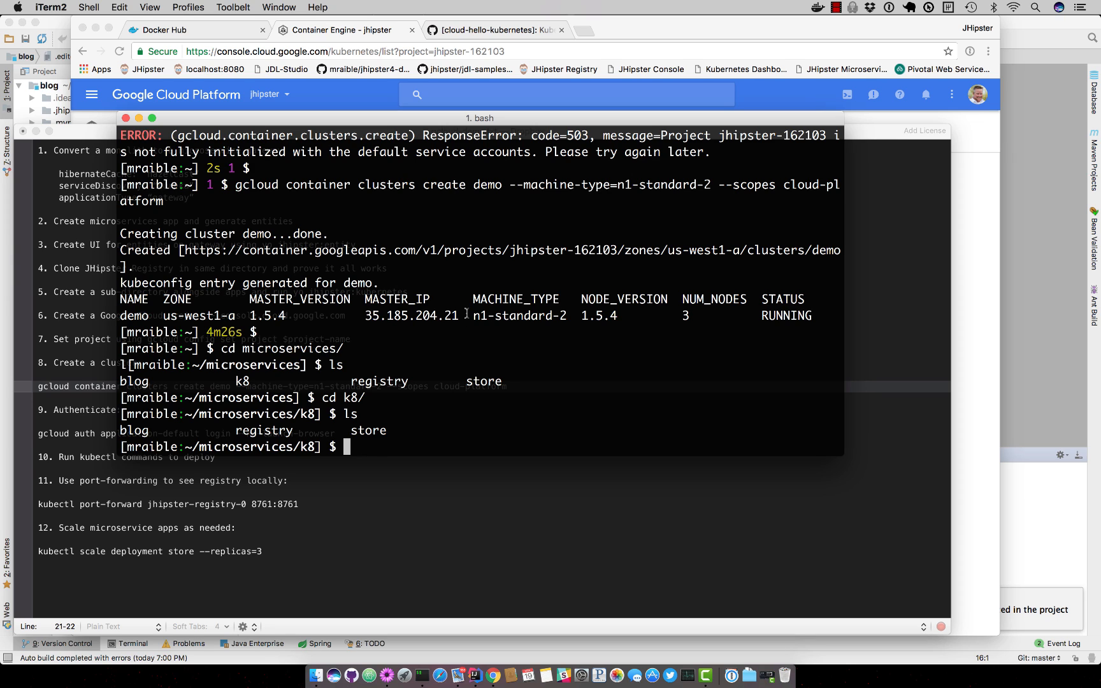
{"action": "type", "text": "kubectl apply"}
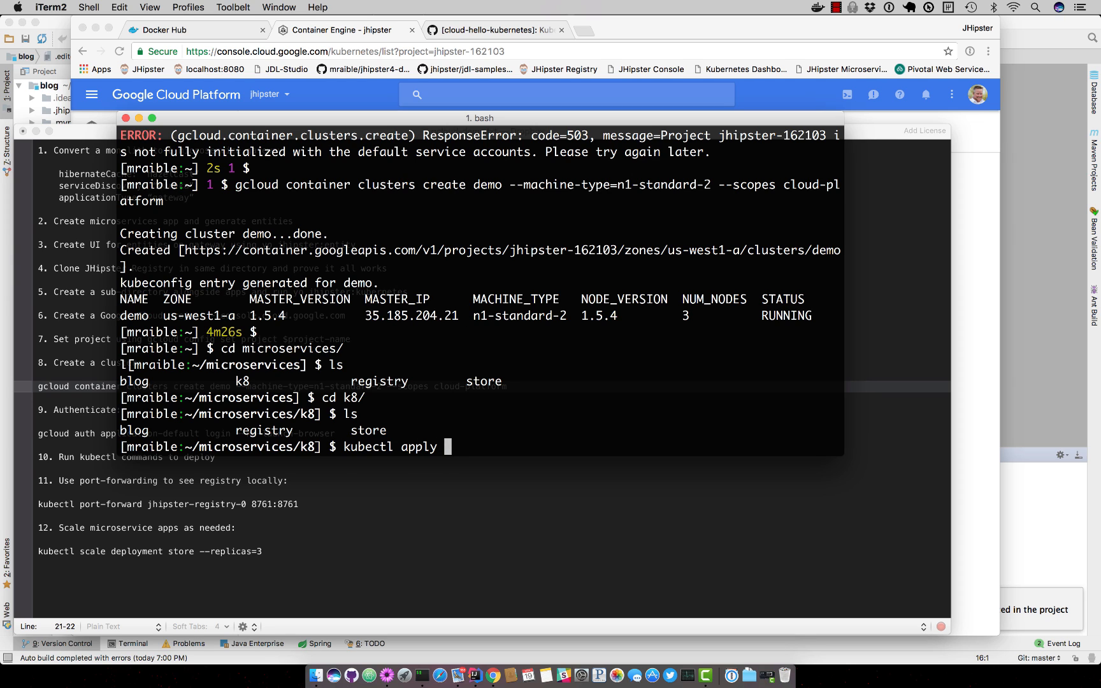
{"action": "type", "text": "-f registry/"}
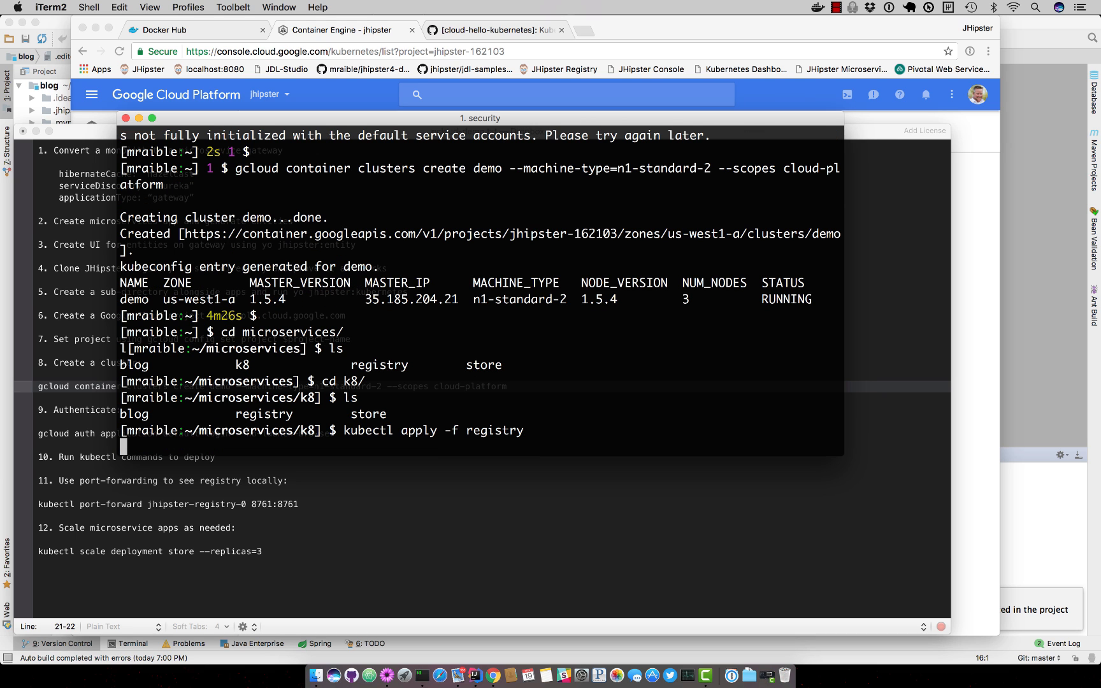
{"action": "key", "text": "Return"}
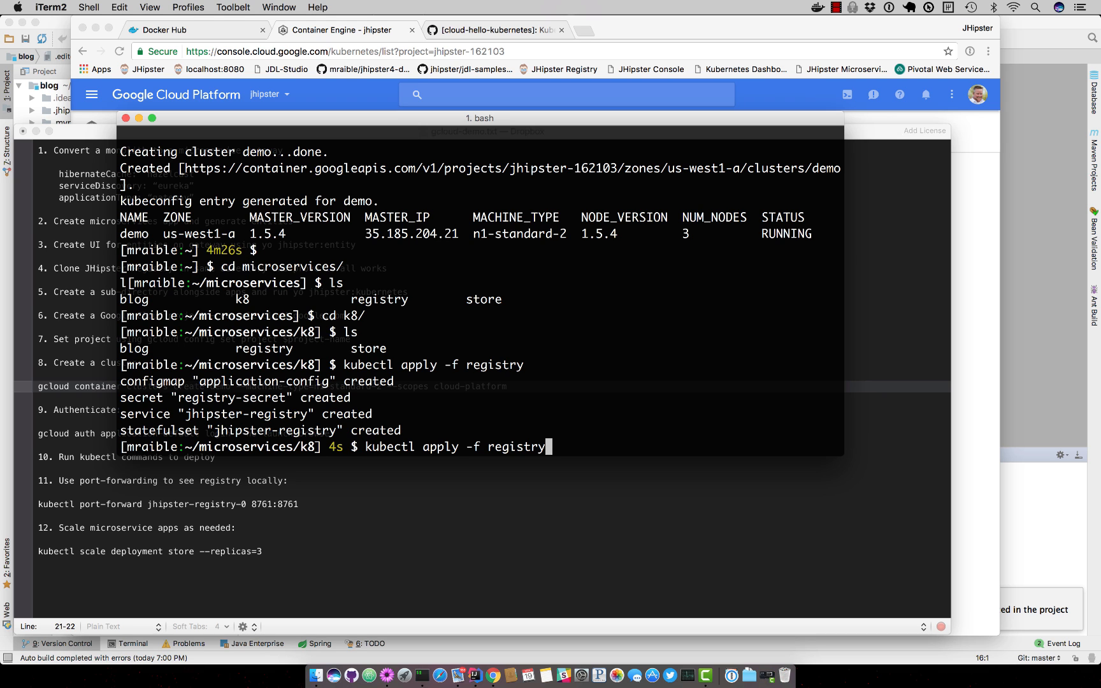
{"action": "type", "text": "sto"}
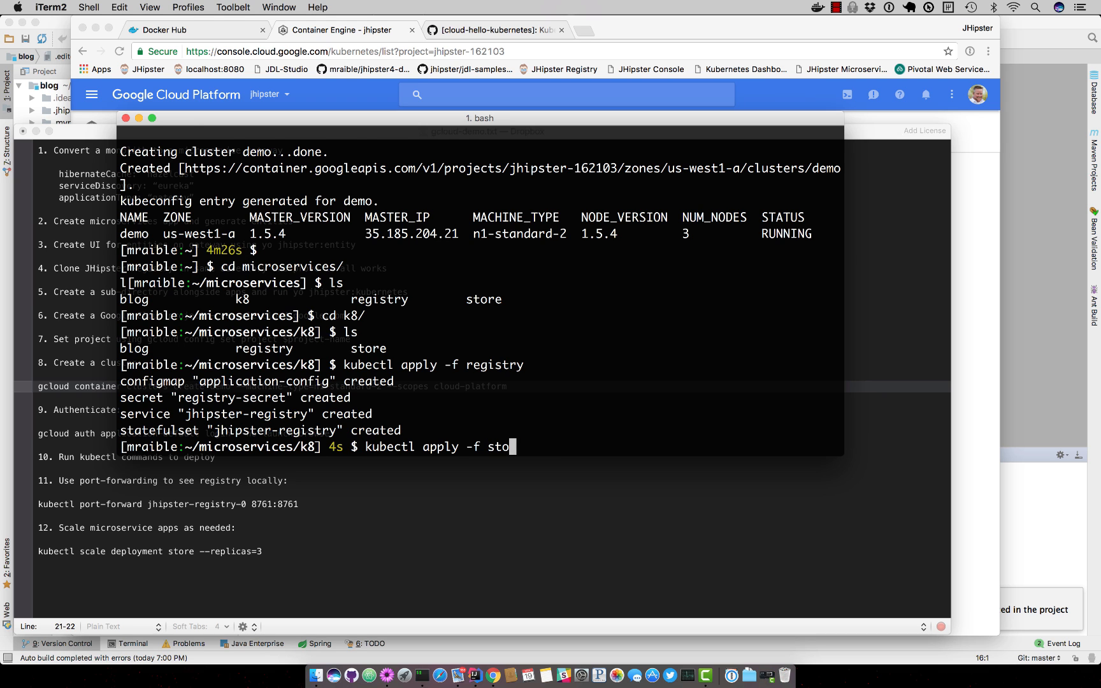
{"action": "key", "text": "Return"}
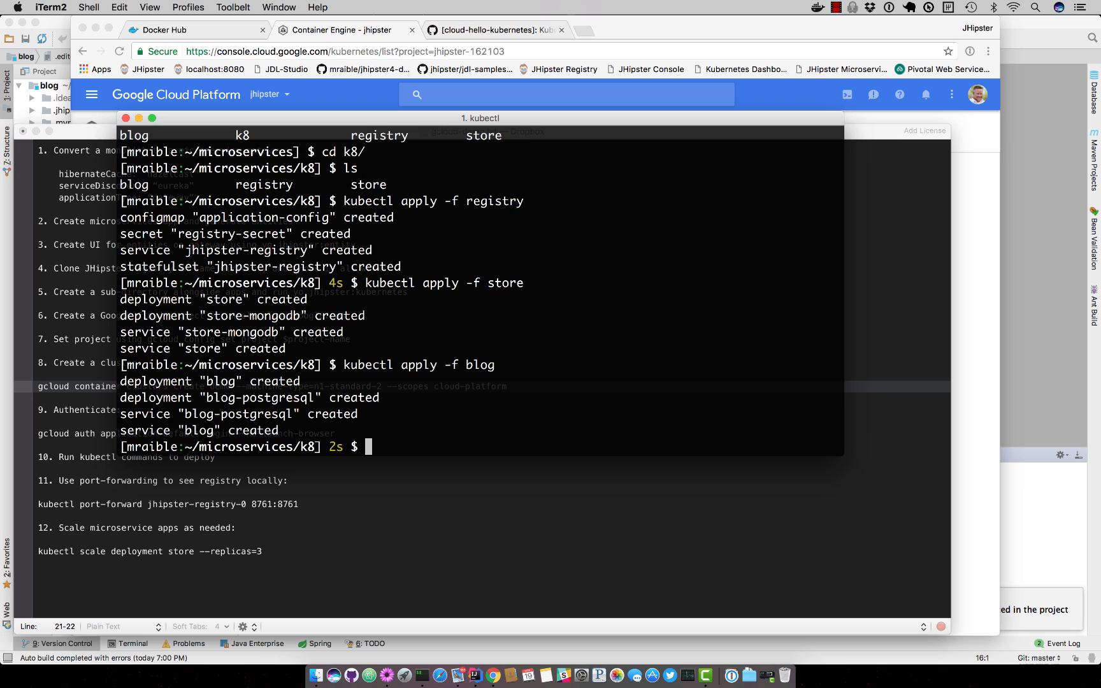
List and watch the pods until blog, store, registry and database pods show Running
{"action": "type", "text": "kubectl"}
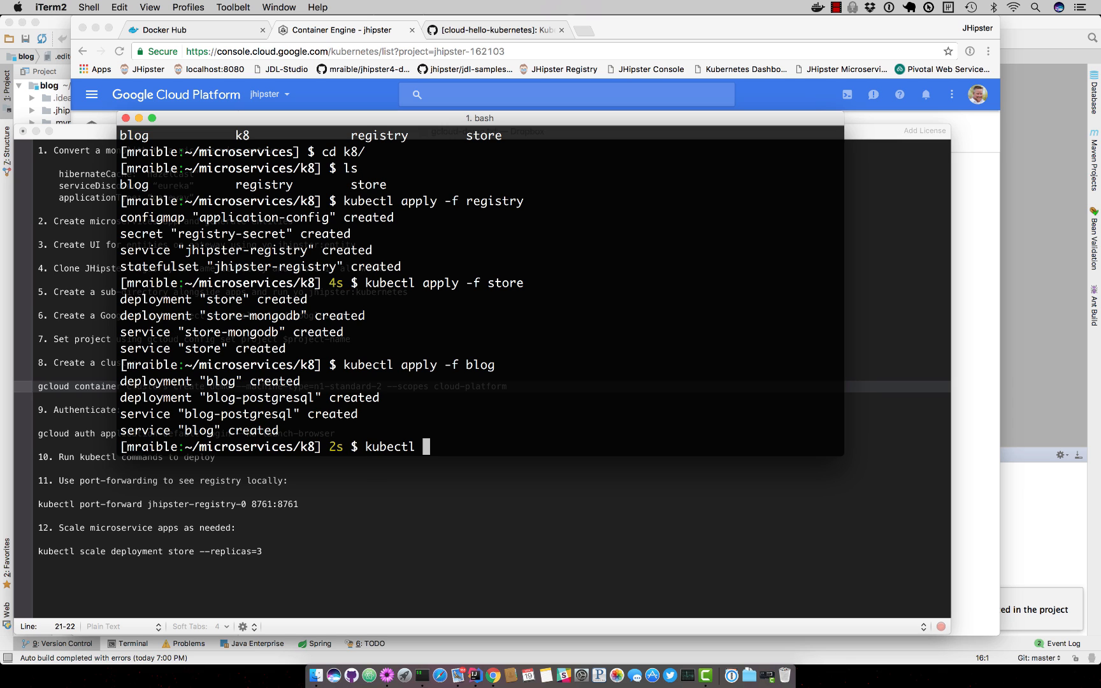
{"action": "type", "text": "get po"}
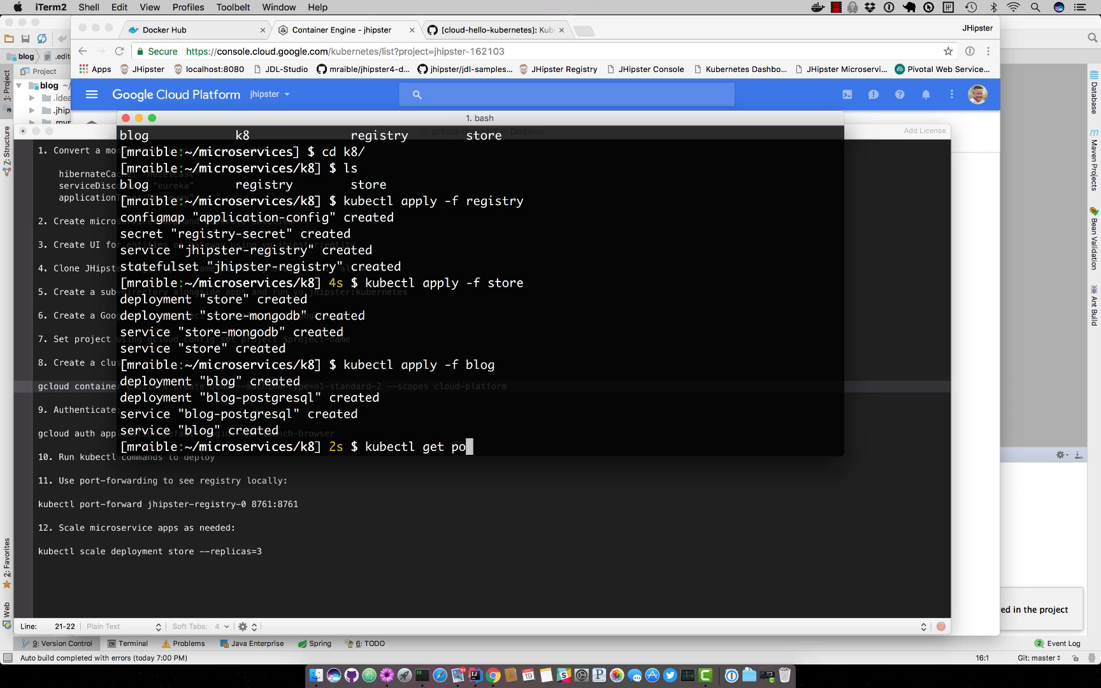
{"action": "key", "text": "Return"}
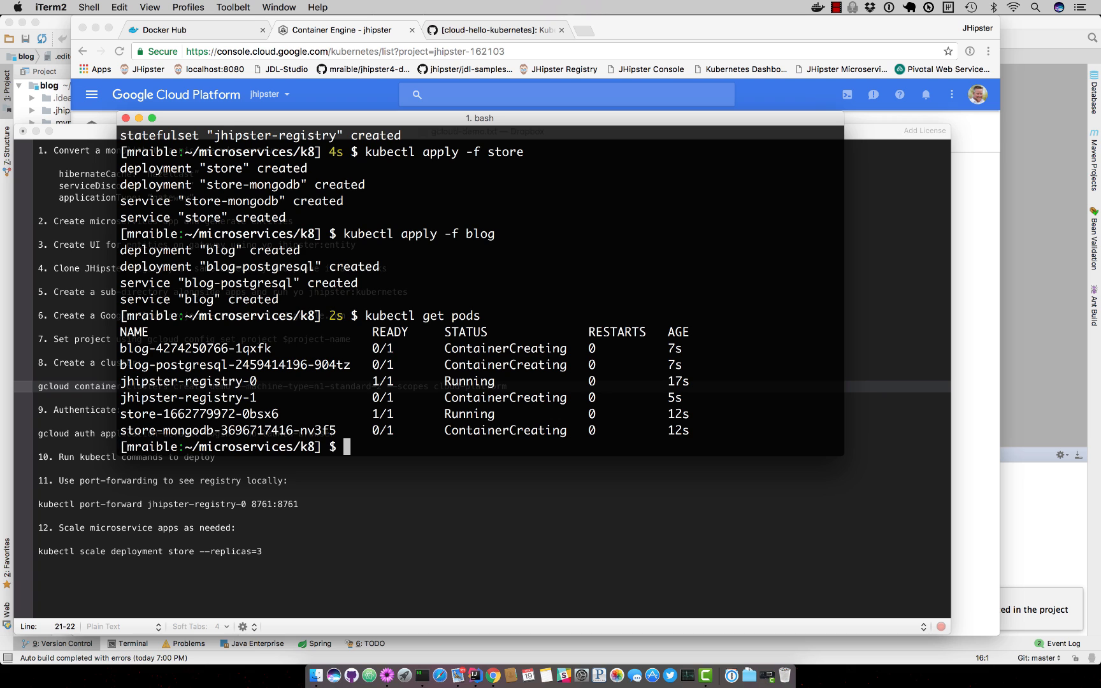
{"action": "type", "text": "kubectl get pods --watch"}
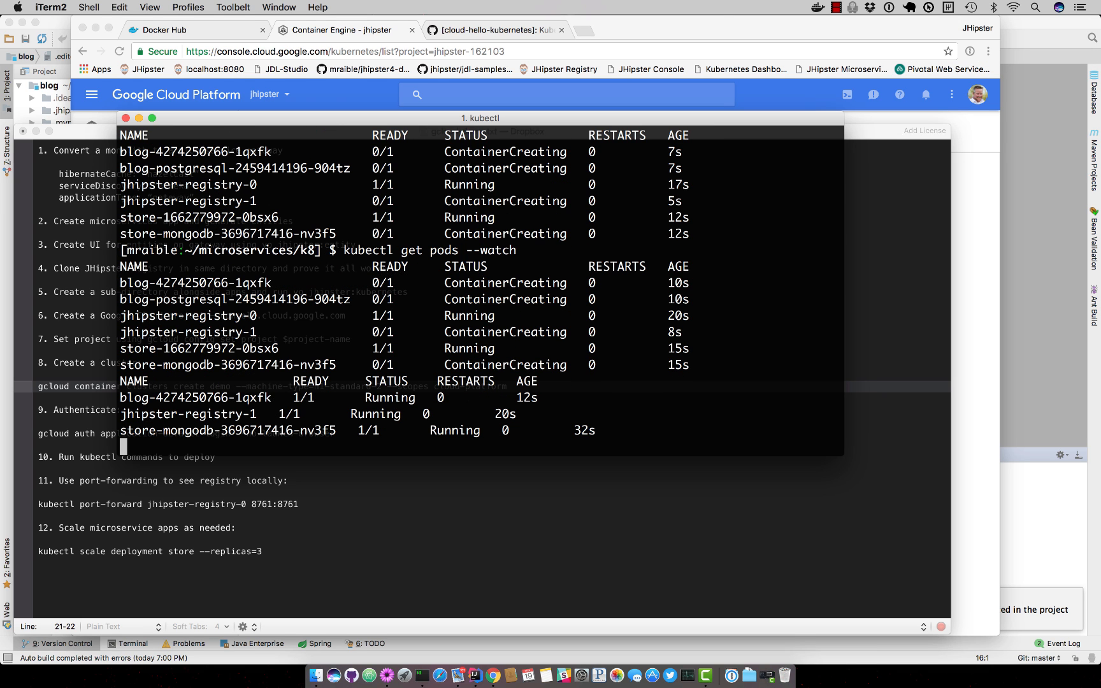
{"action": "key", "text": "ctrl+c"}
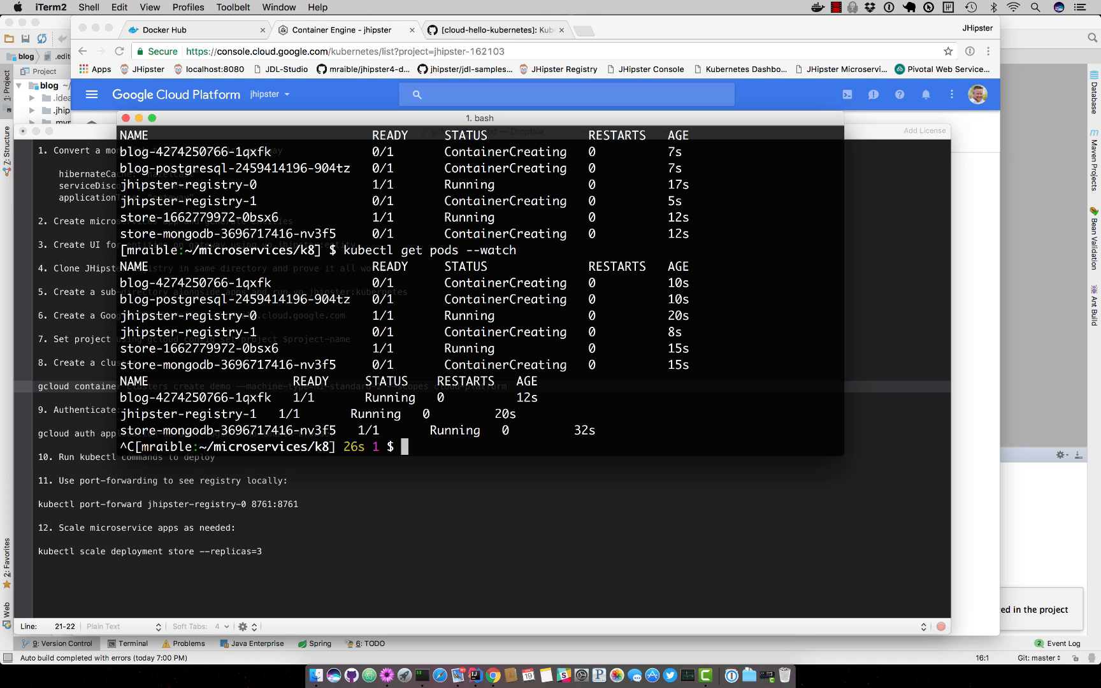
Check the cluster services and the blog pod's eureka registry logs
{"action": "type", "text": "kubectl get"}
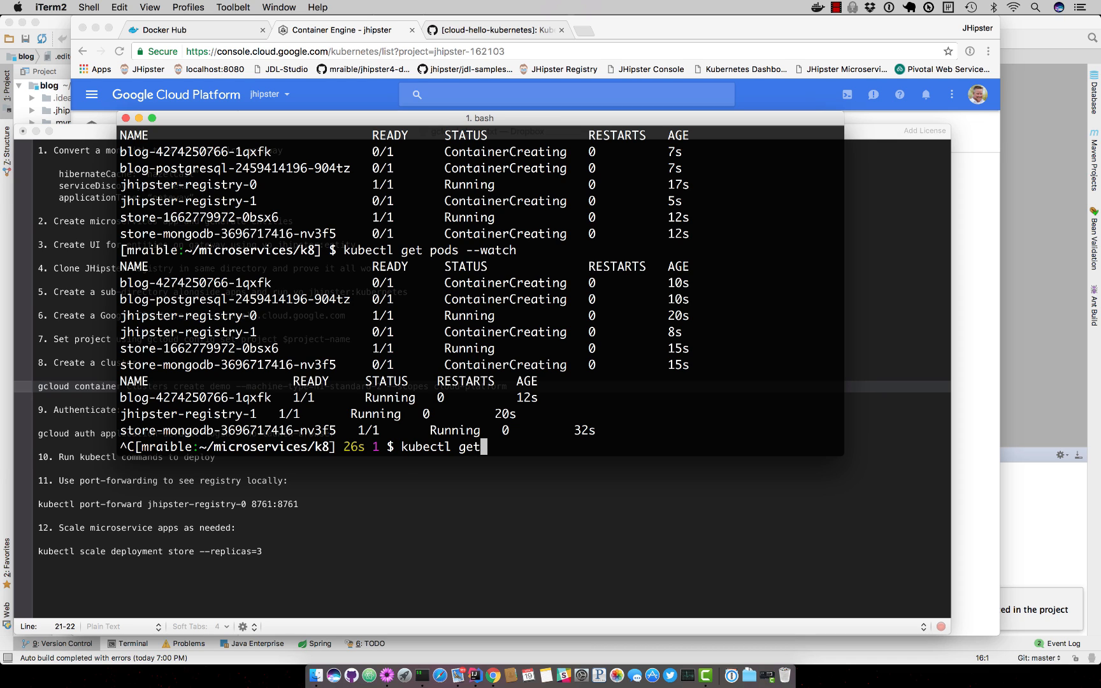
{"action": "type", "text": "svc blog"}
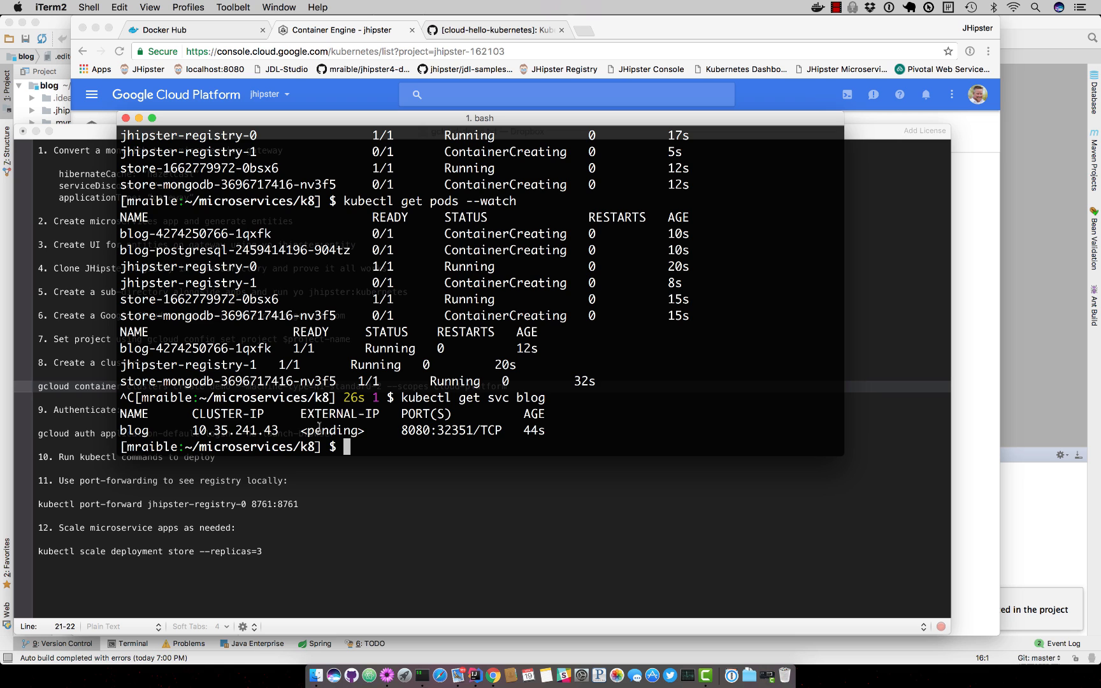
{"action": "mouse_move", "coordinate": [586, 365]}
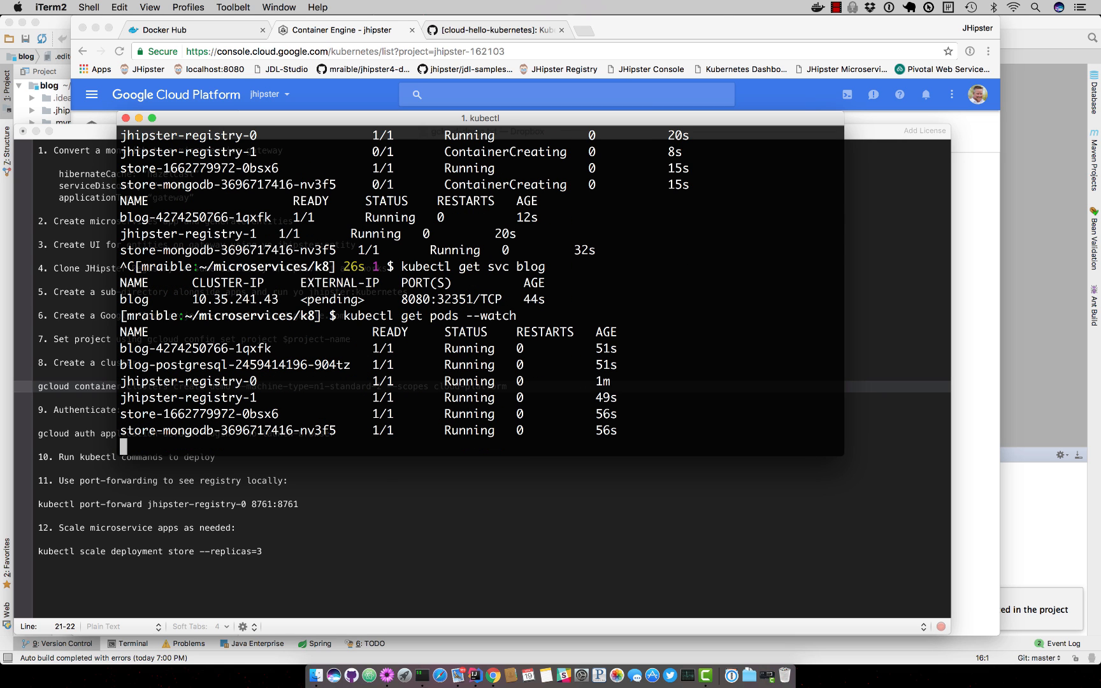
{"action": "key", "text": "ctrl+c"}
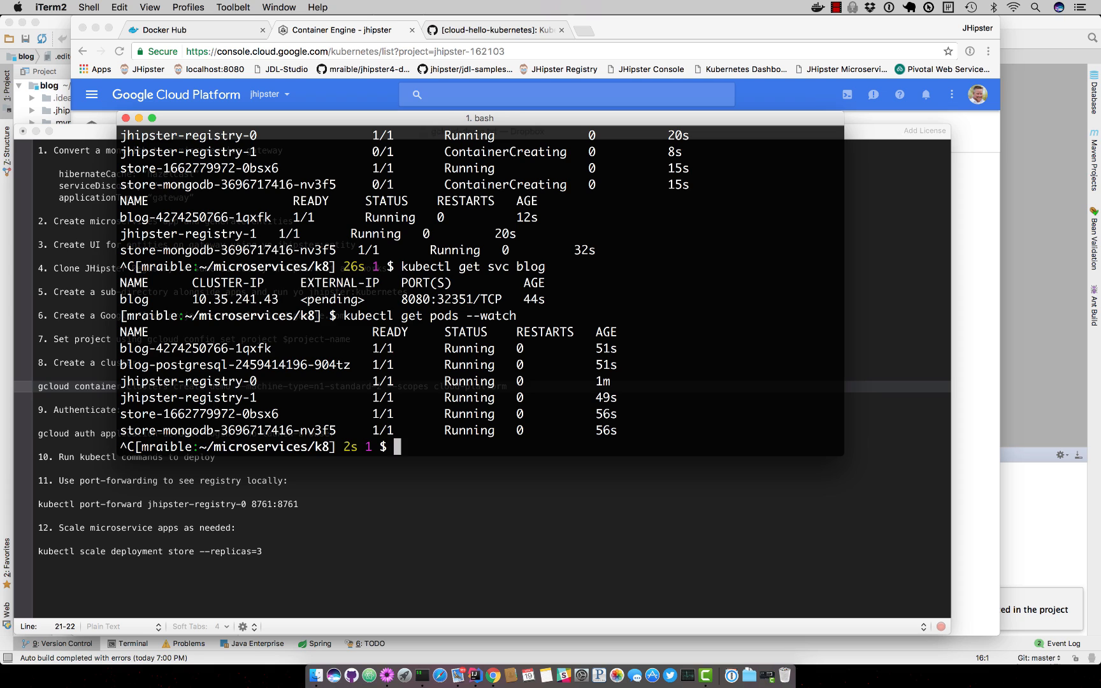
{"action": "type", "text": "kubectl get s"}
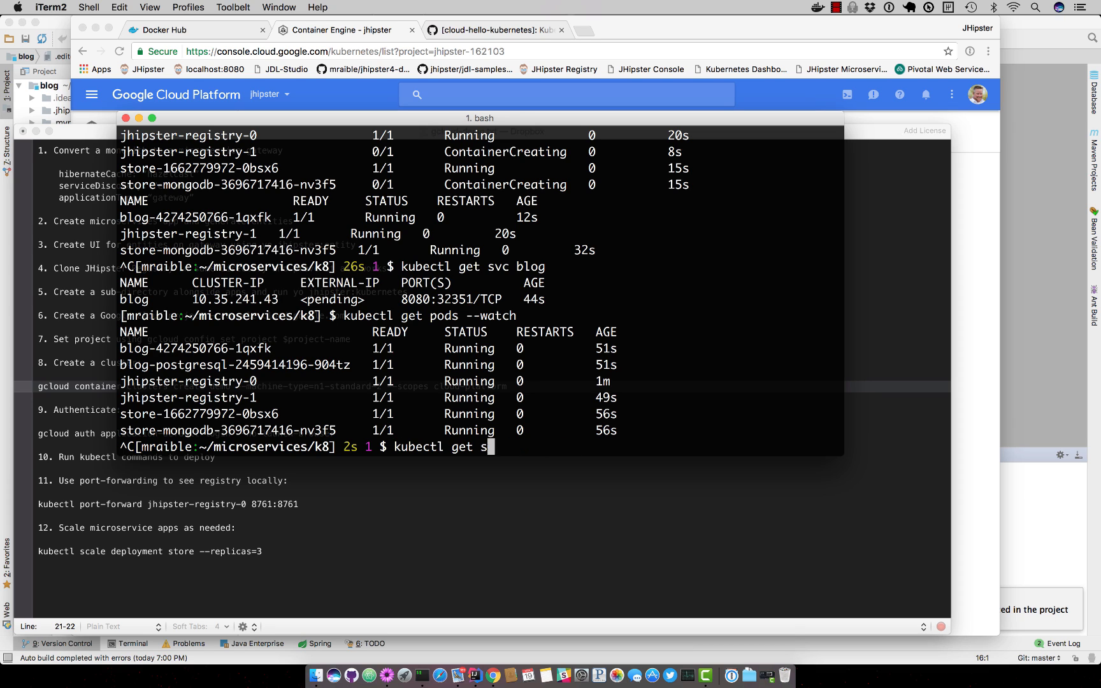
{"action": "type", "text": "los"}
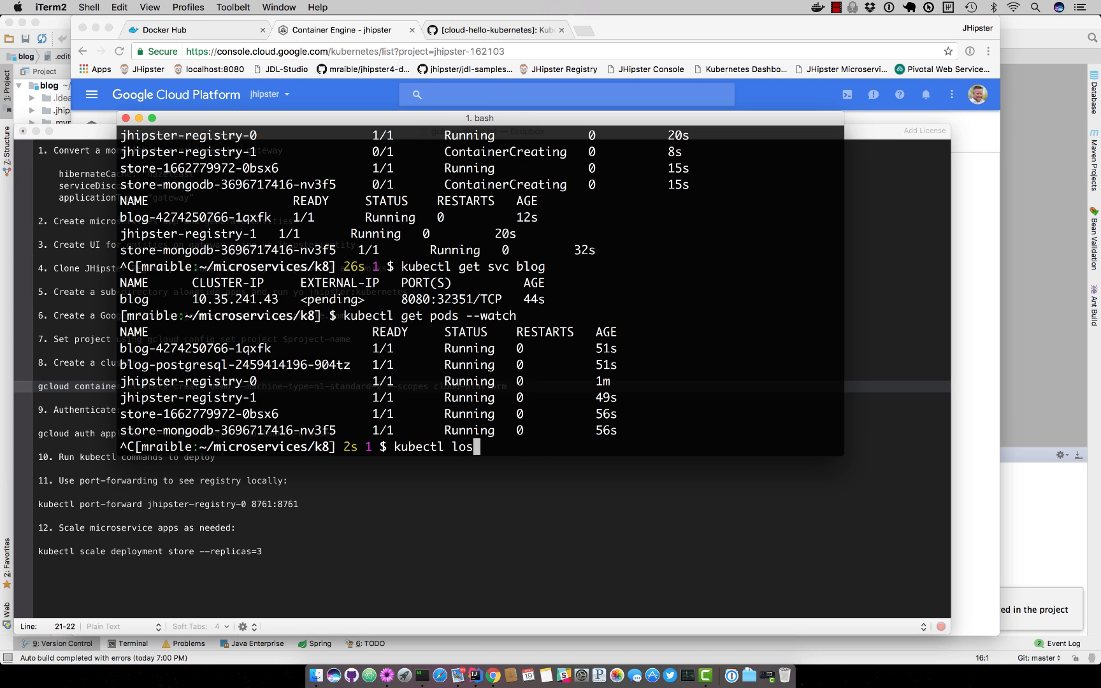
{"action": "type", "text": "gs"}
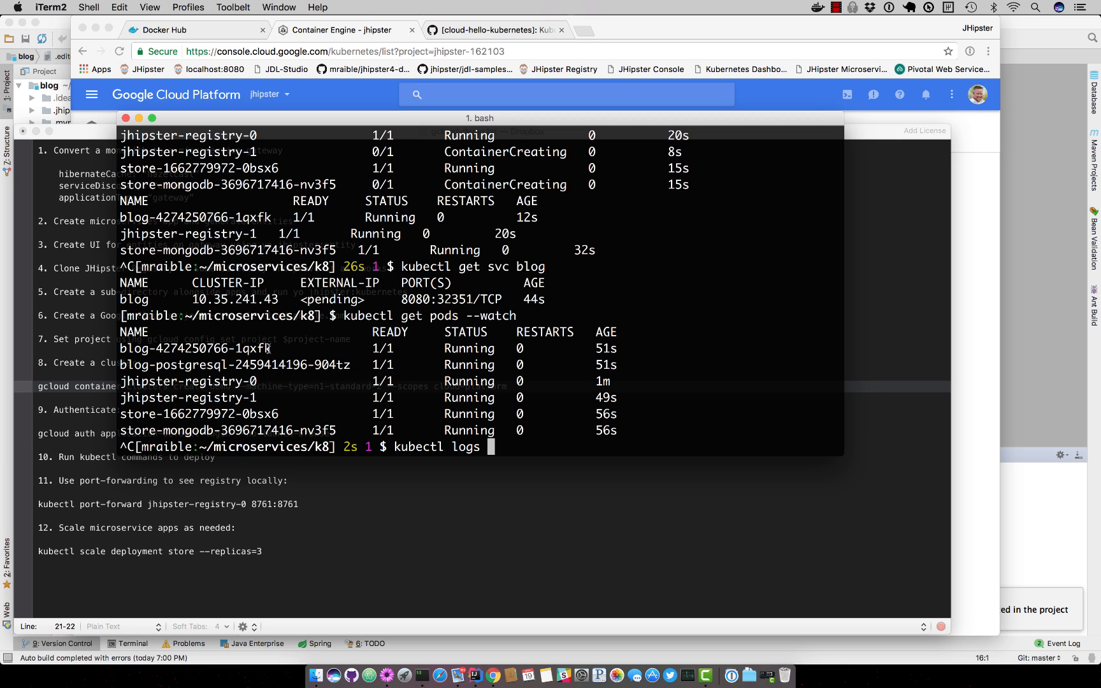
{"action": "mouse_move", "coordinate": [579, 365]}
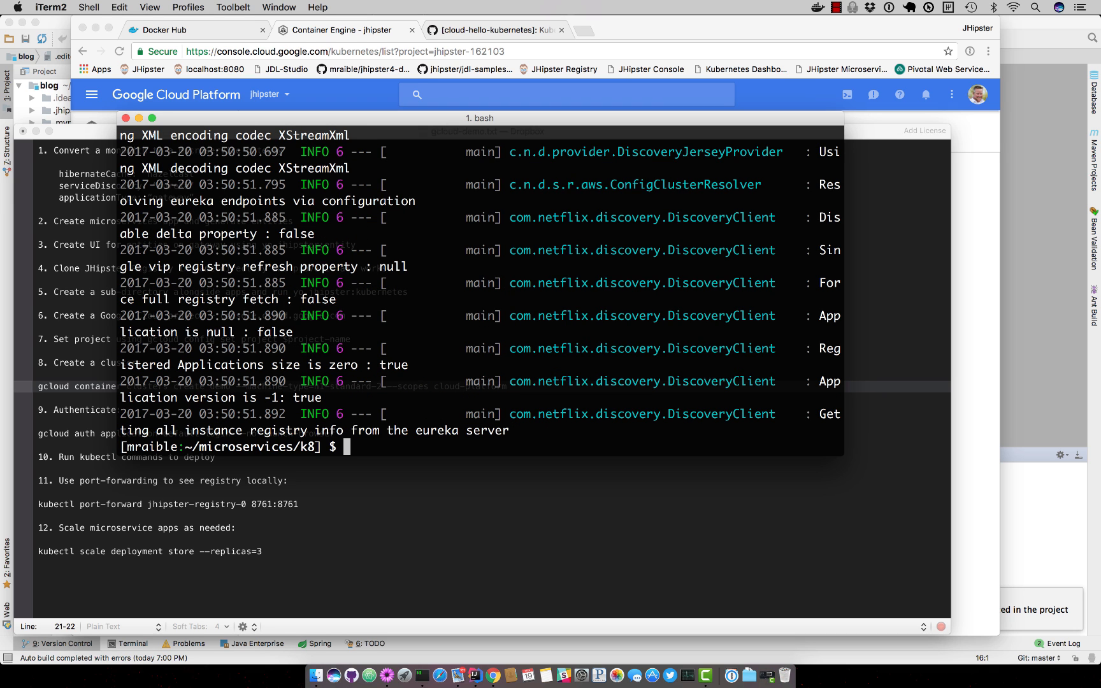
{"action": "type", "text": "kubectl logs blog-4274250766-1qxfk"}
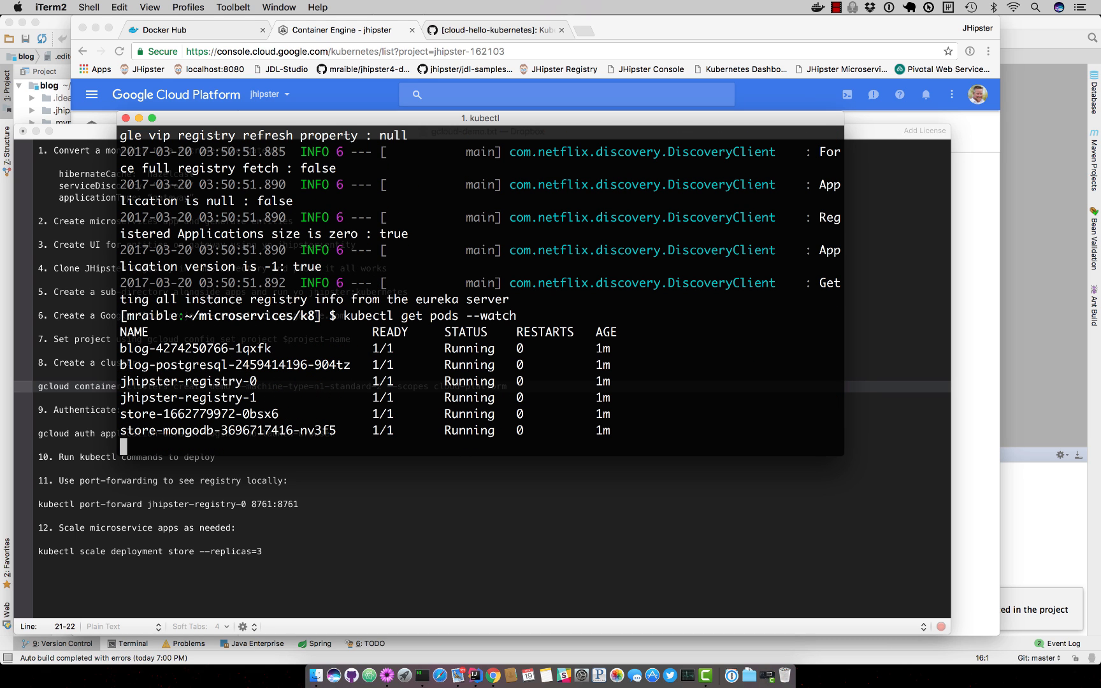
{"action": "key", "text": "ctrl+c"}
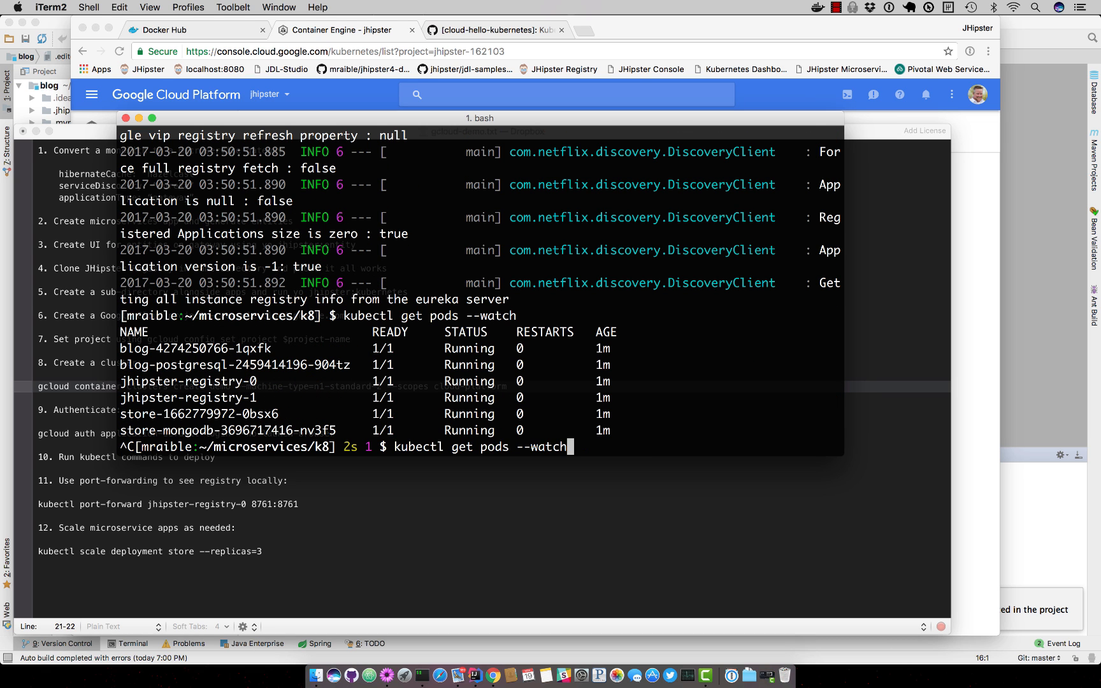
Confirm blog's external IP 104.198.107.226:8080, view blog logs, port-forward registry to 8761
{"action": "key", "text": "Return"}
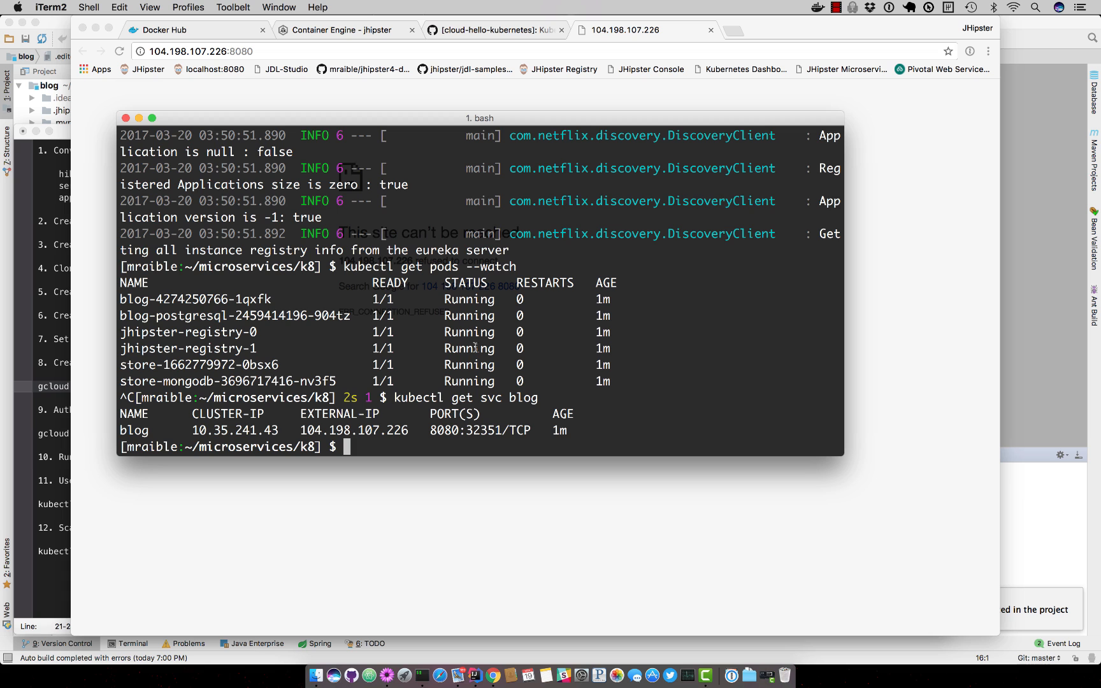
{"action": "type", "text": "kubectl logs blog-4274250766-1qxfk"}
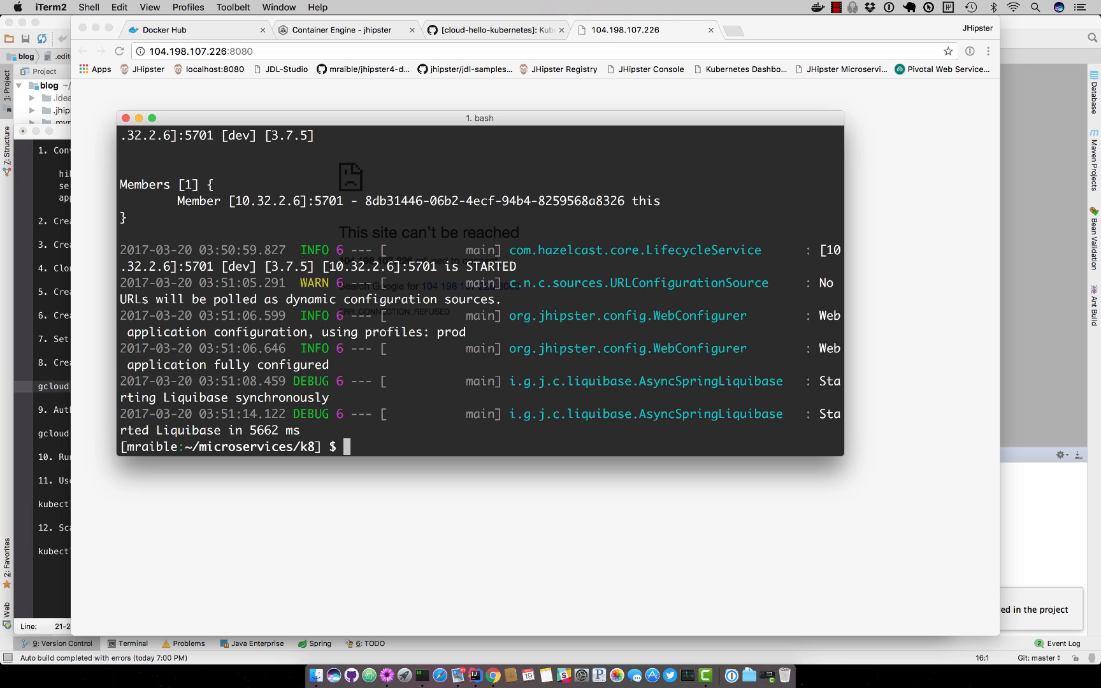
{"action": "type", "text": "kubectl logs blog-4274250766-1qxfk"}
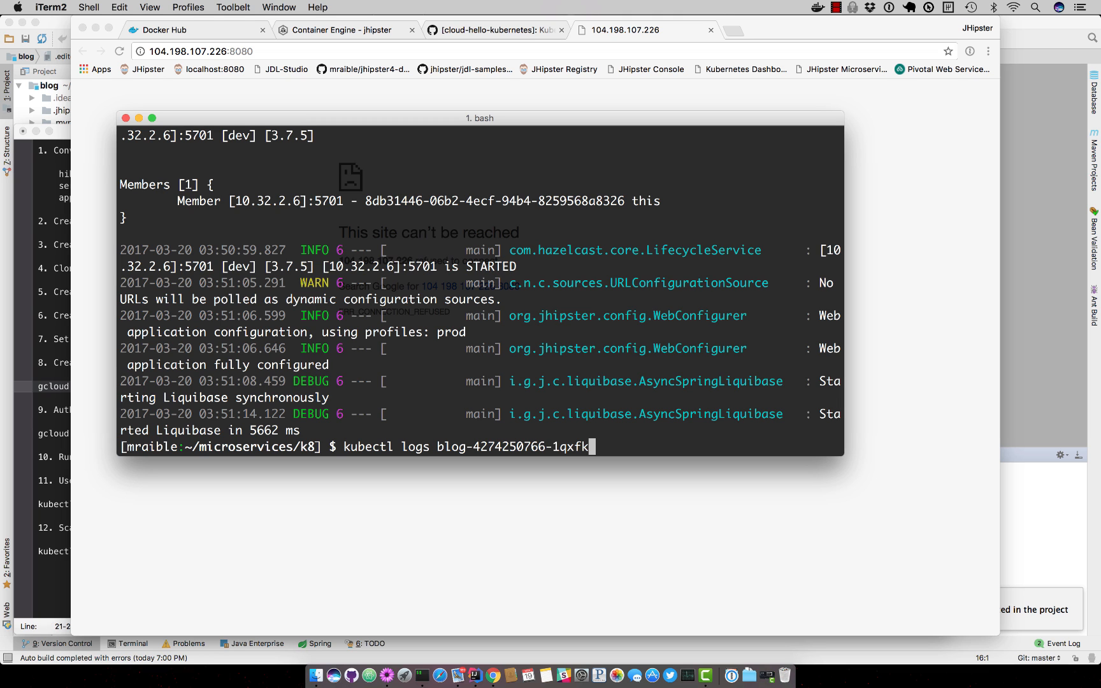
{"action": "key", "text": "Return"}
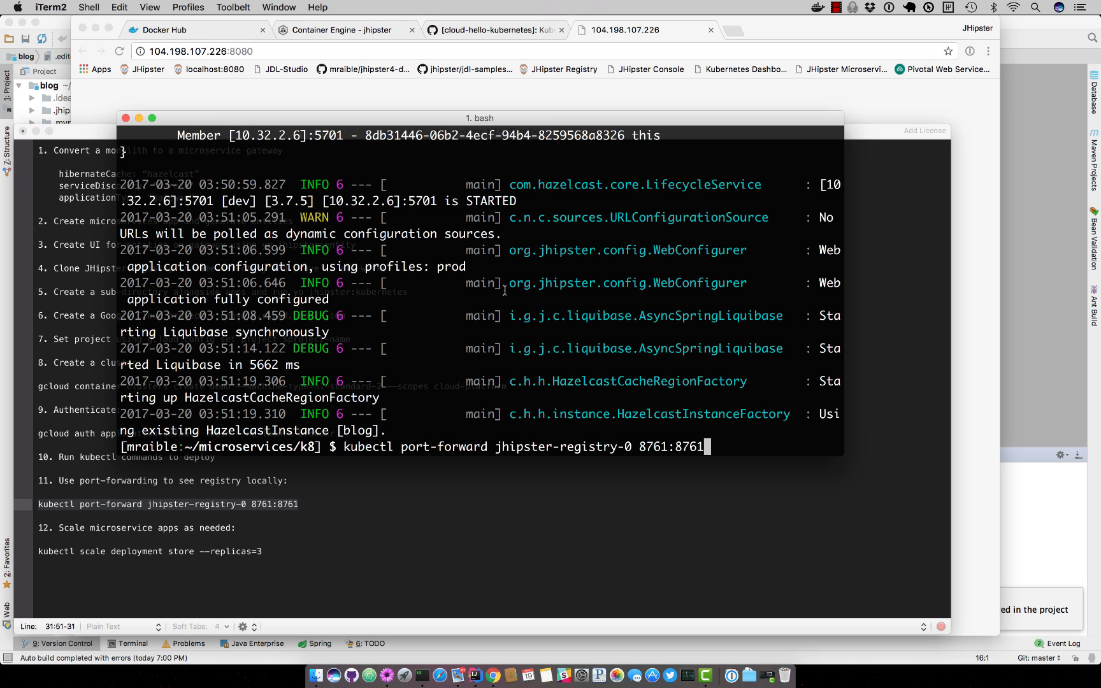
{"action": "key", "text": "Return"}
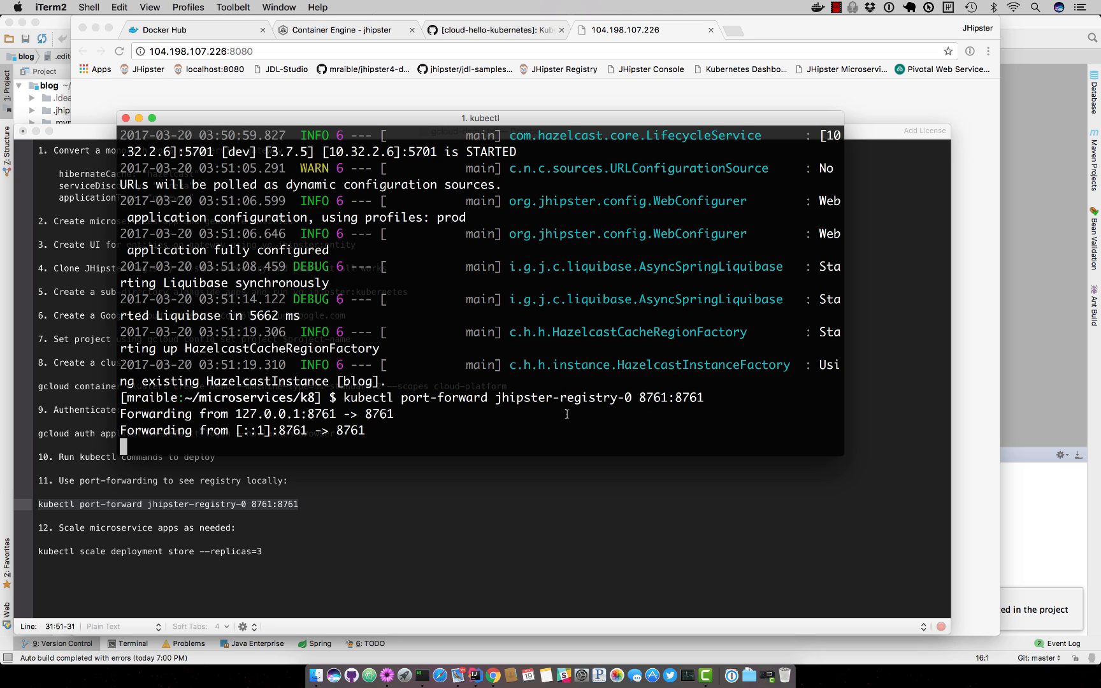
Open localhost:8761, confirm BLOG and STORE are UP, then view History, Replicas and Configuration
{"action": "left_click", "coordinate": [565, 68]}
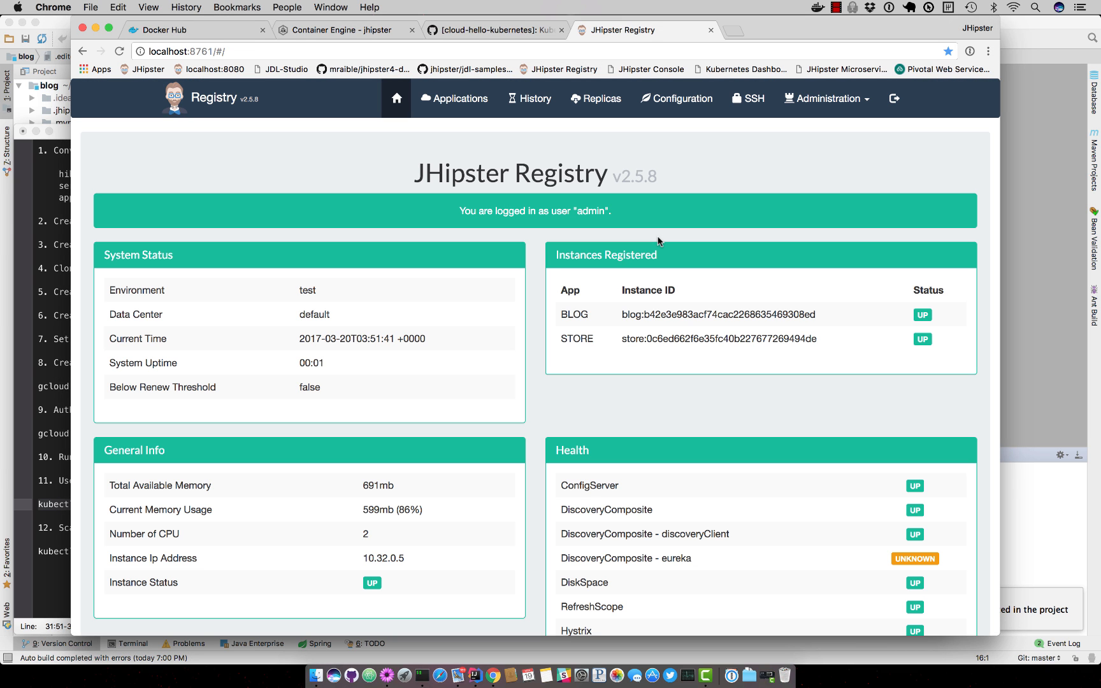
{"action": "scroll", "scroll_direction": "down", "scroll_amount": 3}
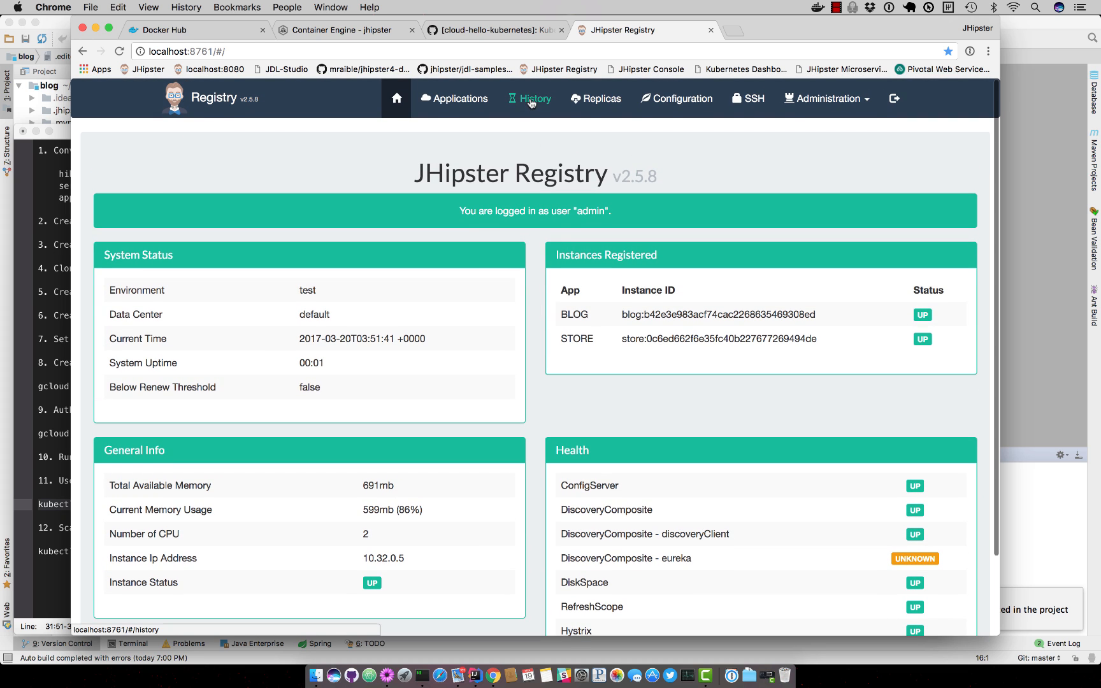
{"action": "left_click", "coordinate": [536, 98]}
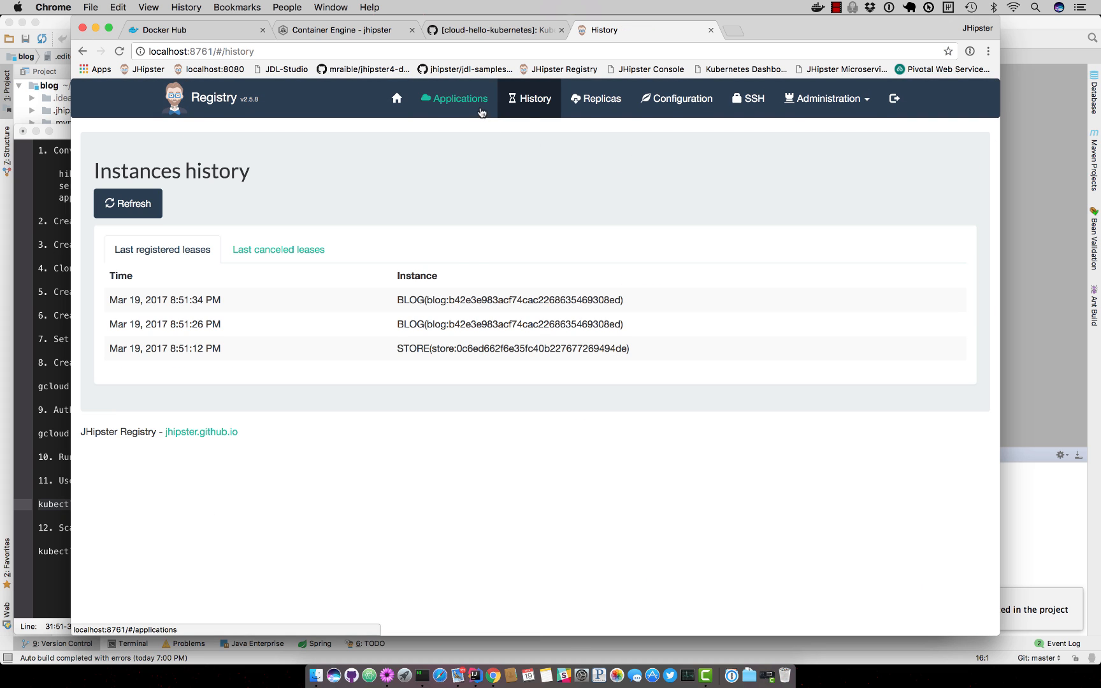
{"action": "left_click", "coordinate": [596, 98]}
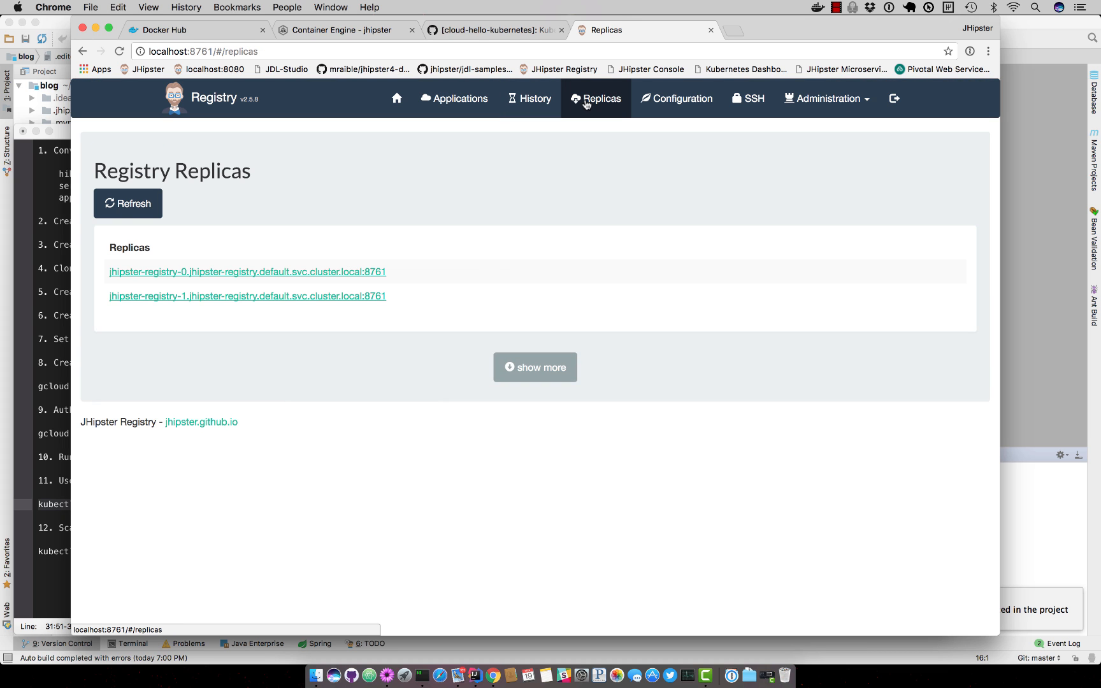
{"action": "left_click", "coordinate": [675, 99]}
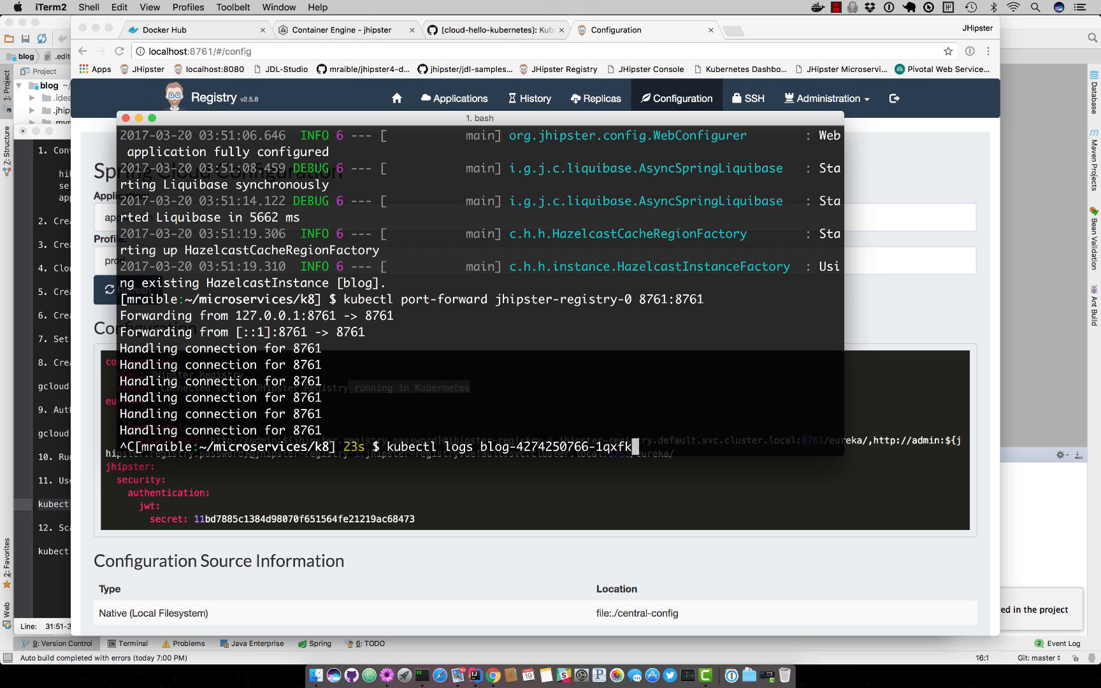
{"action": "type", "text": "kubectl get svc blog"}
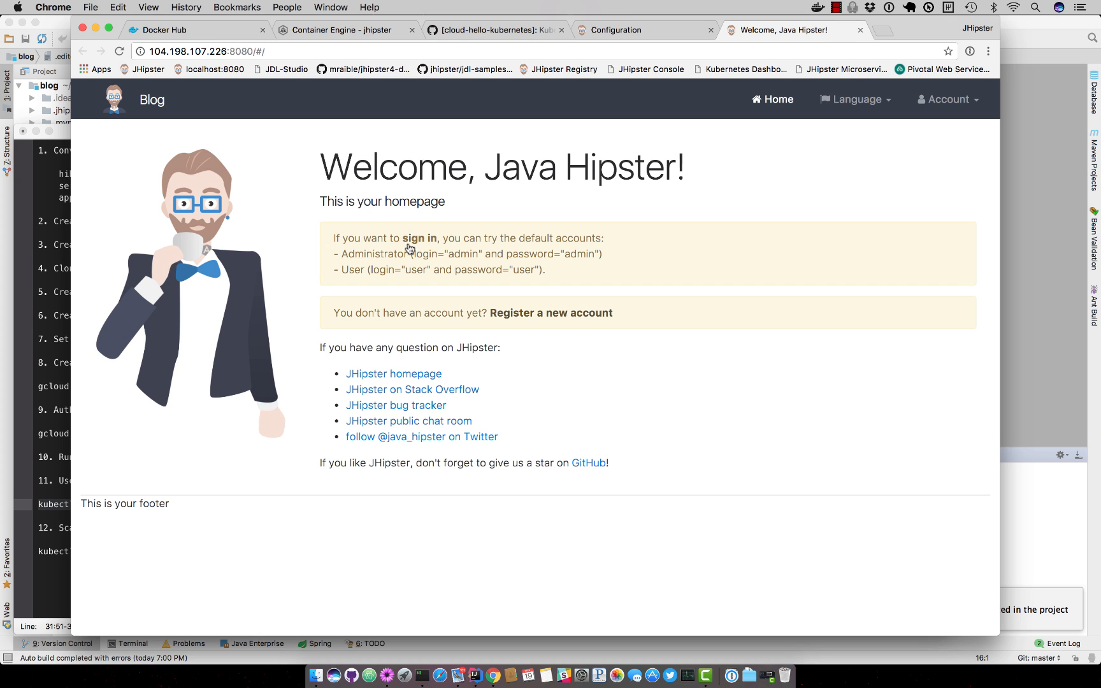
Sign in as admin and create a blog named Admin's blog
{"action": "left_click", "coordinate": [419, 238]}
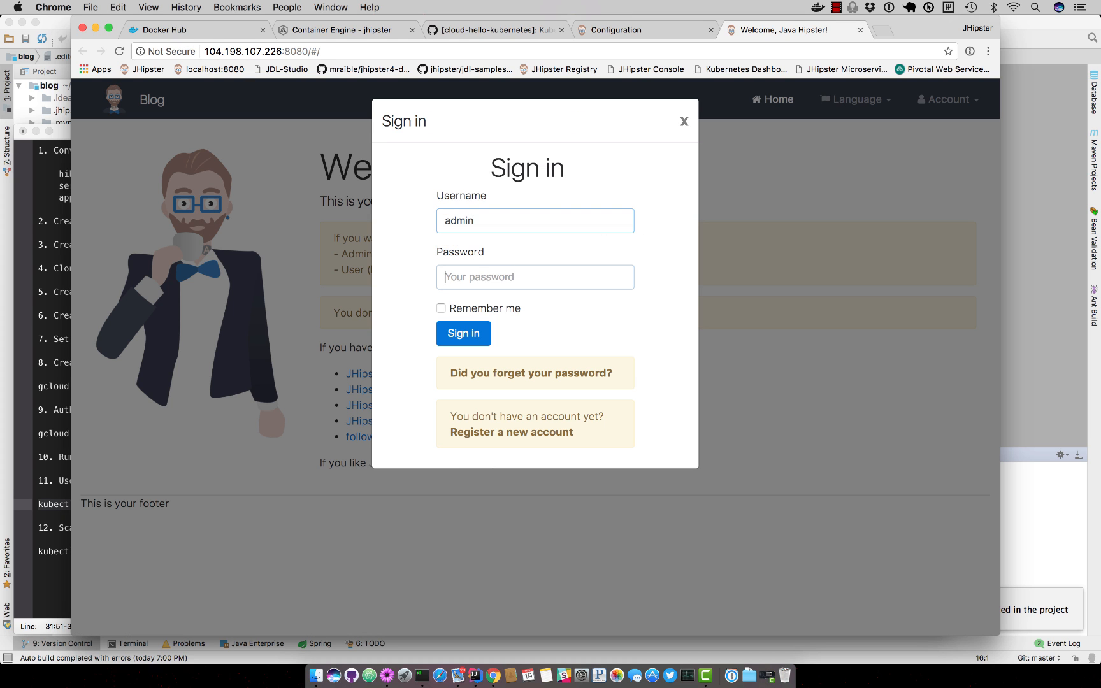
{"action": "left_click", "coordinate": [462, 332]}
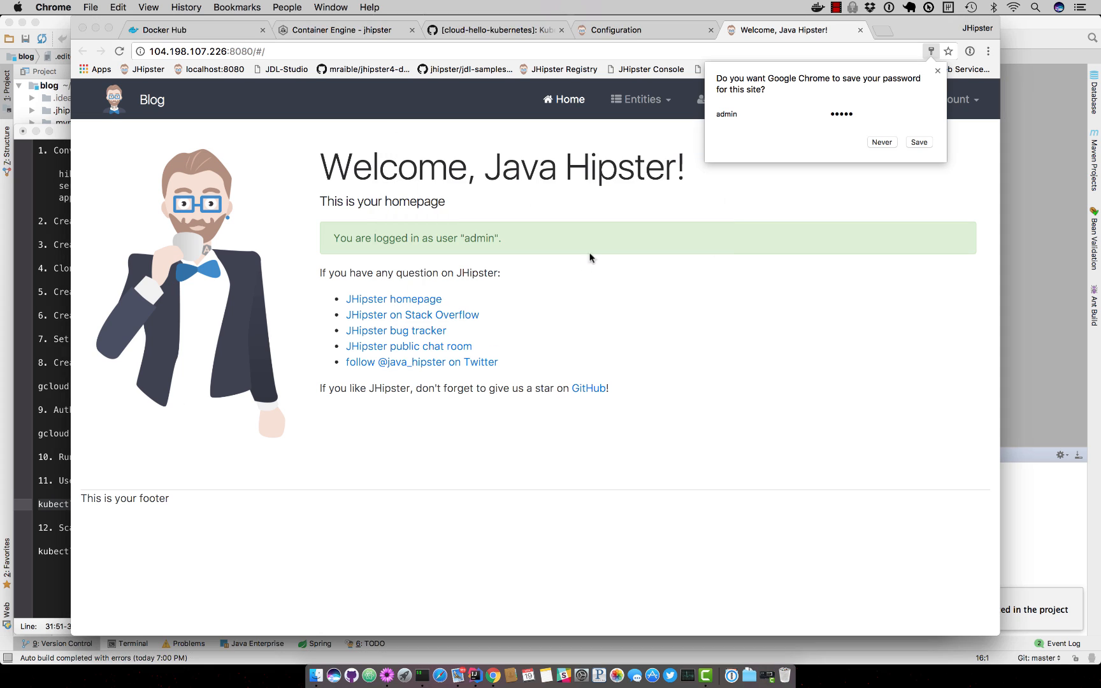
{"action": "left_click", "coordinate": [640, 99]}
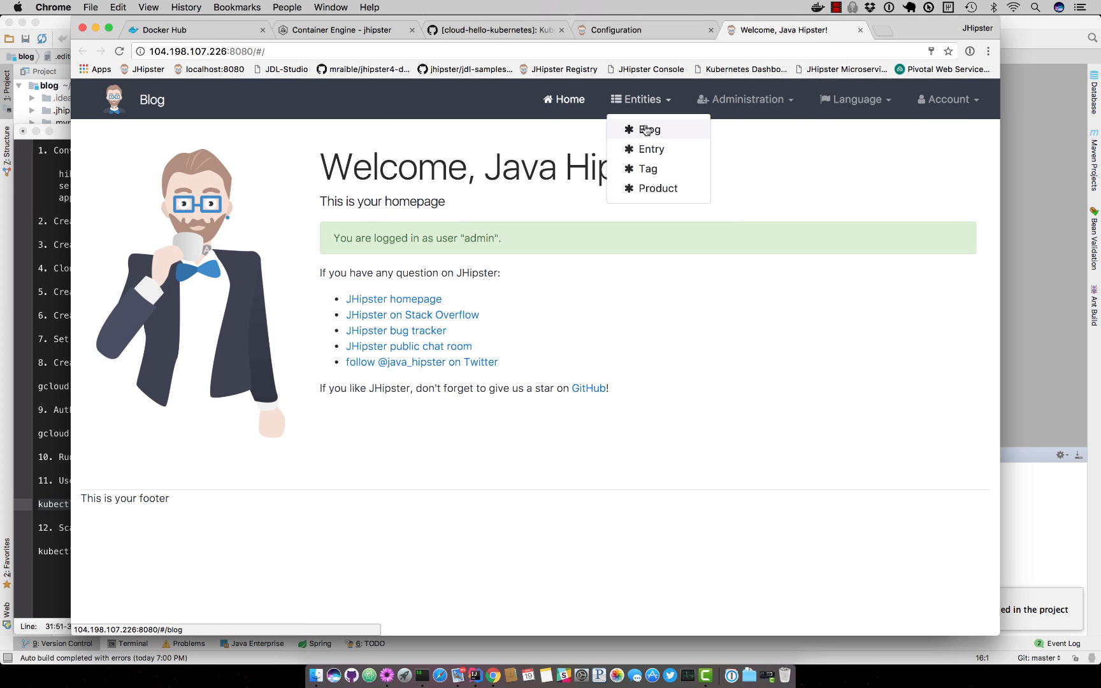
{"action": "left_click", "coordinate": [649, 130]}
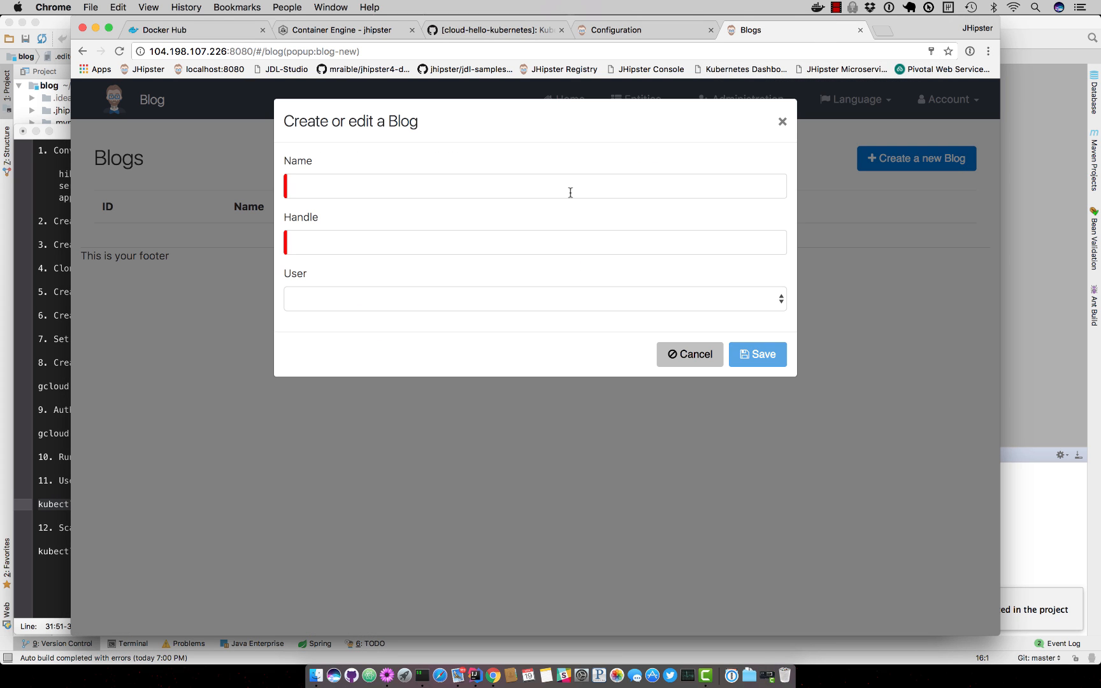
{"action": "type", "text": "Admin's blog"}
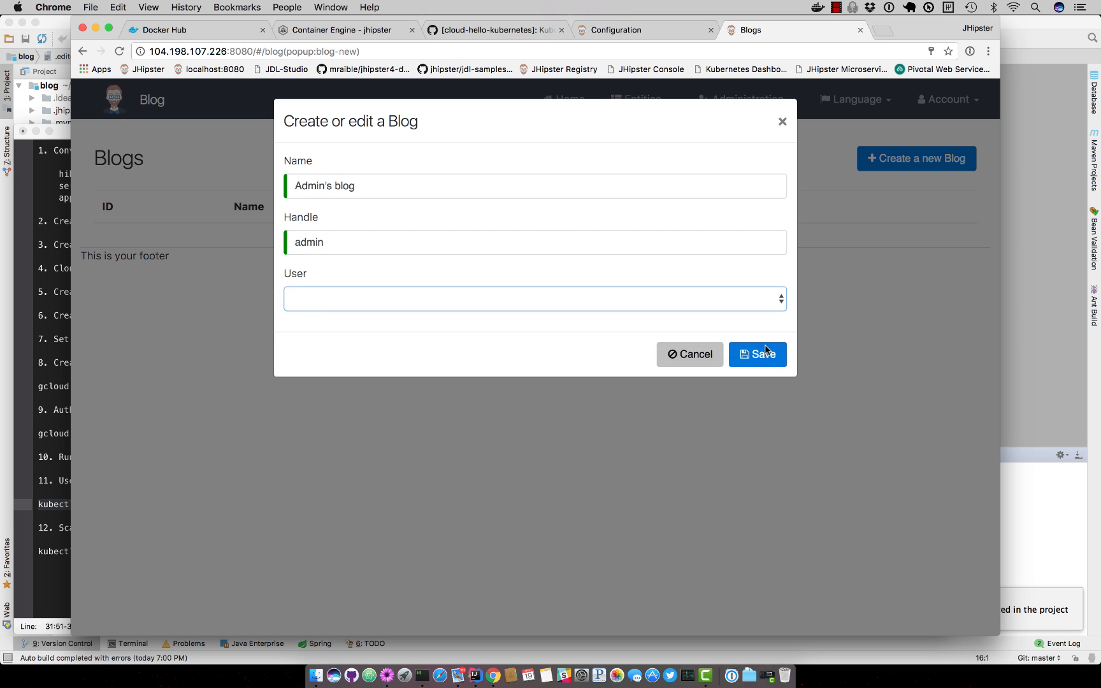
{"action": "left_click", "coordinate": [756, 354]}
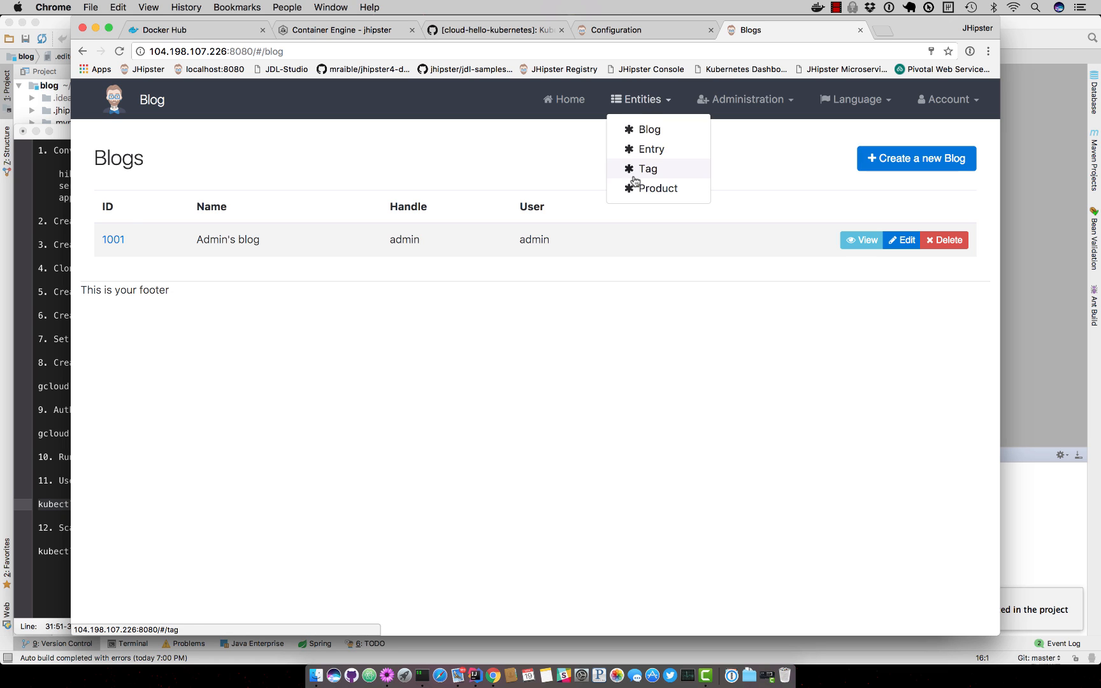
Create a product named Mongo priced 12.00
{"action": "left_click", "coordinate": [658, 187]}
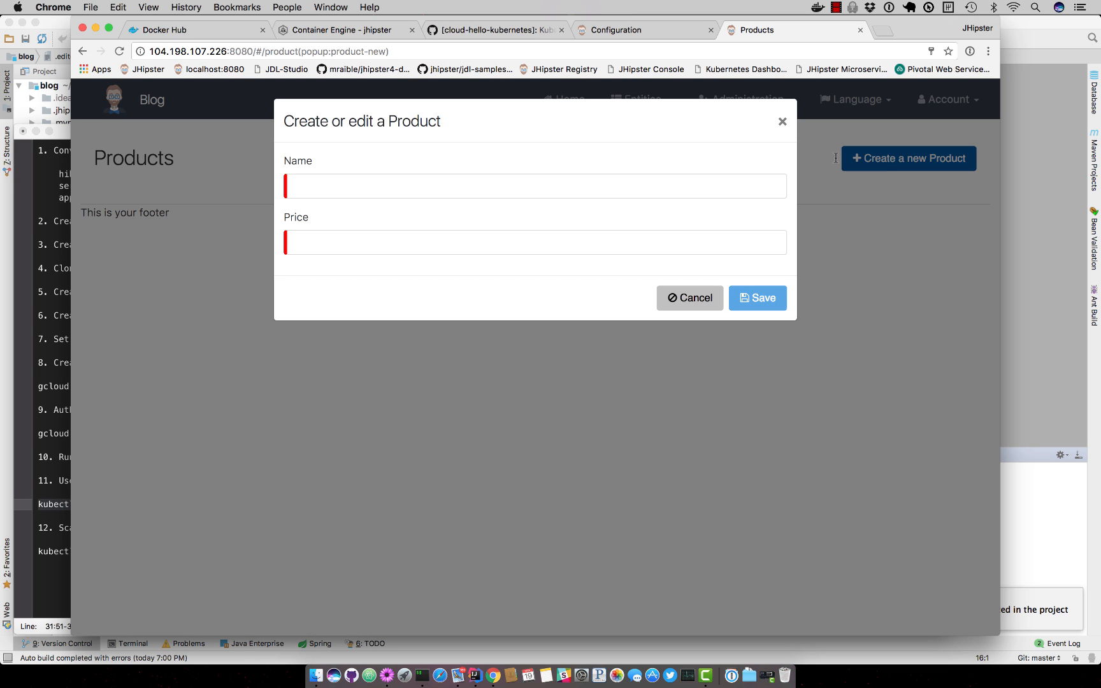
{"action": "type", "text": "Mondo"}
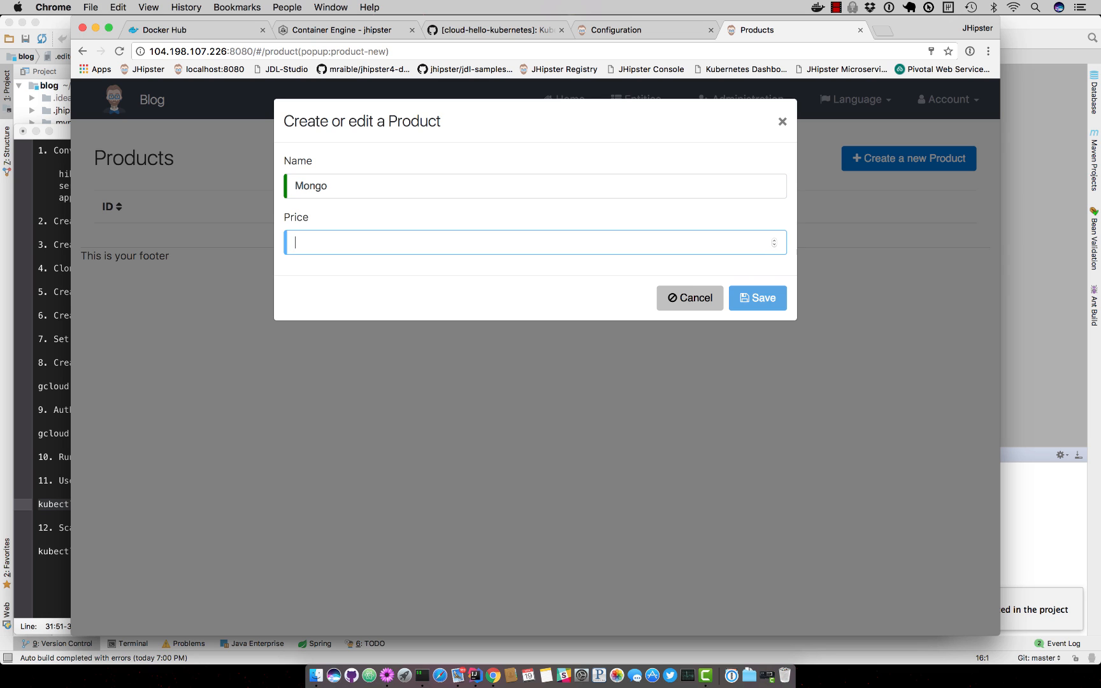
{"action": "type", "text": "12.00"}
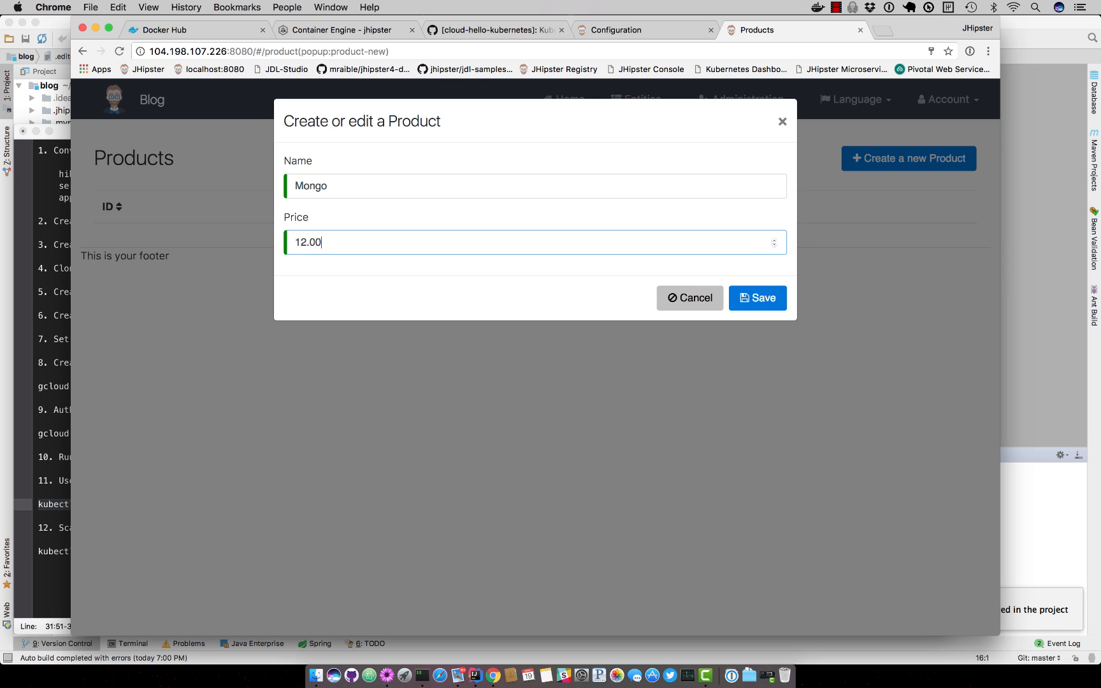
{"action": "left_click", "coordinate": [756, 297]}
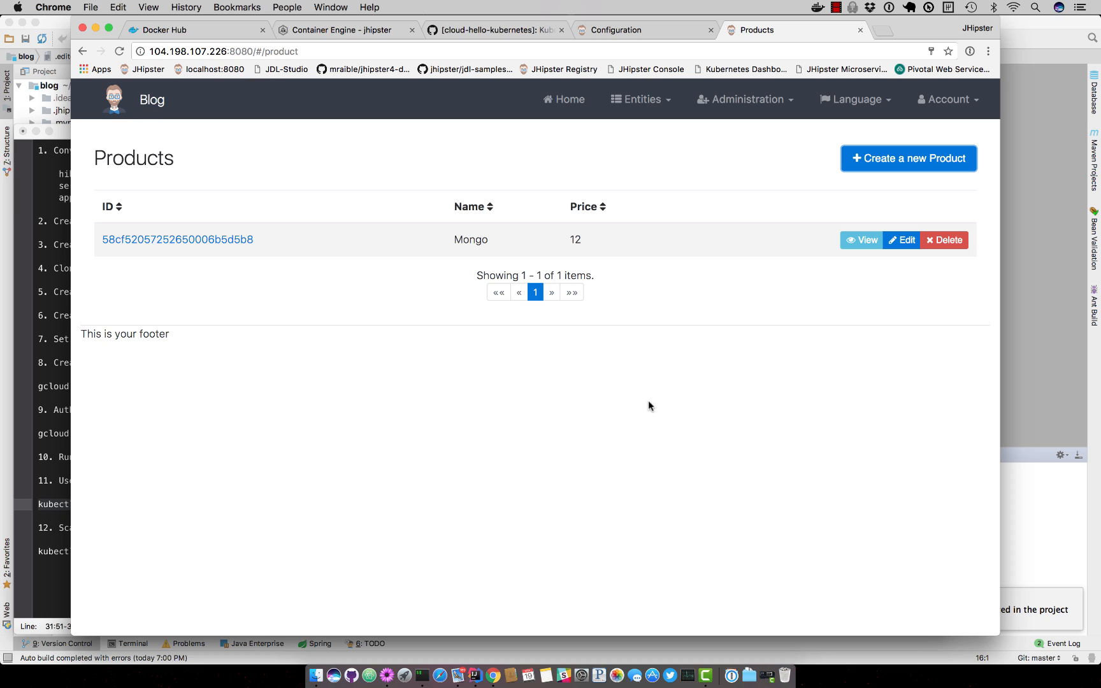